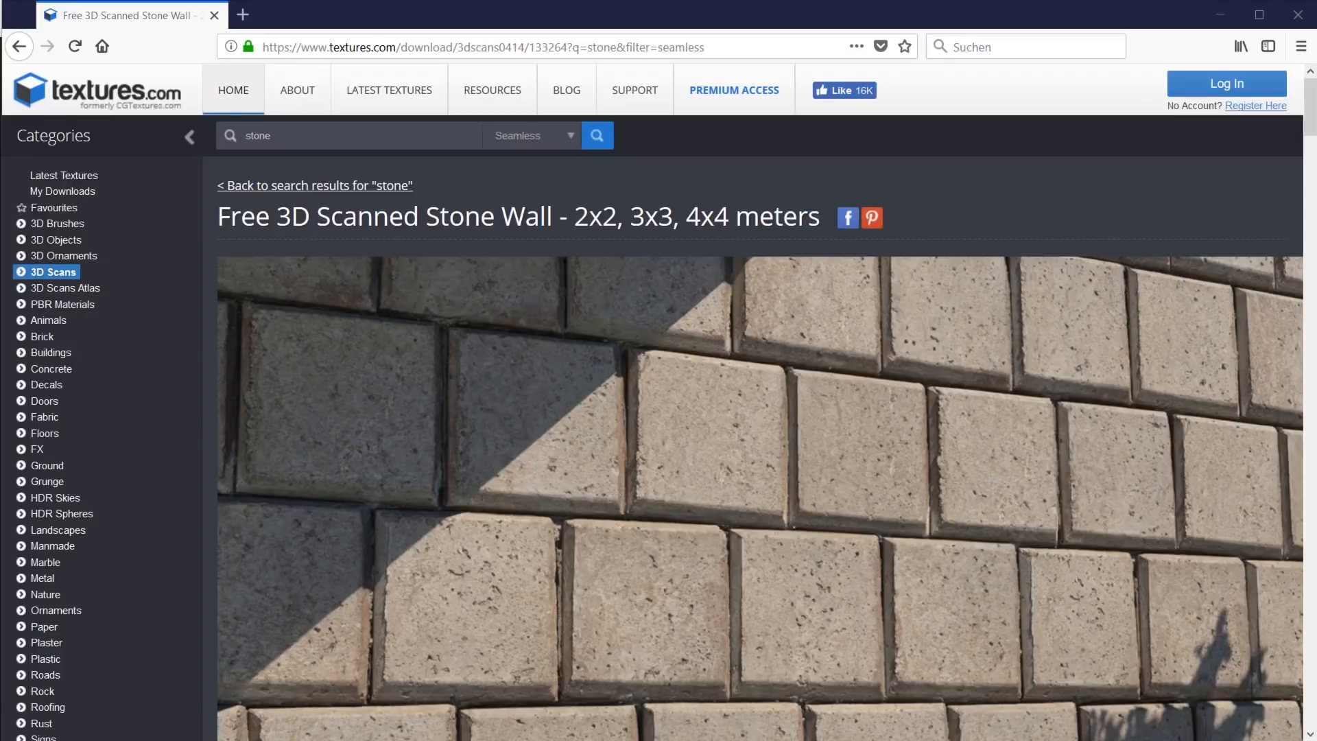
Search textures.com for seamless 'wood' textures and open the 3D Scanned Old Wooden Planks page
{"action": "scroll", "scroll_direction": "down", "scroll_amount": 3}
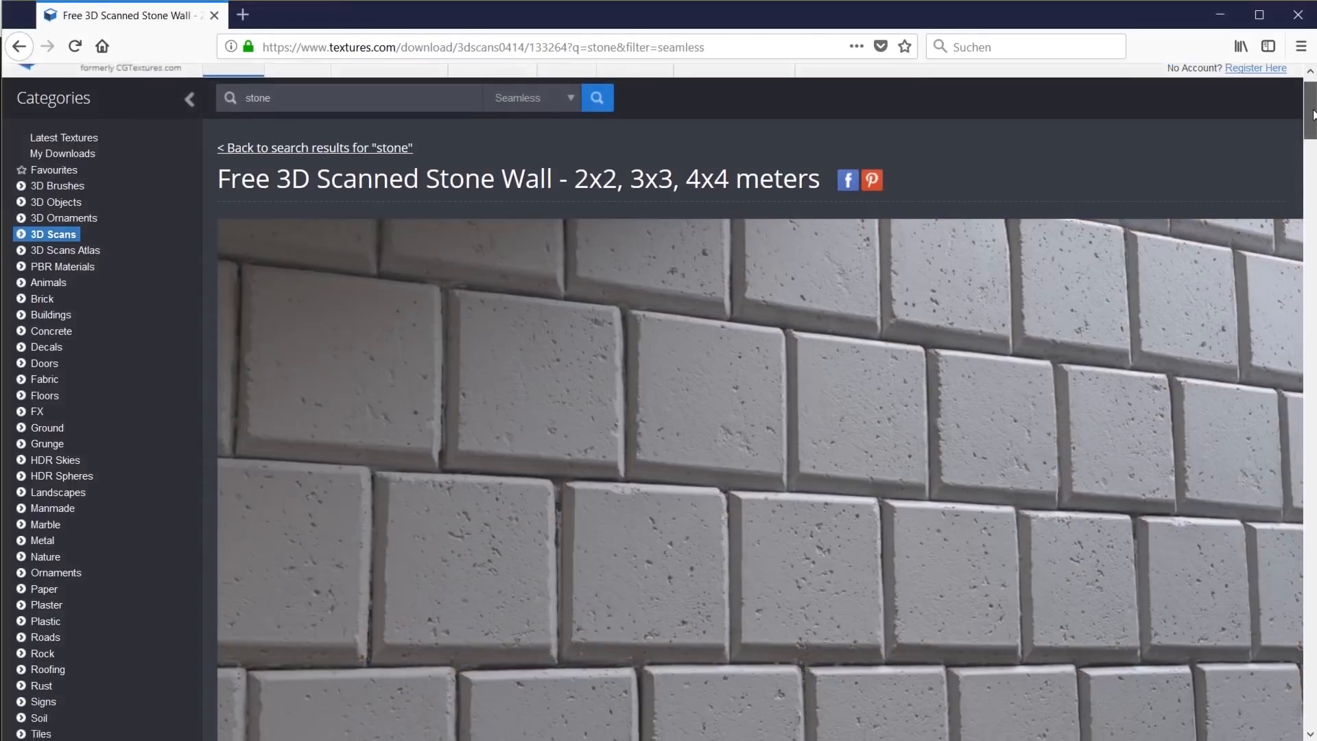
{"action": "scroll", "scroll_direction": "down", "scroll_amount": 3}
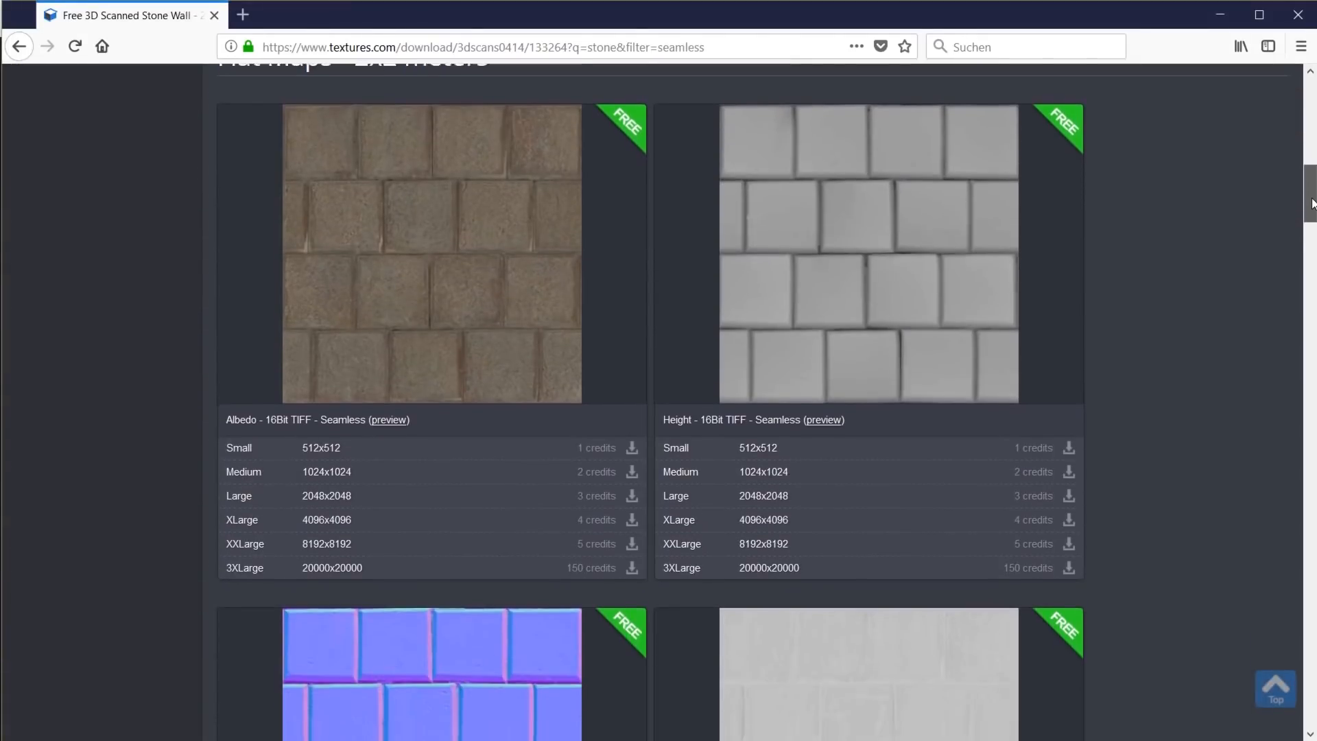
{"action": "scroll", "scroll_direction": "down", "scroll_amount": 3}
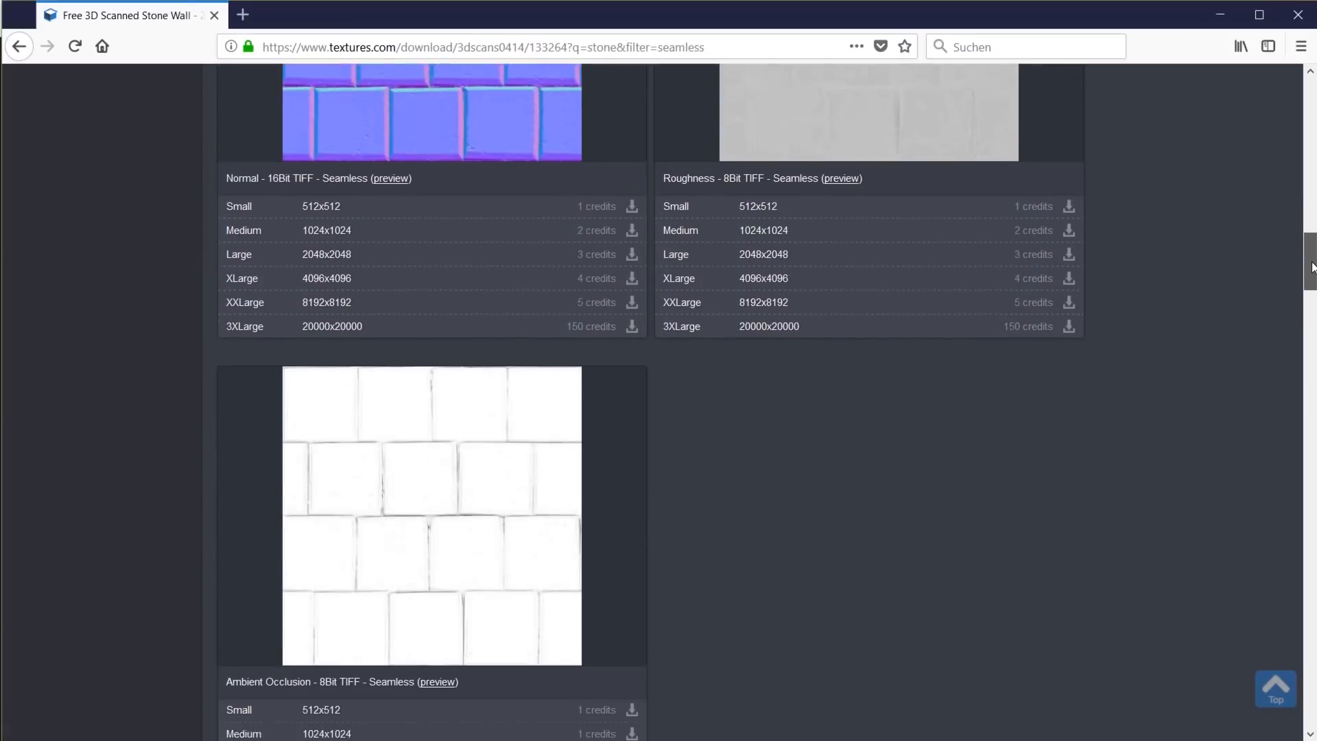
{"action": "scroll", "scroll_direction": "up", "scroll_amount": 3}
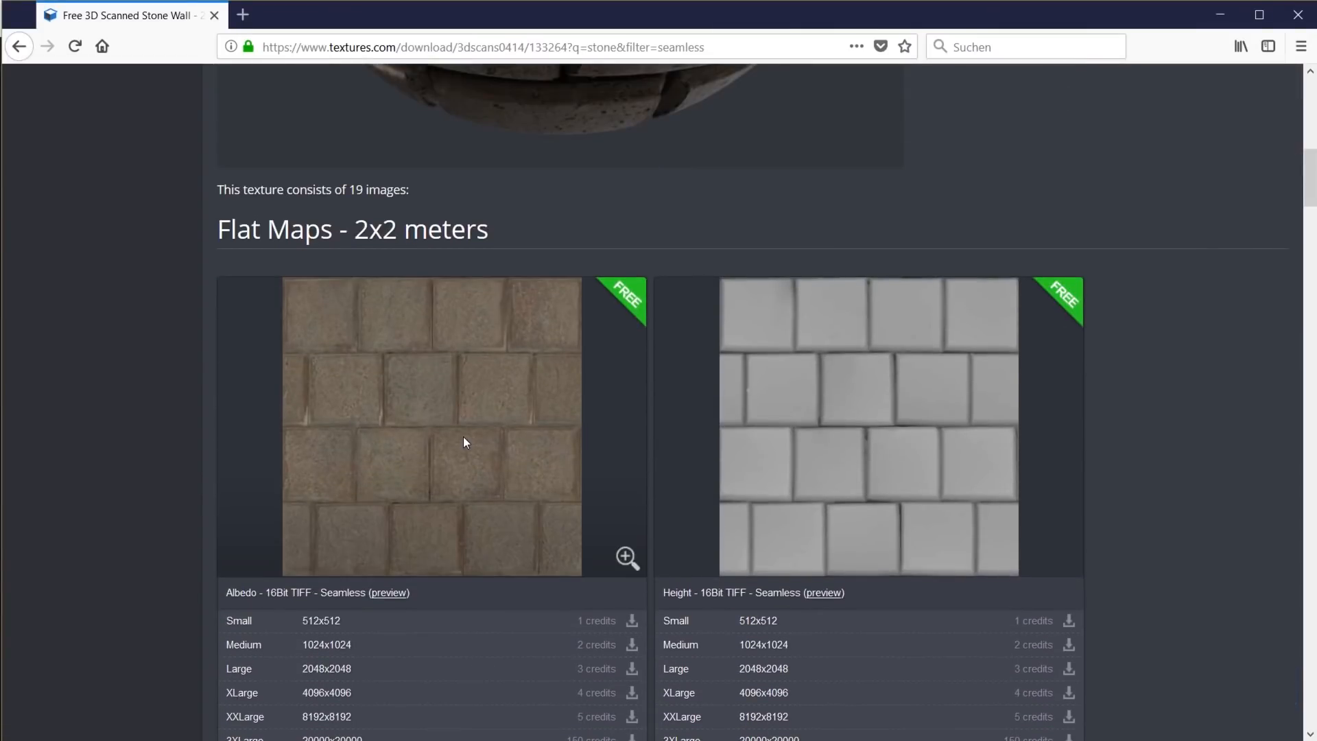
{"action": "scroll", "scroll_direction": "up", "scroll_amount": 3}
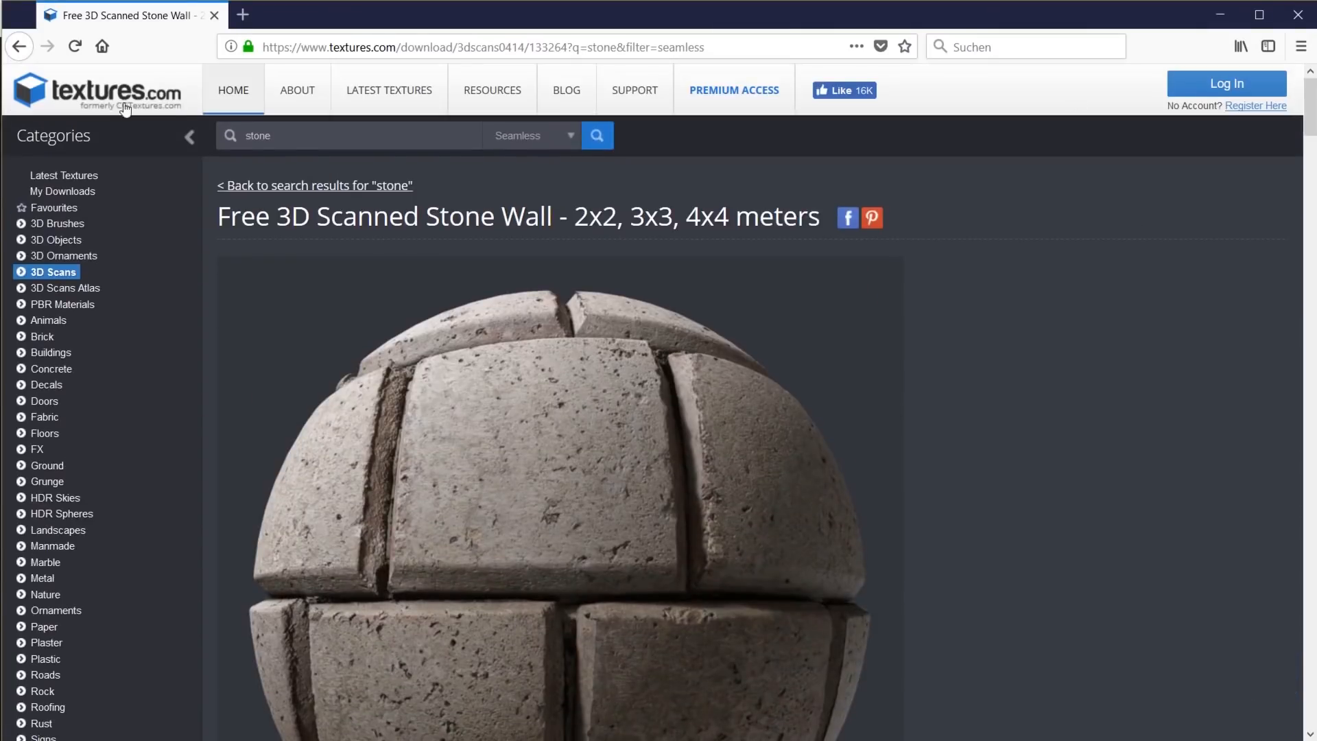
{"action": "type", "text": "wood#"}
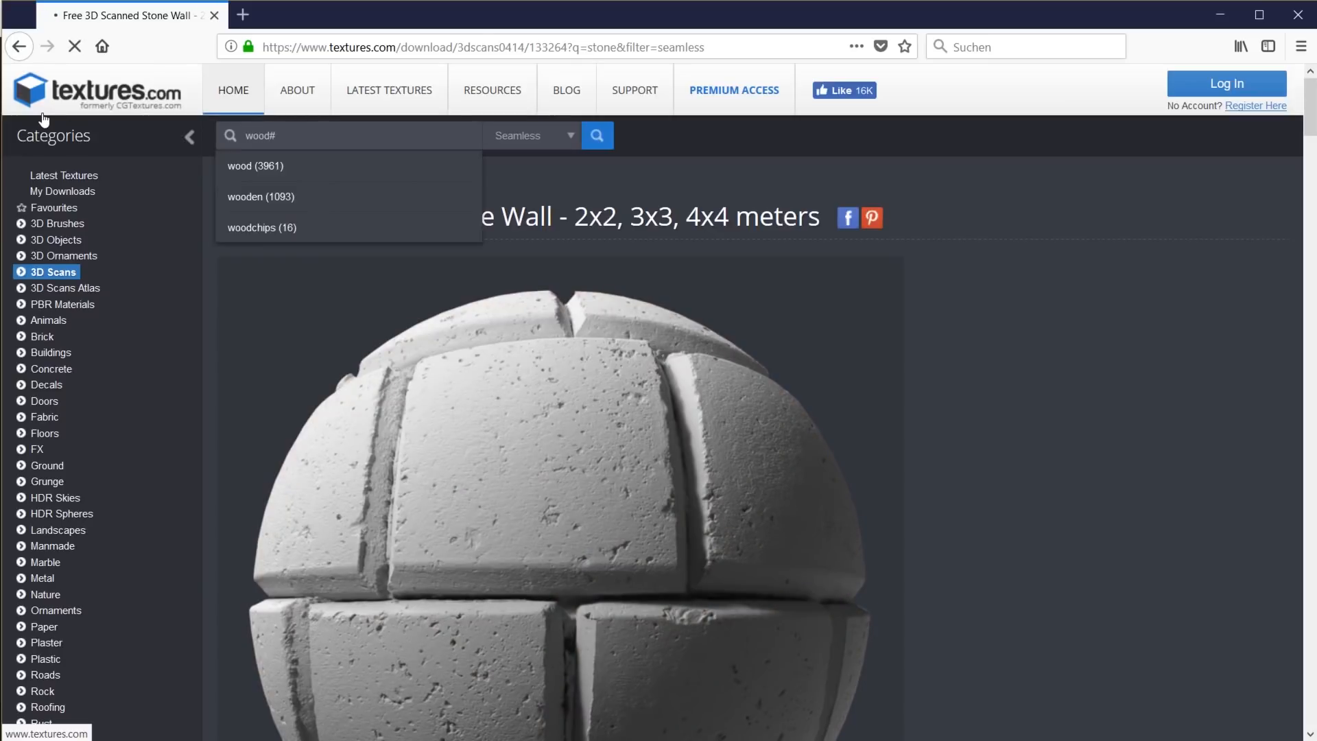
{"action": "left_click", "coordinate": [597, 135]}
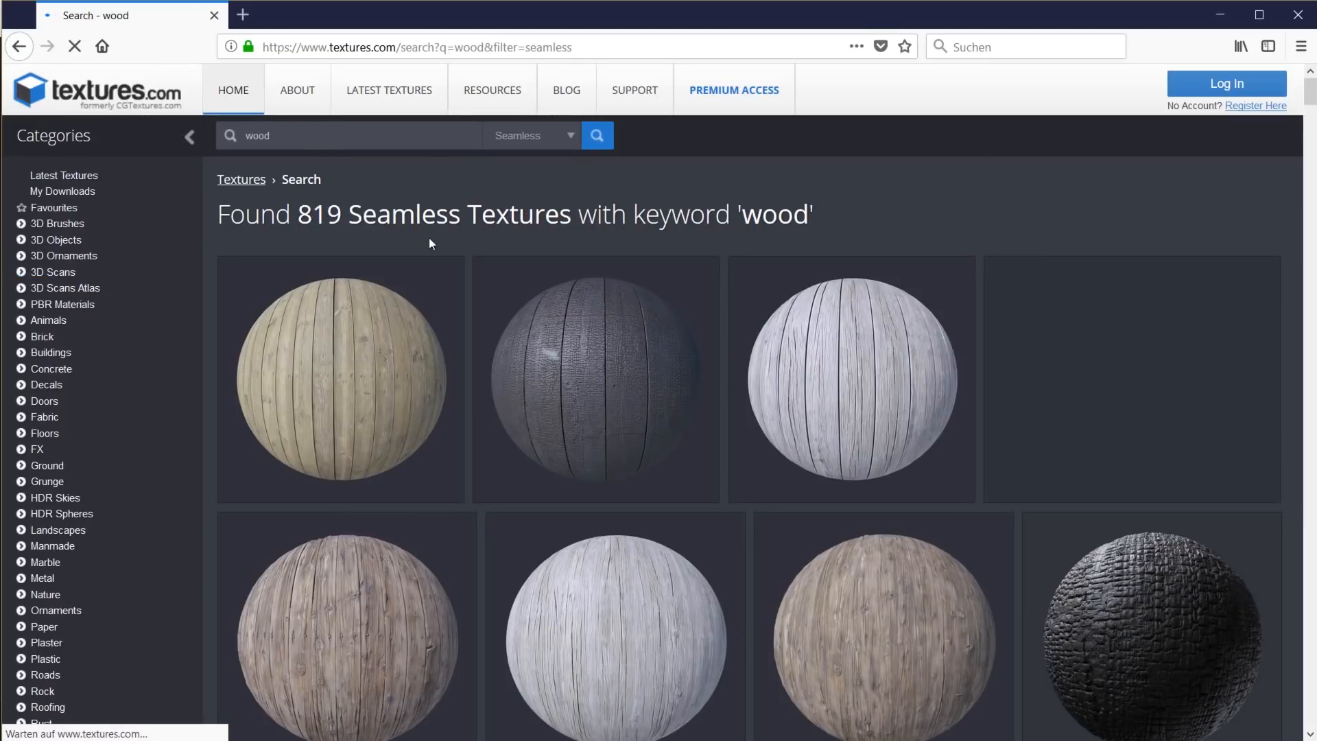
{"action": "left_click", "coordinate": [379, 636]}
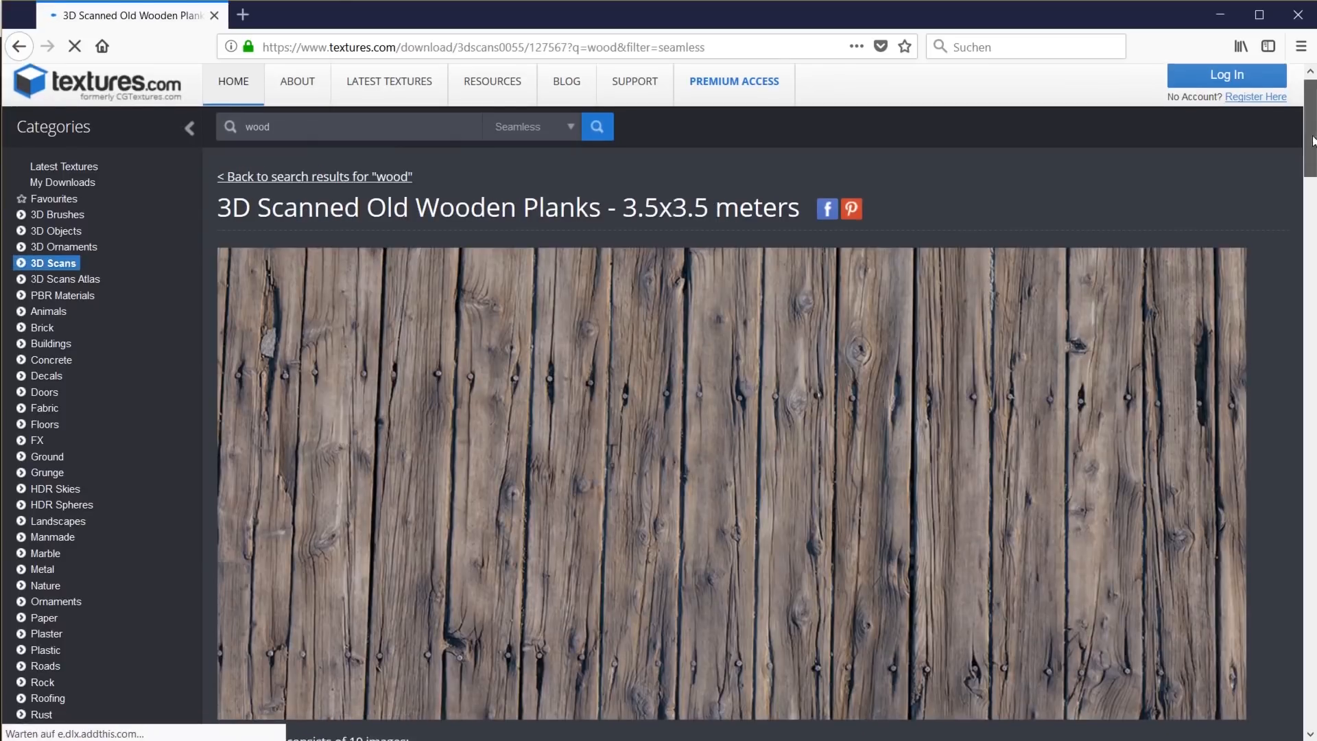
Show the Node Editor's Add > Input node list, including Texture Coordinate
{"action": "scroll", "scroll_direction": "down", "scroll_amount": 3}
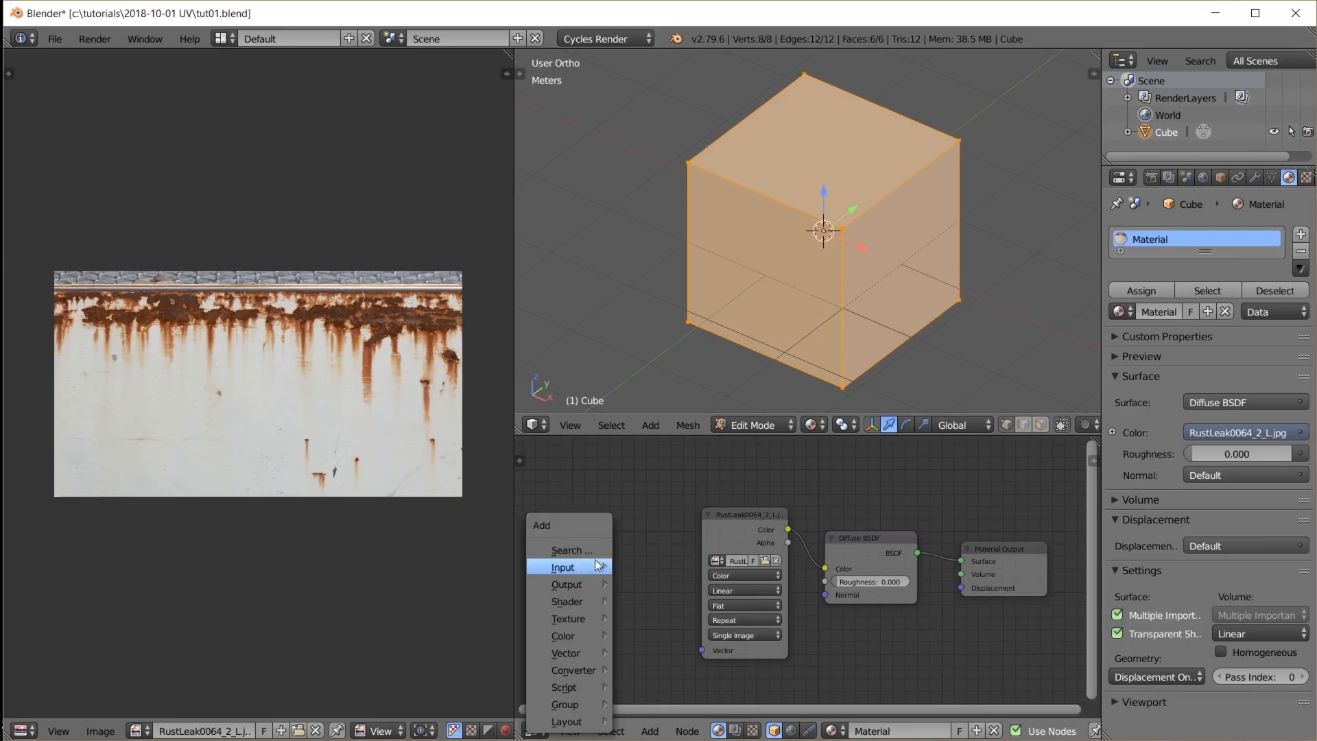
{"action": "mouse_move", "coordinate": [563, 567]}
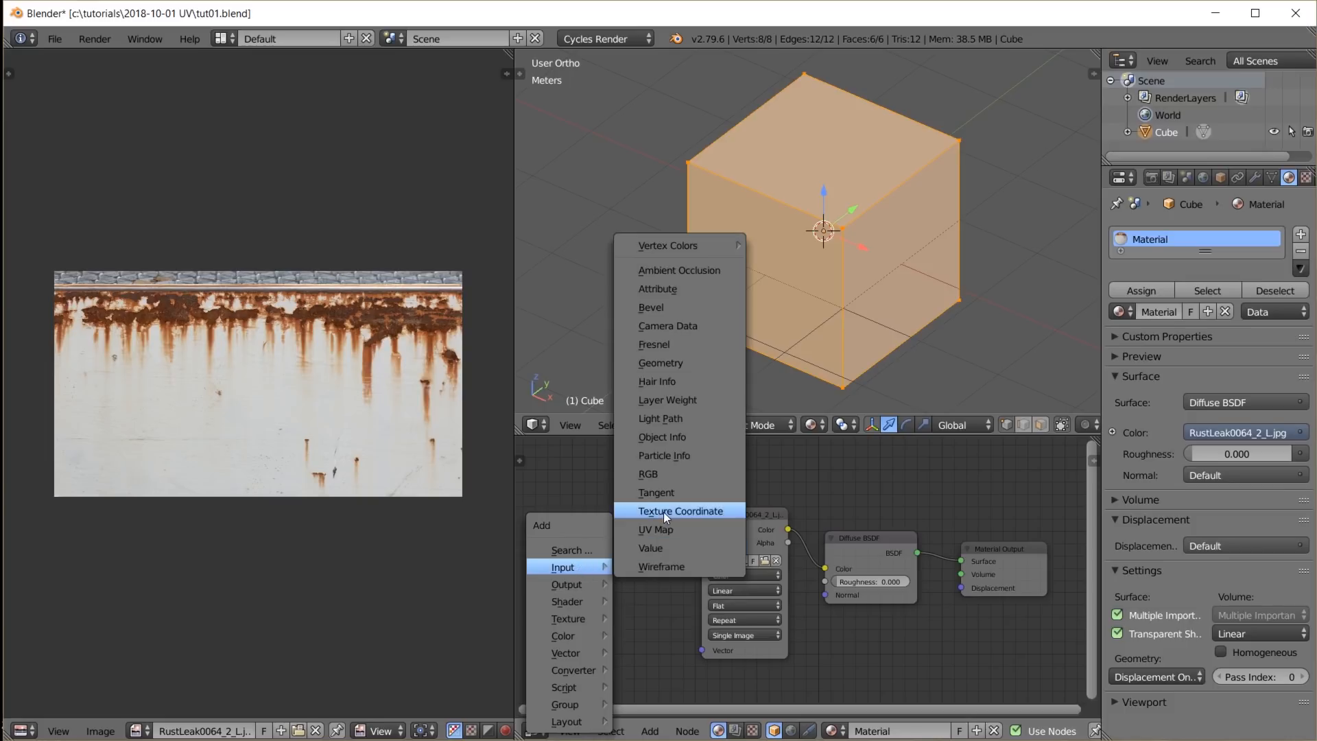
{"action": "left_click", "coordinate": [679, 510]}
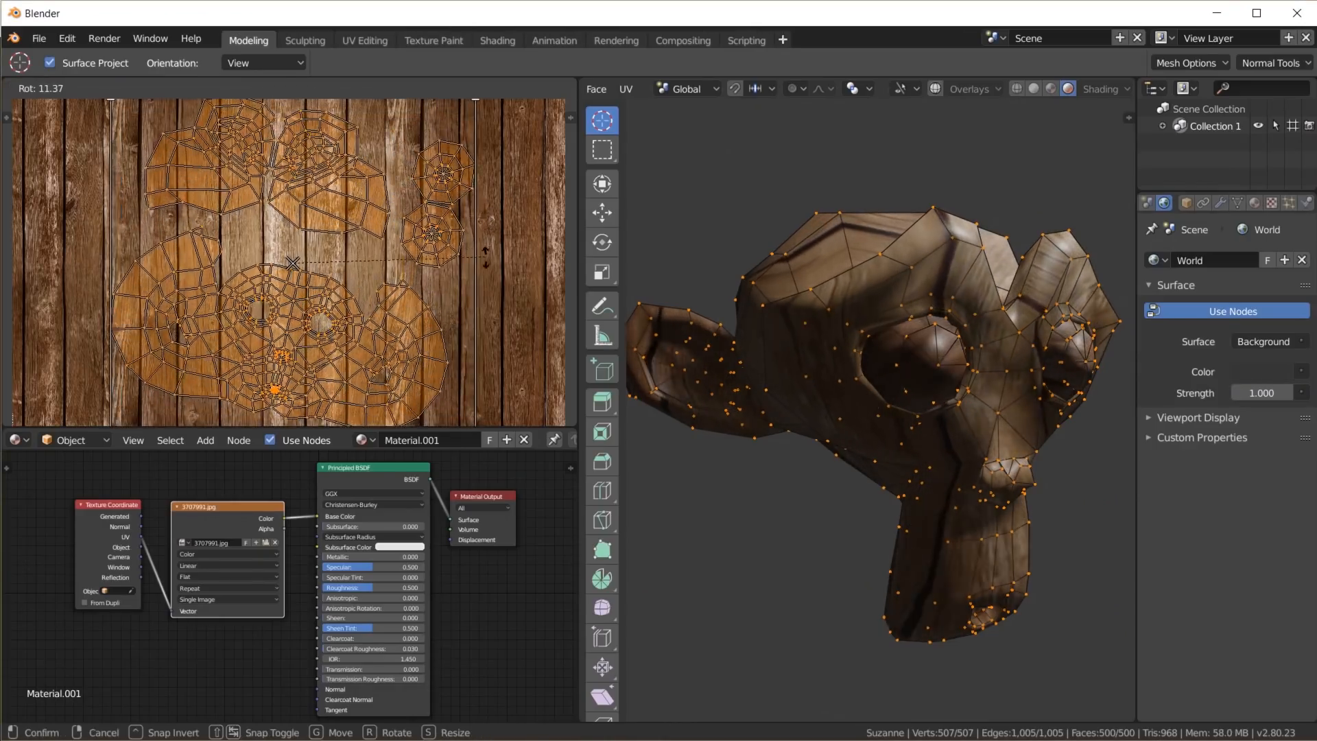
Confirm the rotation of Suzanne's UV islands over the wooden planks image
{"action": "key", "text": "s"}
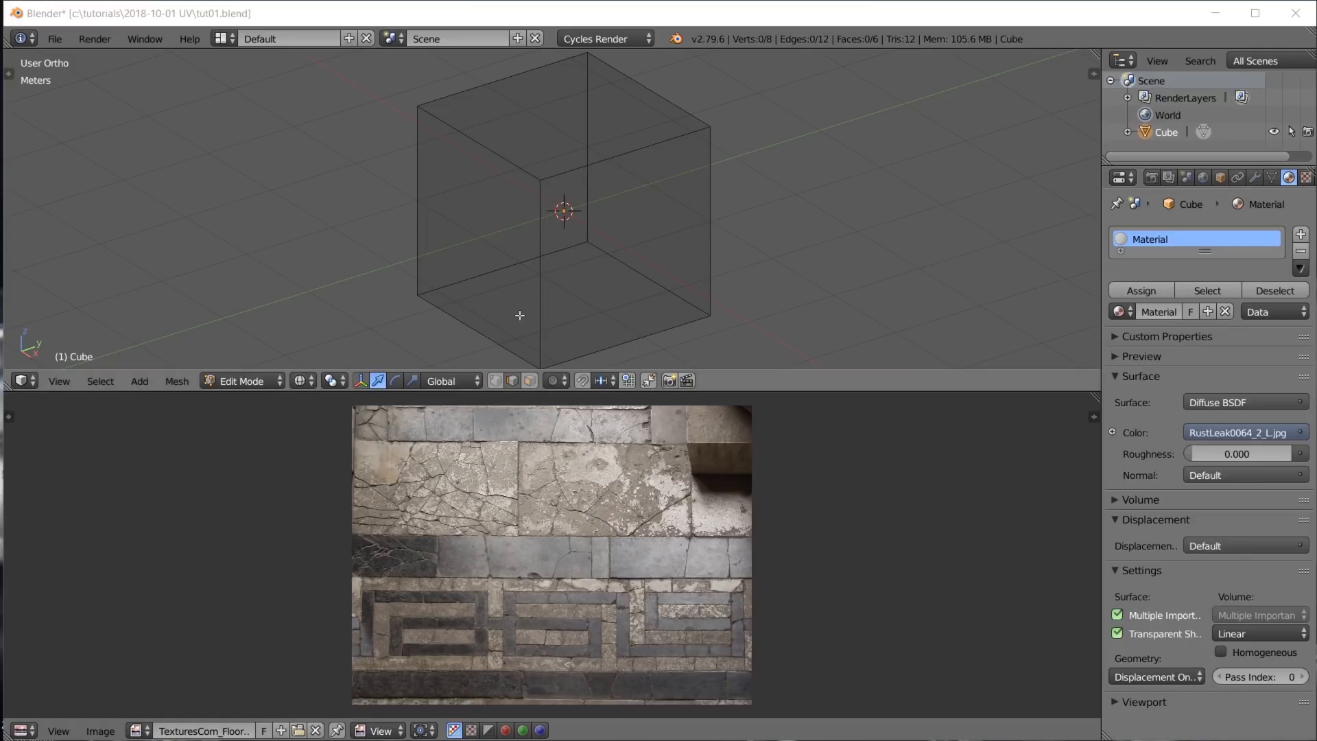
Select the cube's seven cut edges and apply Mark Seam to them
{"action": "left_click", "coordinate": [542, 206]}
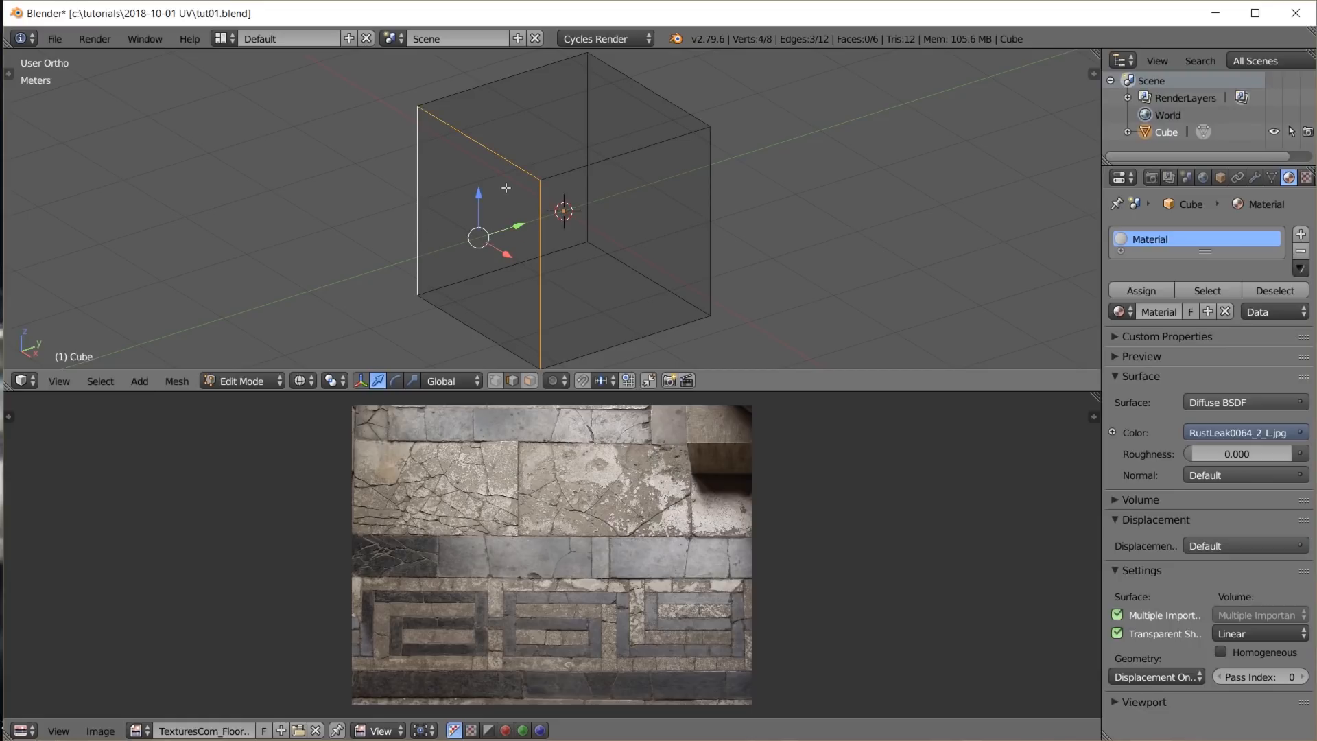
{"action": "mouse_move", "coordinate": [601, 349]}
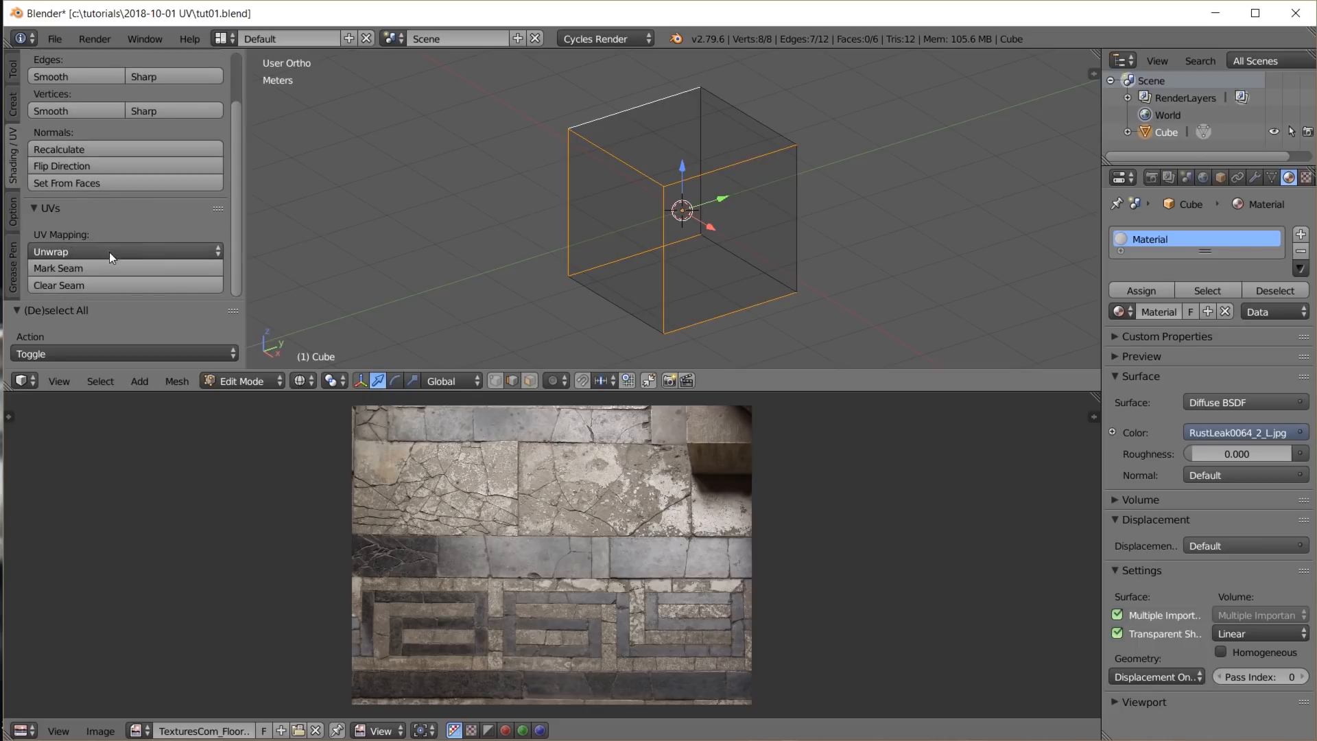
{"action": "mouse_move", "coordinate": [73, 270]}
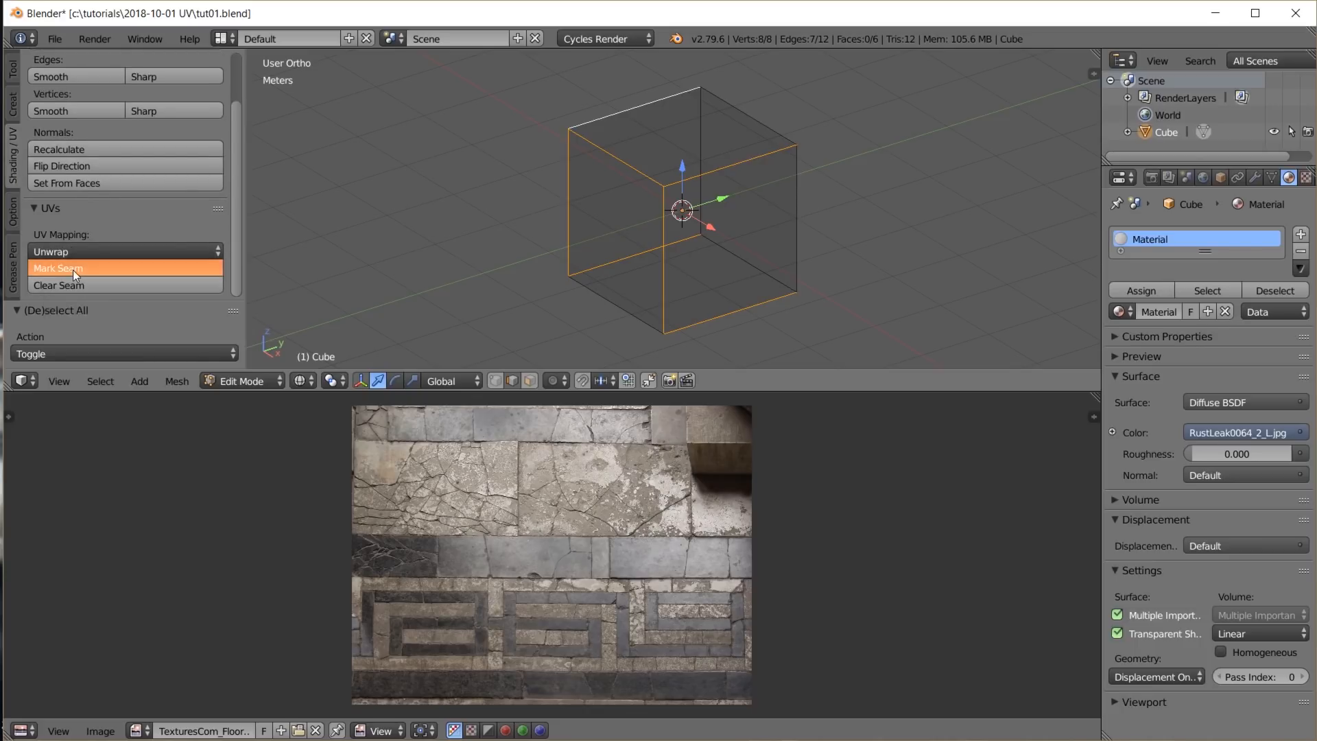
{"action": "left_click", "coordinate": [72, 268]}
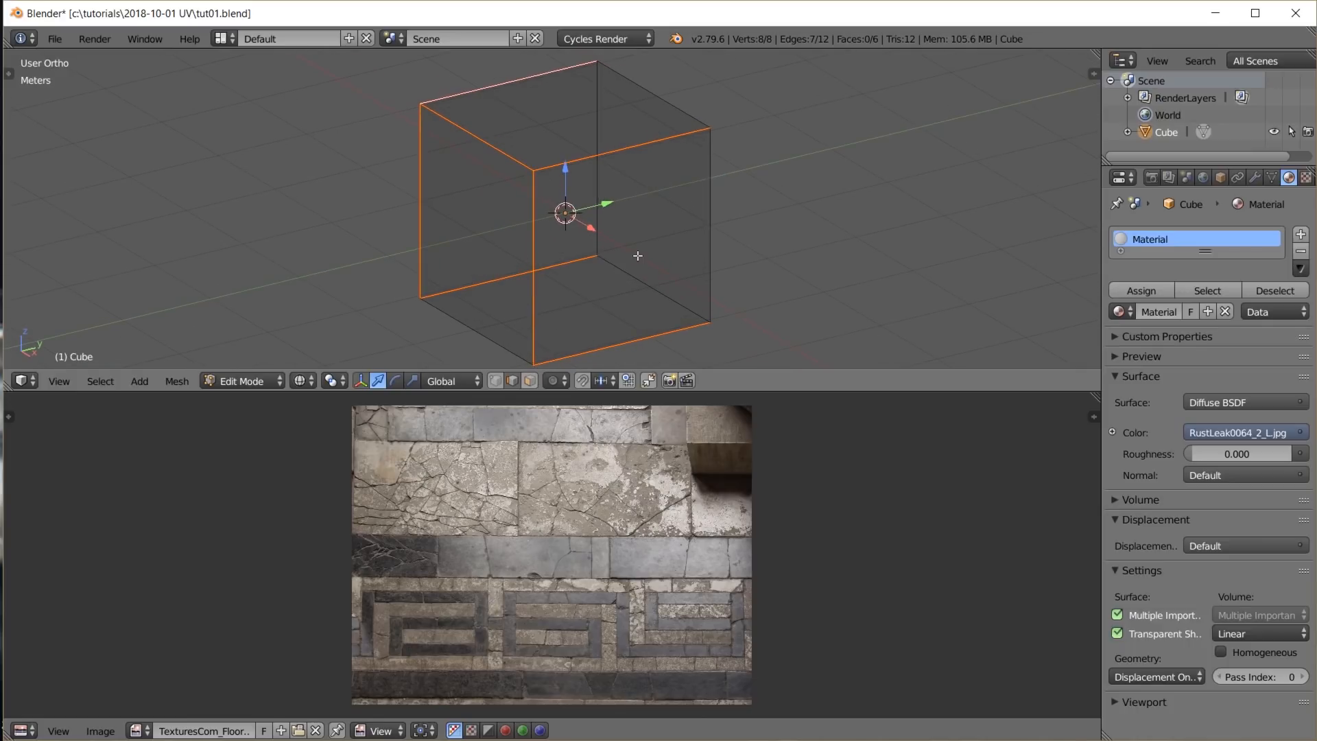
Select the whole cube mesh and Unwrap it along its seams into a cross layout
{"action": "left_click", "coordinate": [796, 261]}
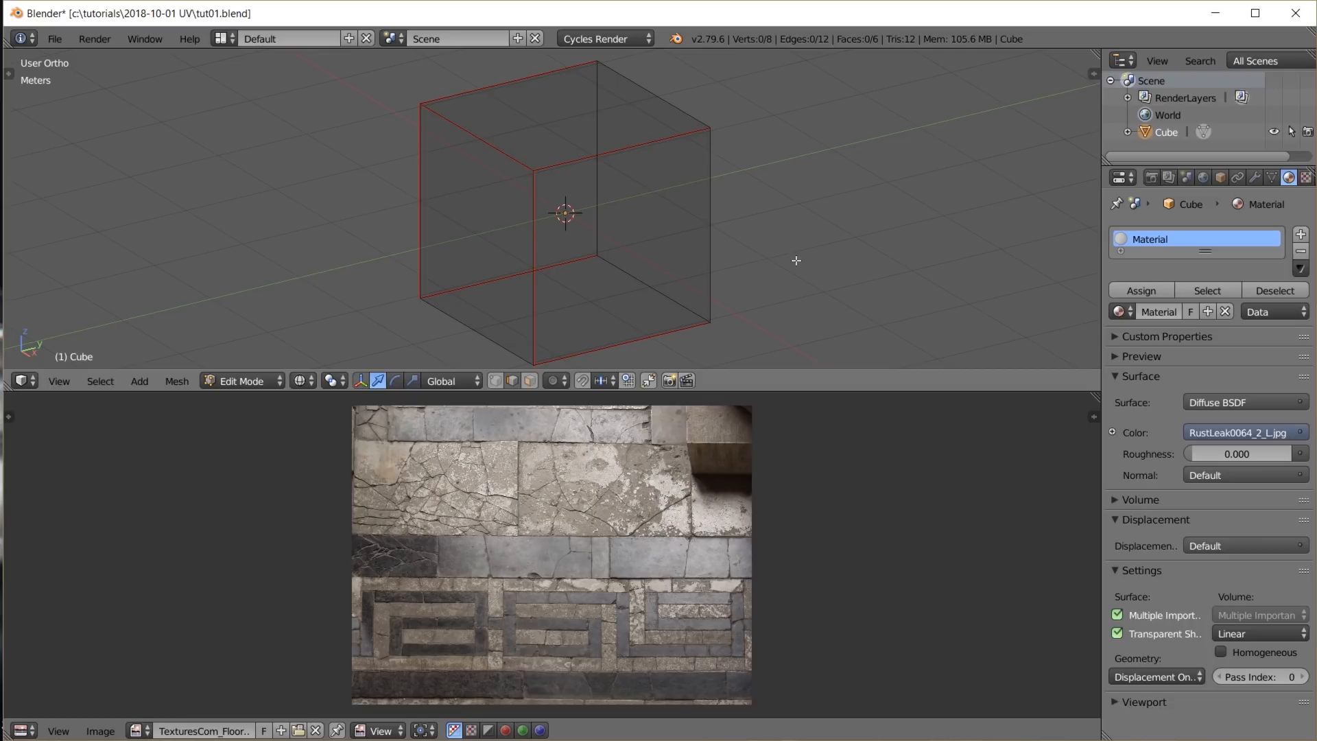
{"action": "key", "text": "a"}
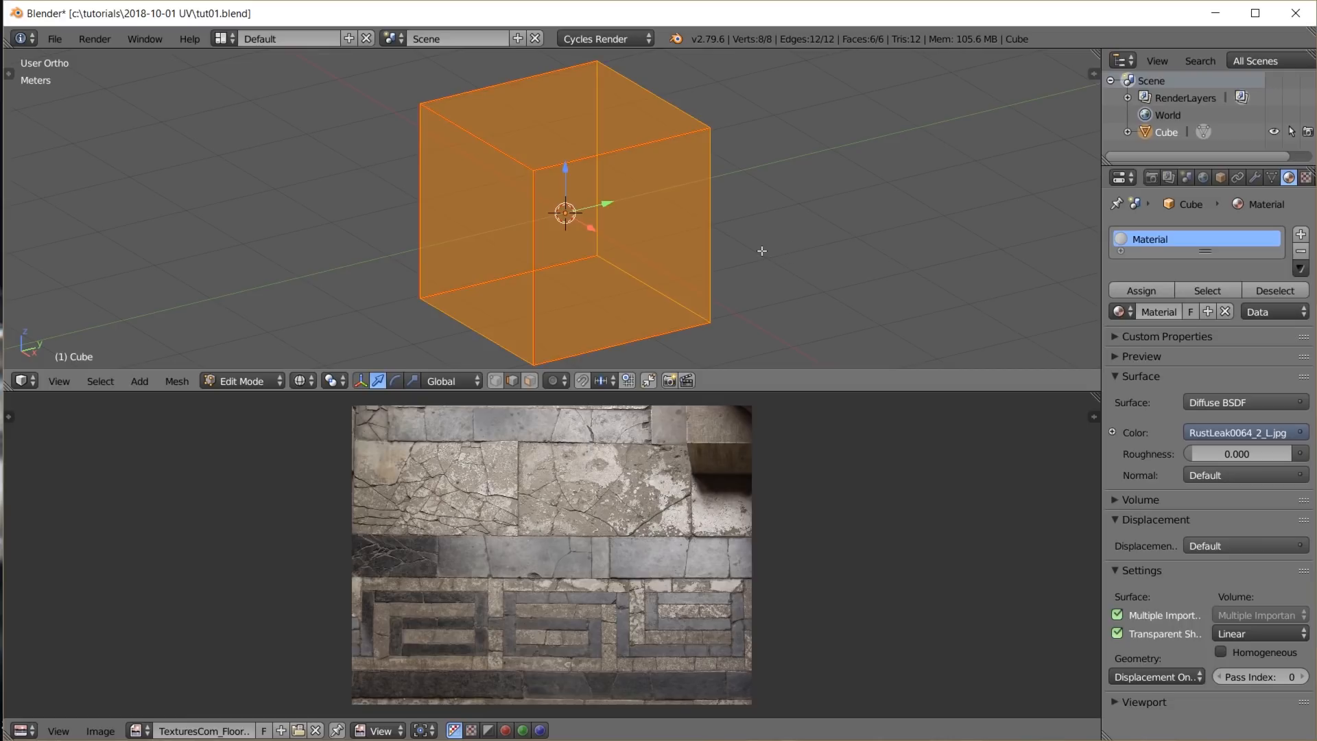
{"action": "key", "text": "U"}
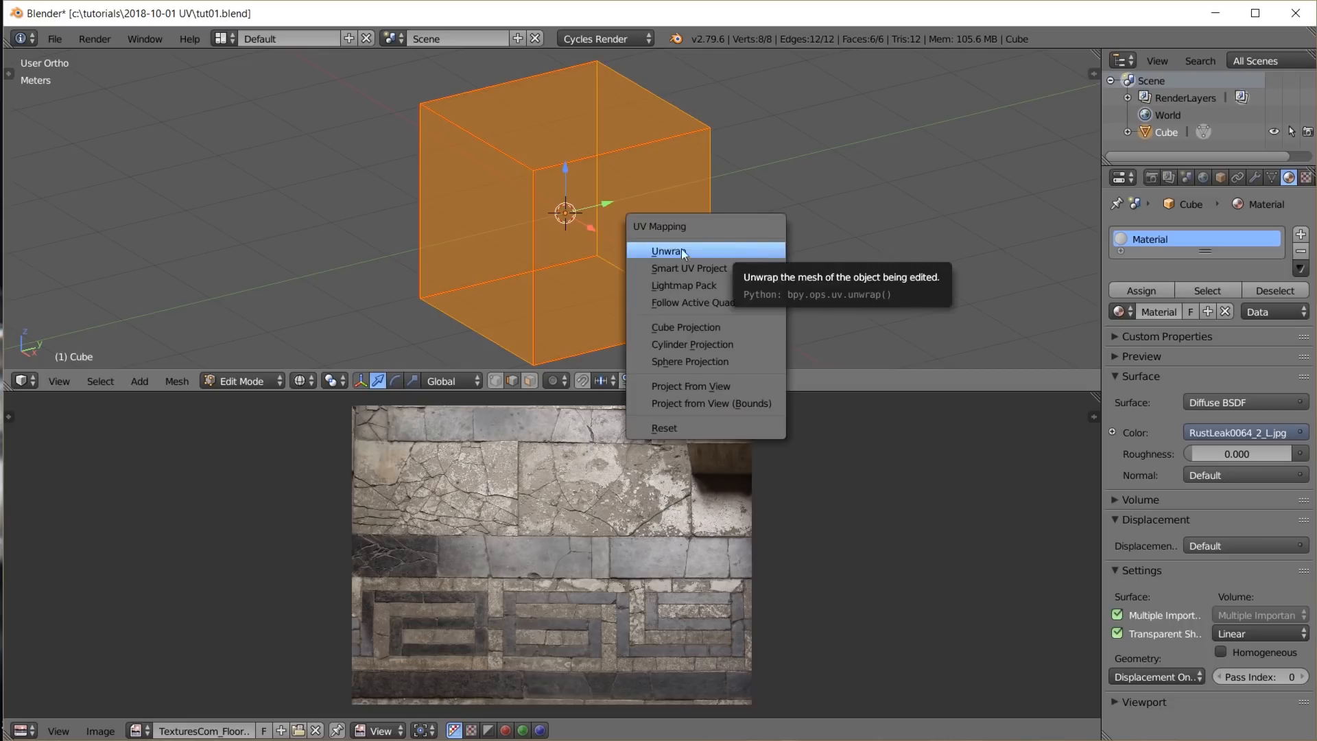
{"action": "left_click", "coordinate": [668, 250]}
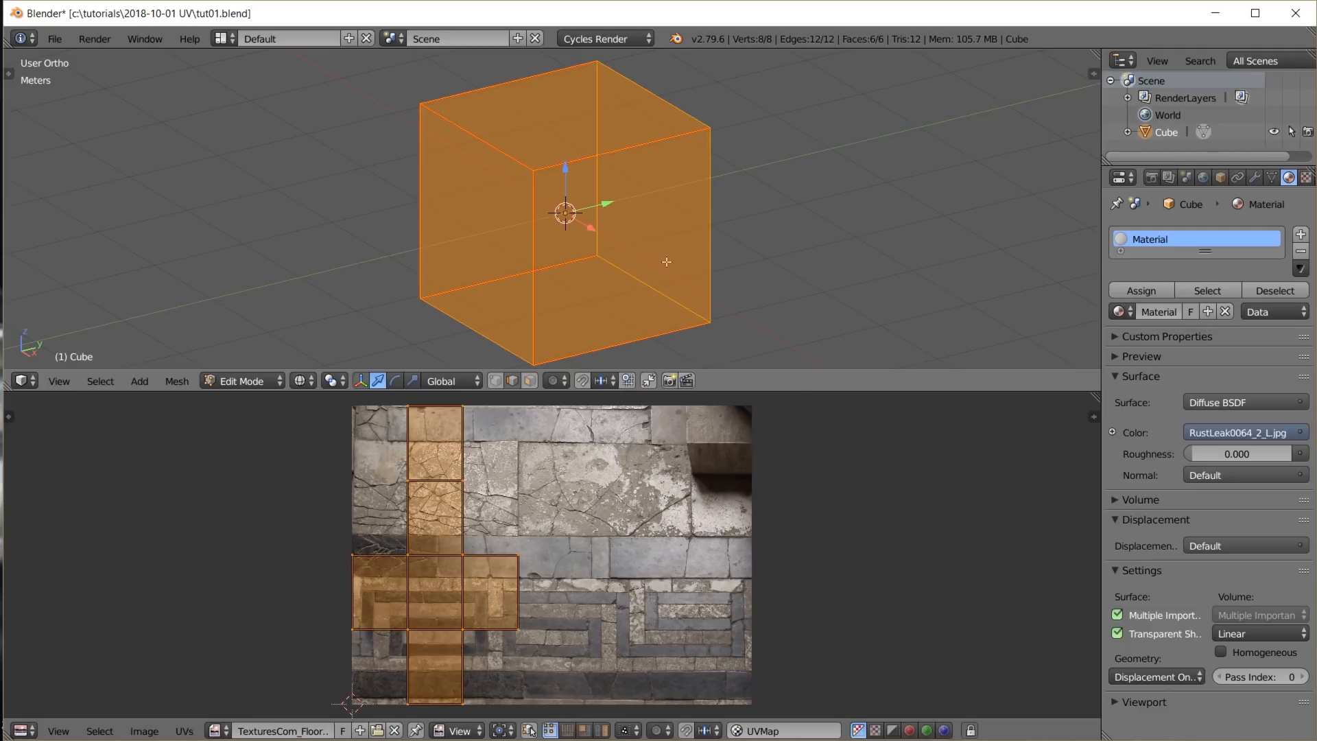
{"action": "mouse_move", "coordinate": [440, 630]}
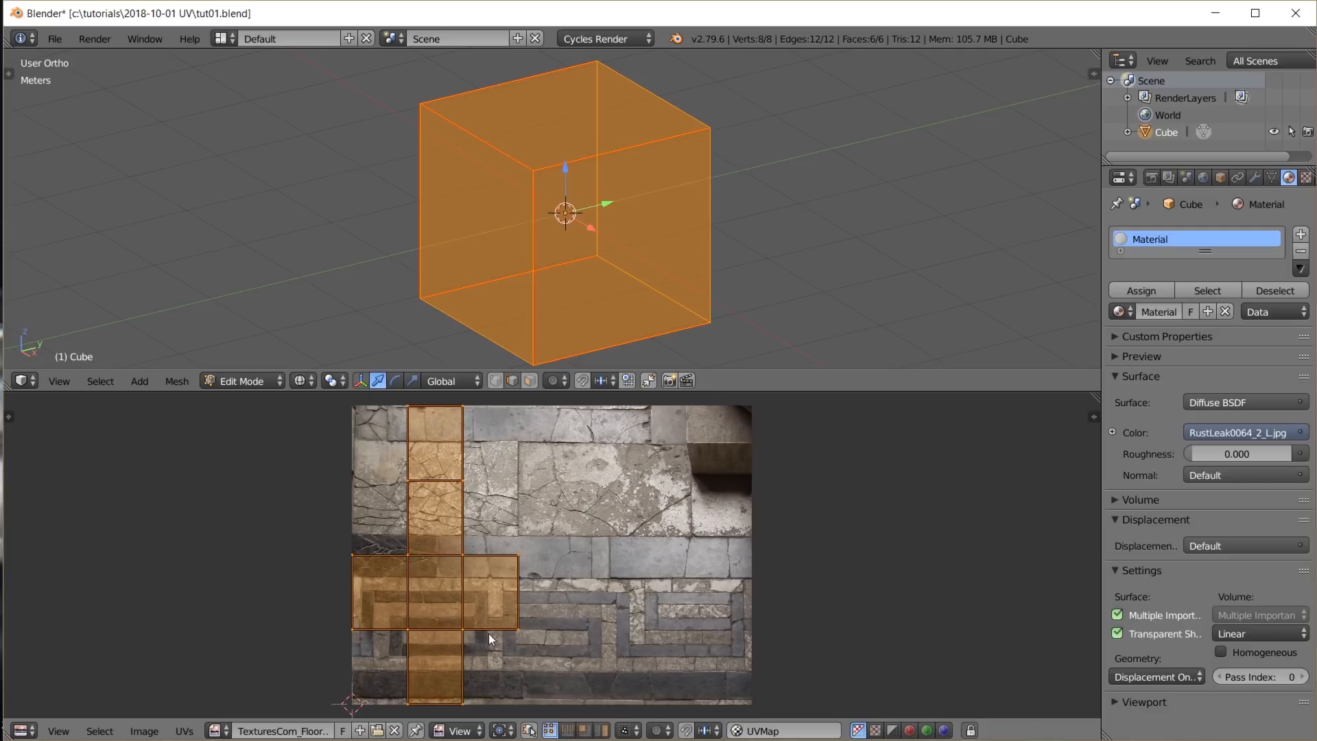
{"action": "mouse_move", "coordinate": [522, 639]}
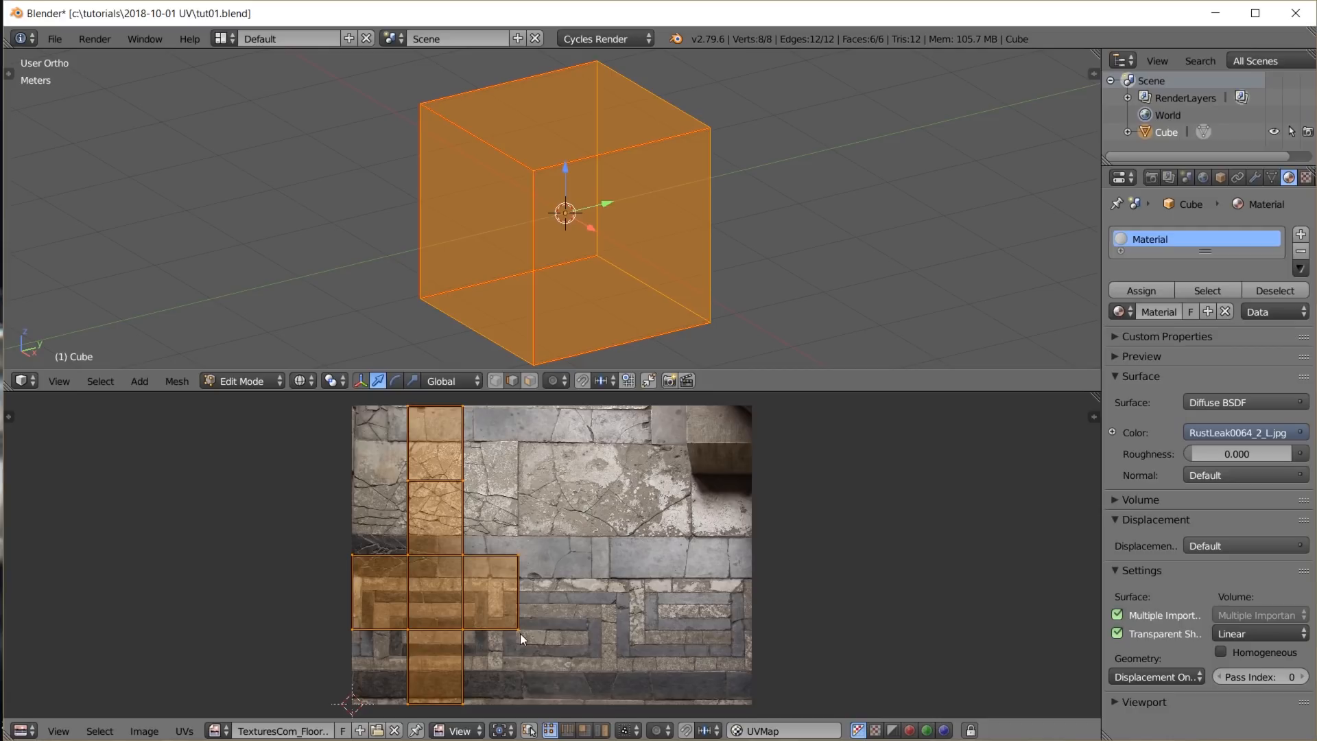
{"action": "mouse_move", "coordinate": [367, 424]}
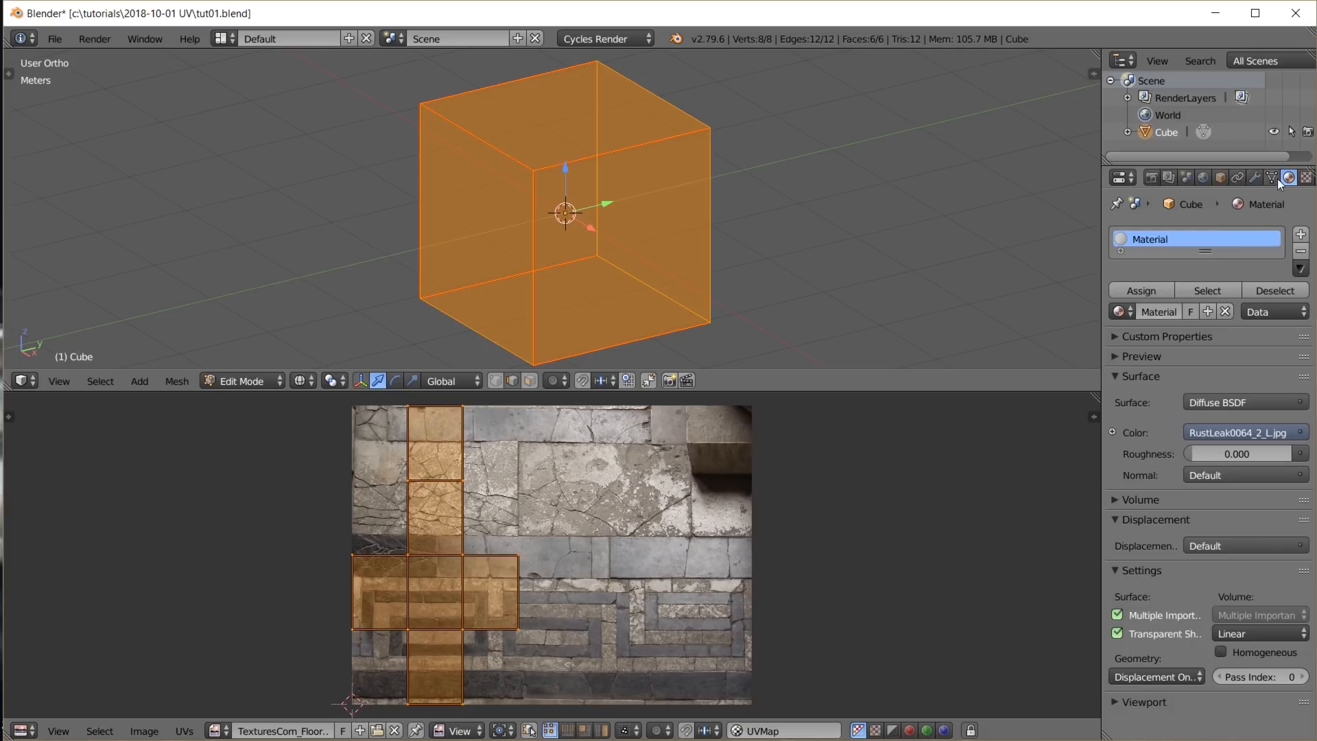
Show the cube's Object Data properties to rename its UVMap to 'UV labels'
{"action": "left_click", "coordinate": [1274, 177]}
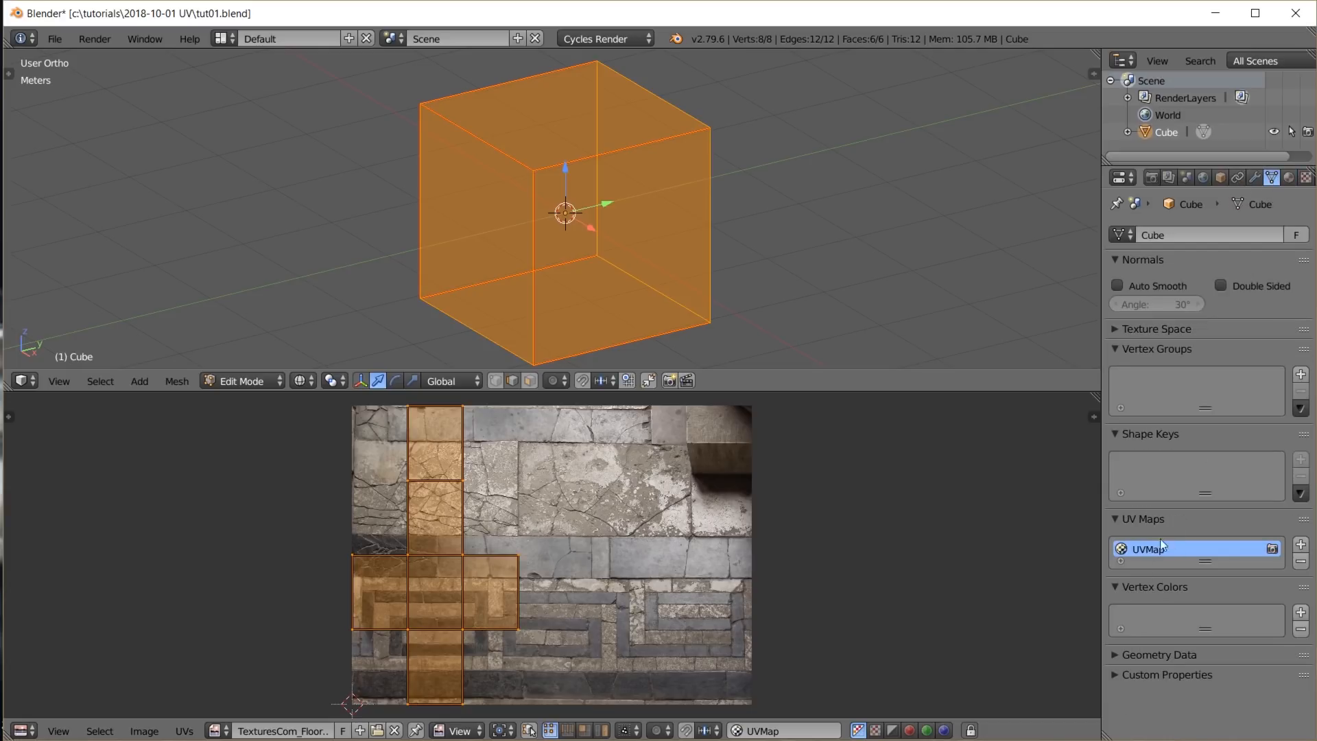
{"action": "mouse_move", "coordinate": [1166, 550]}
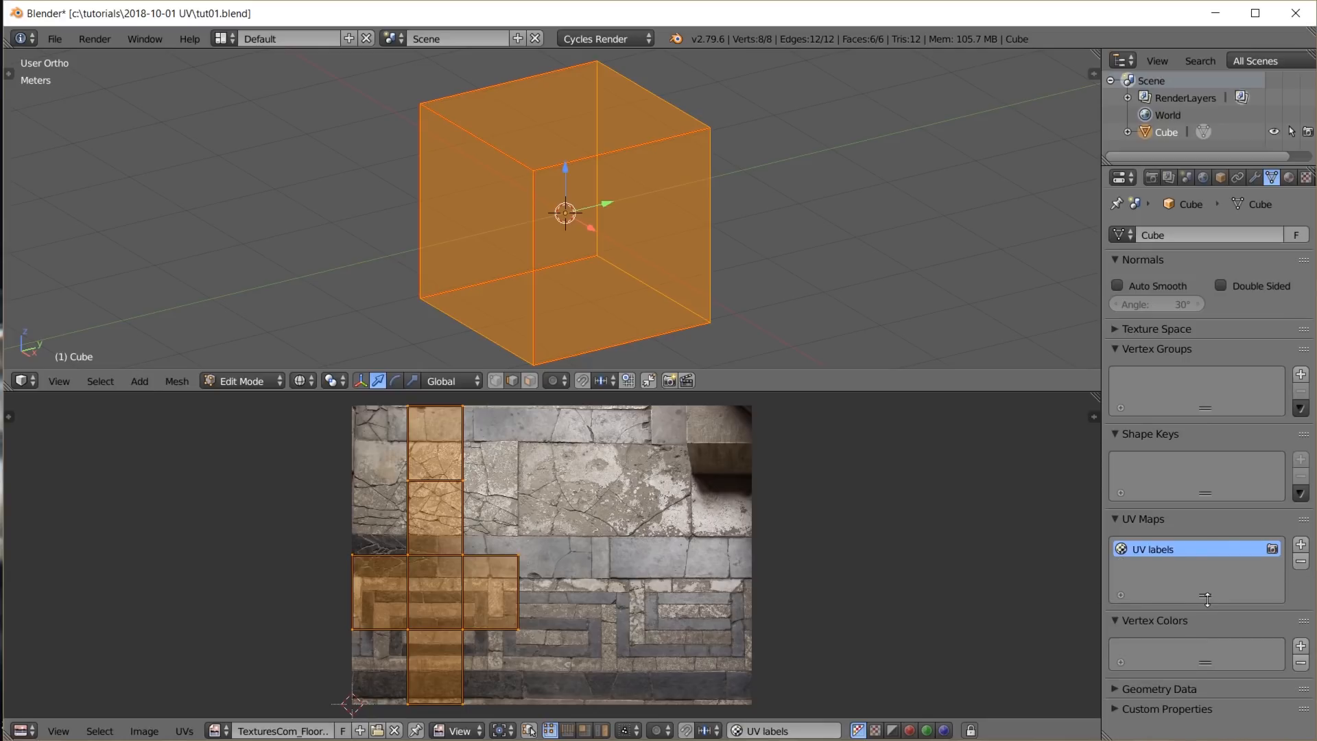
{"action": "mouse_move", "coordinate": [957, 586]}
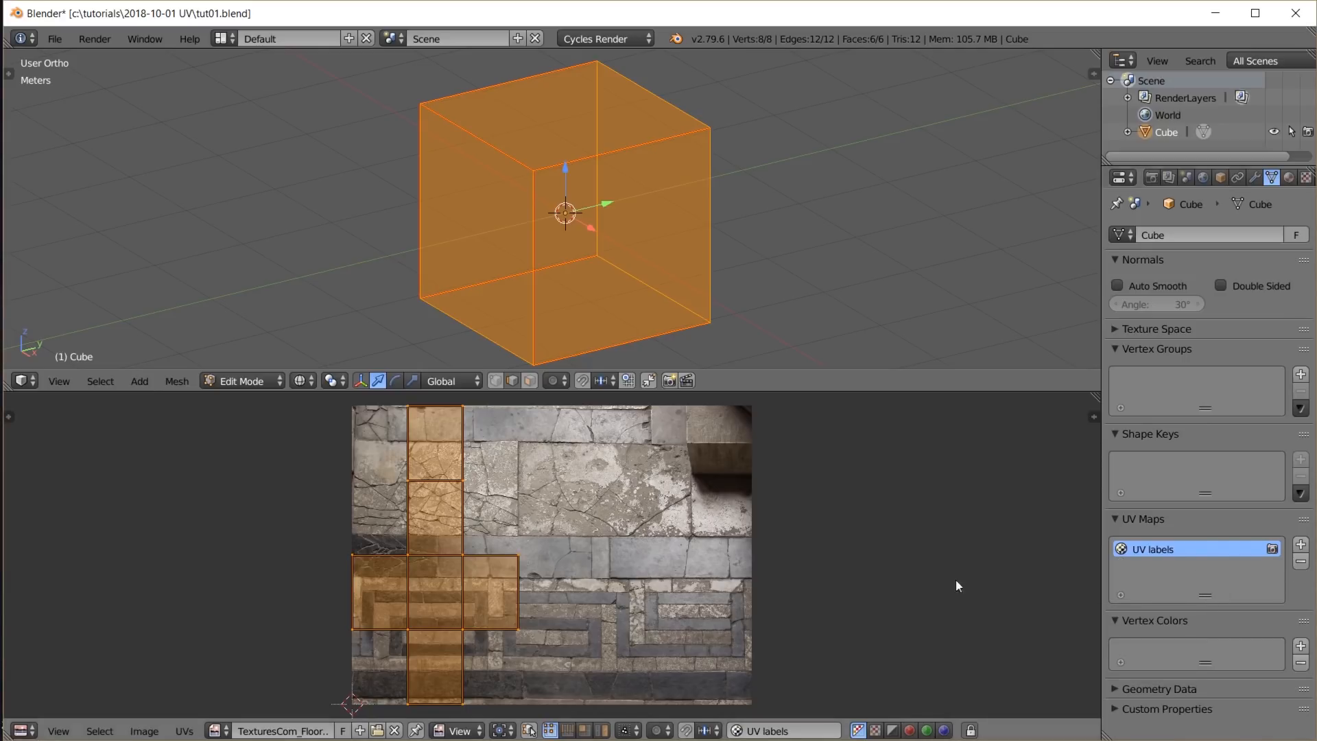
{"action": "mouse_move", "coordinate": [1056, 674]}
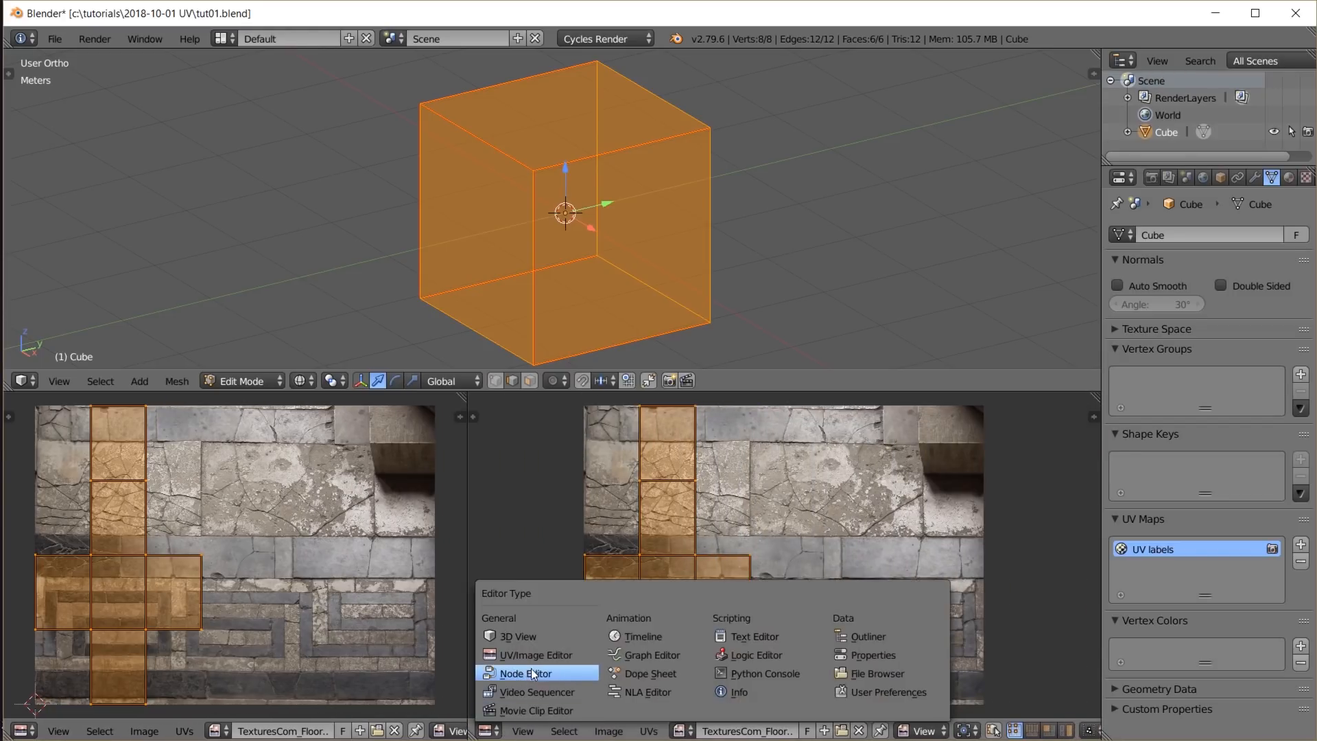
Make the split area a material Node Editor and load the stone floor image into the texture node
{"action": "left_click", "coordinate": [521, 673]}
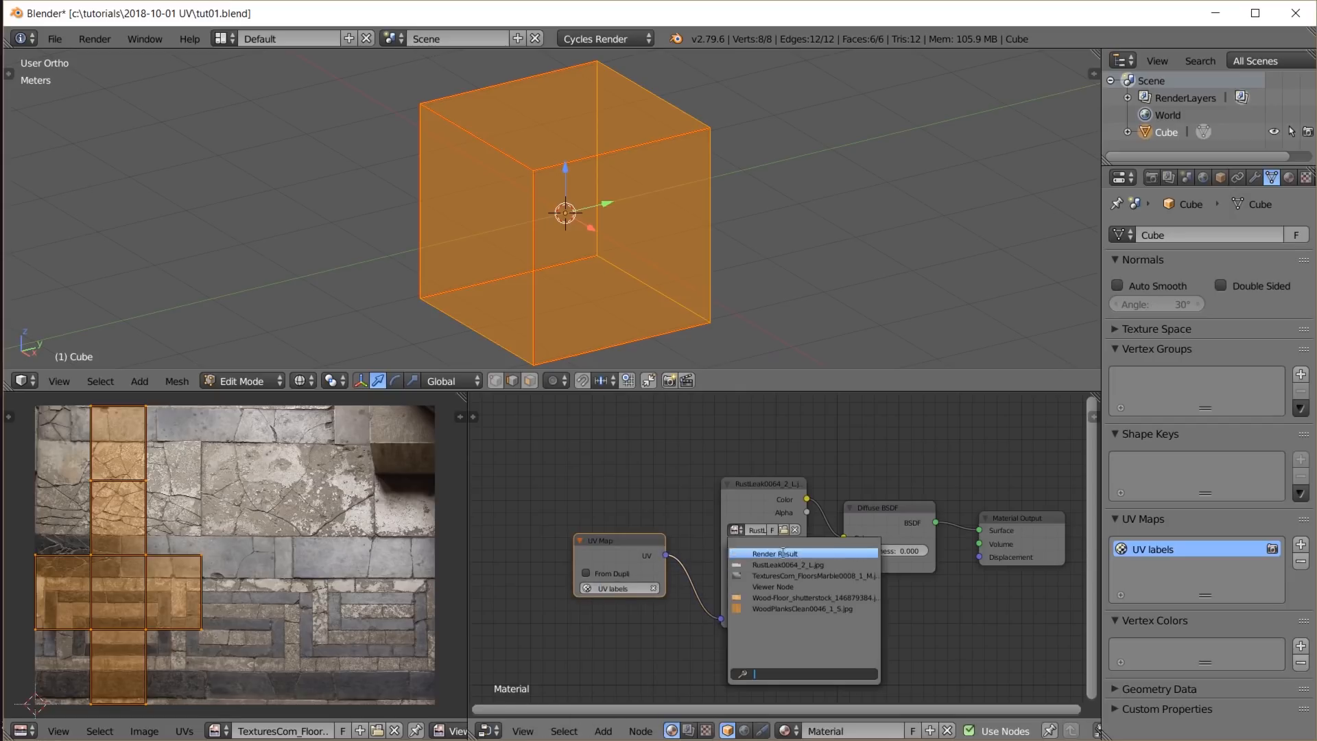
{"action": "left_click", "coordinate": [812, 576]}
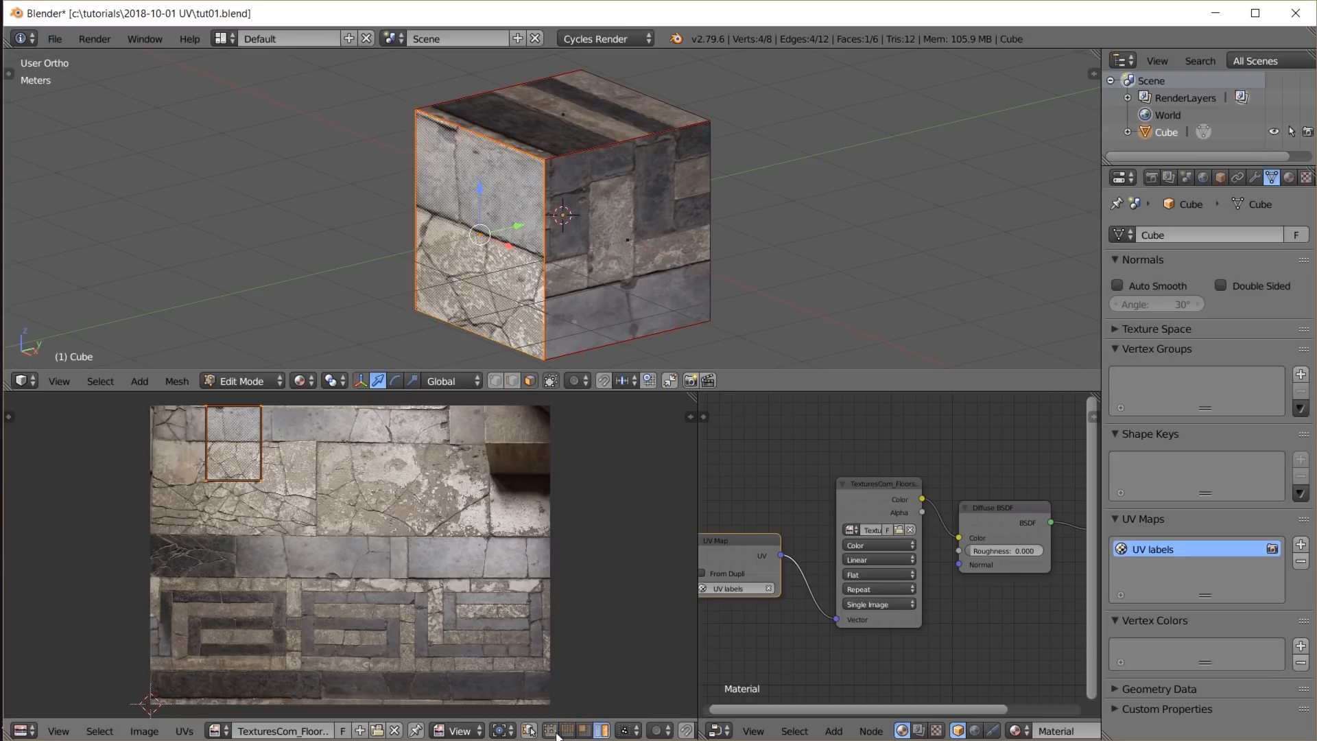
{"action": "mouse_move", "coordinate": [240, 445]}
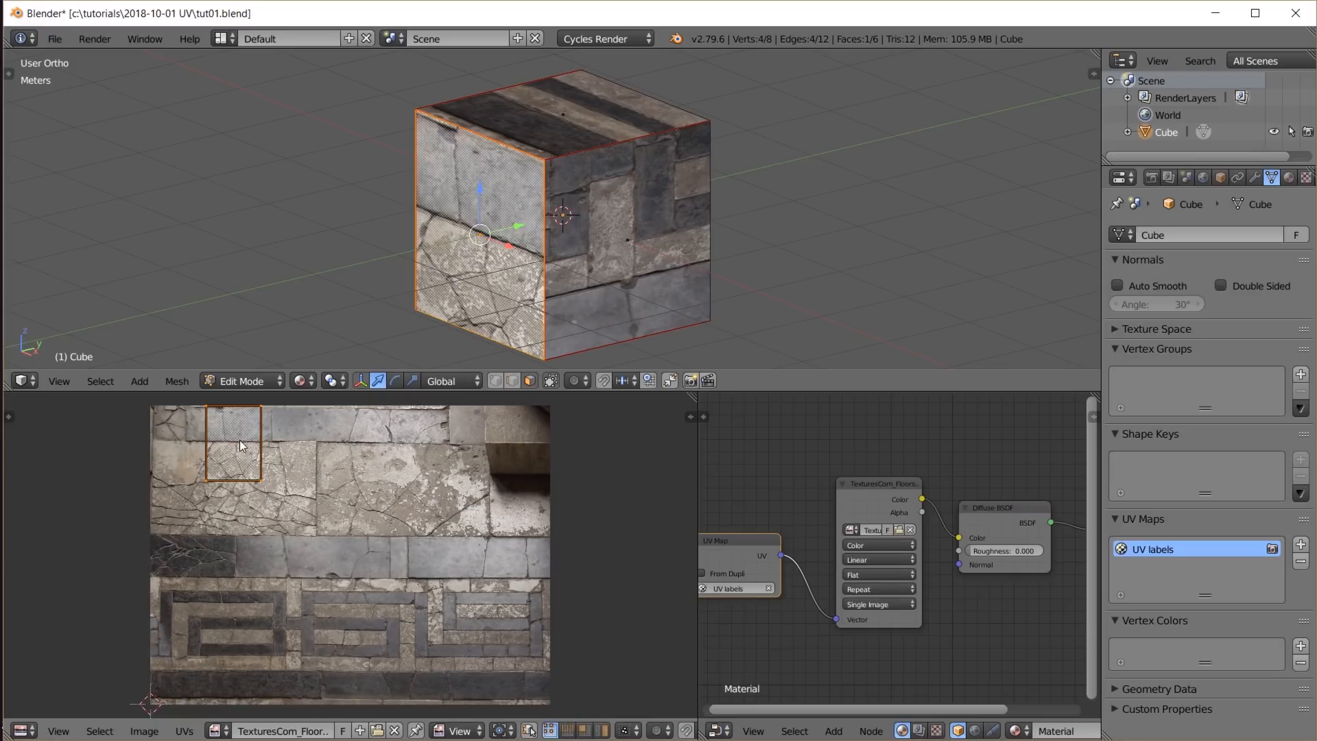
Drag a face's UV square onto a different patch of the marble texture
{"action": "left_click_drag", "start_coordinate": [239, 443], "coordinate": [248, 486]}
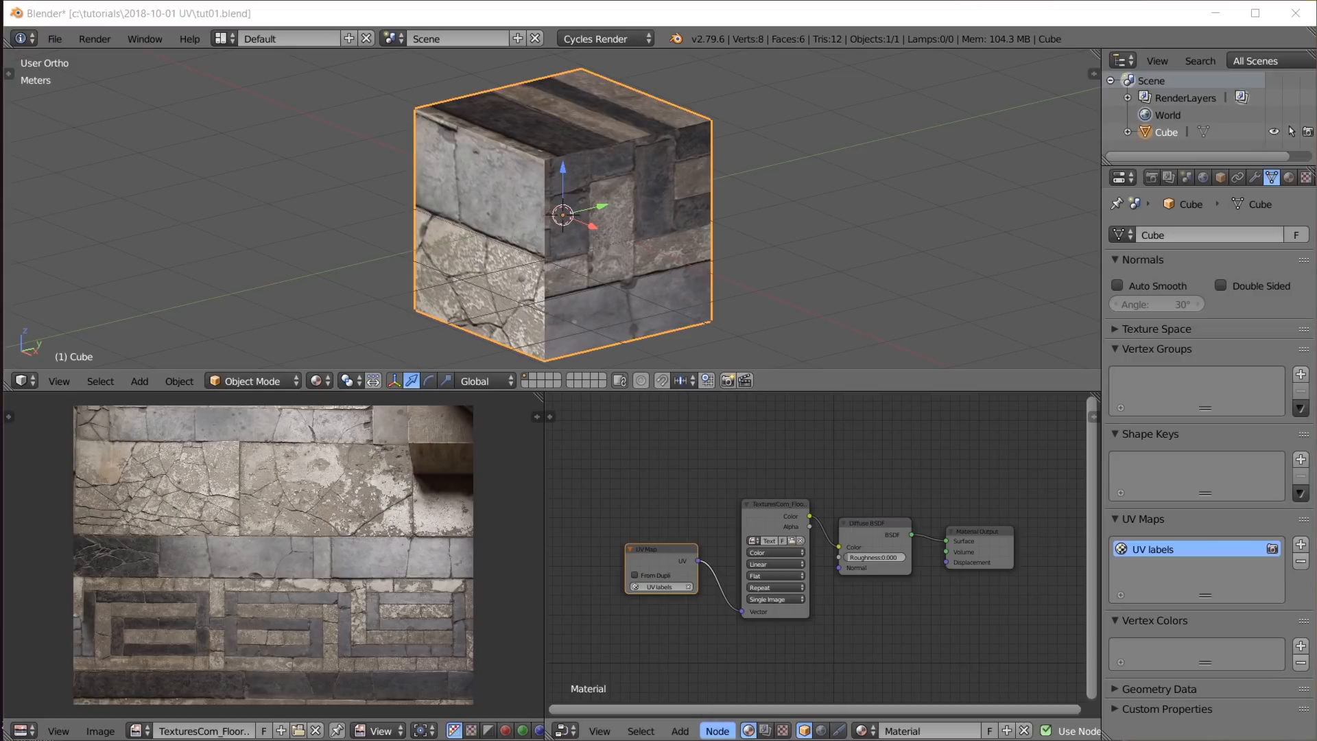
{"action": "mouse_move", "coordinate": [634, 257]}
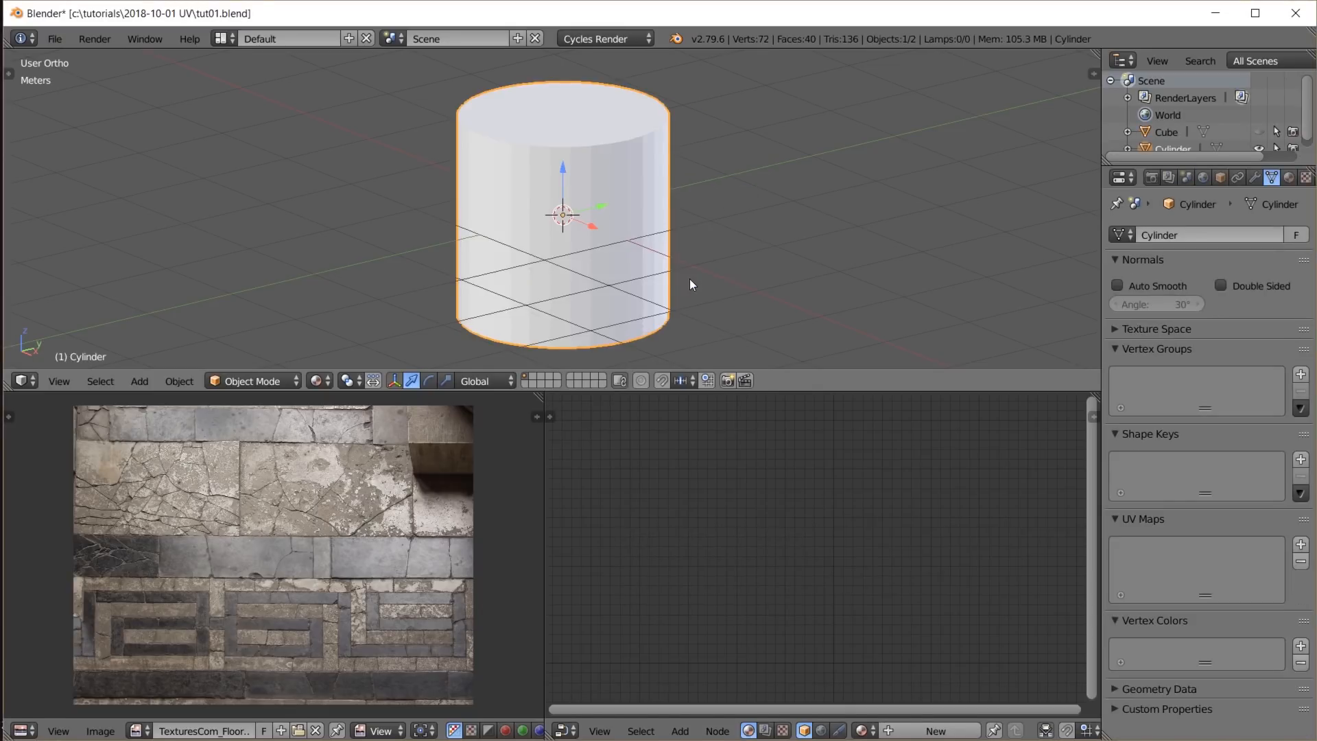
{"action": "mouse_move", "coordinate": [607, 256]}
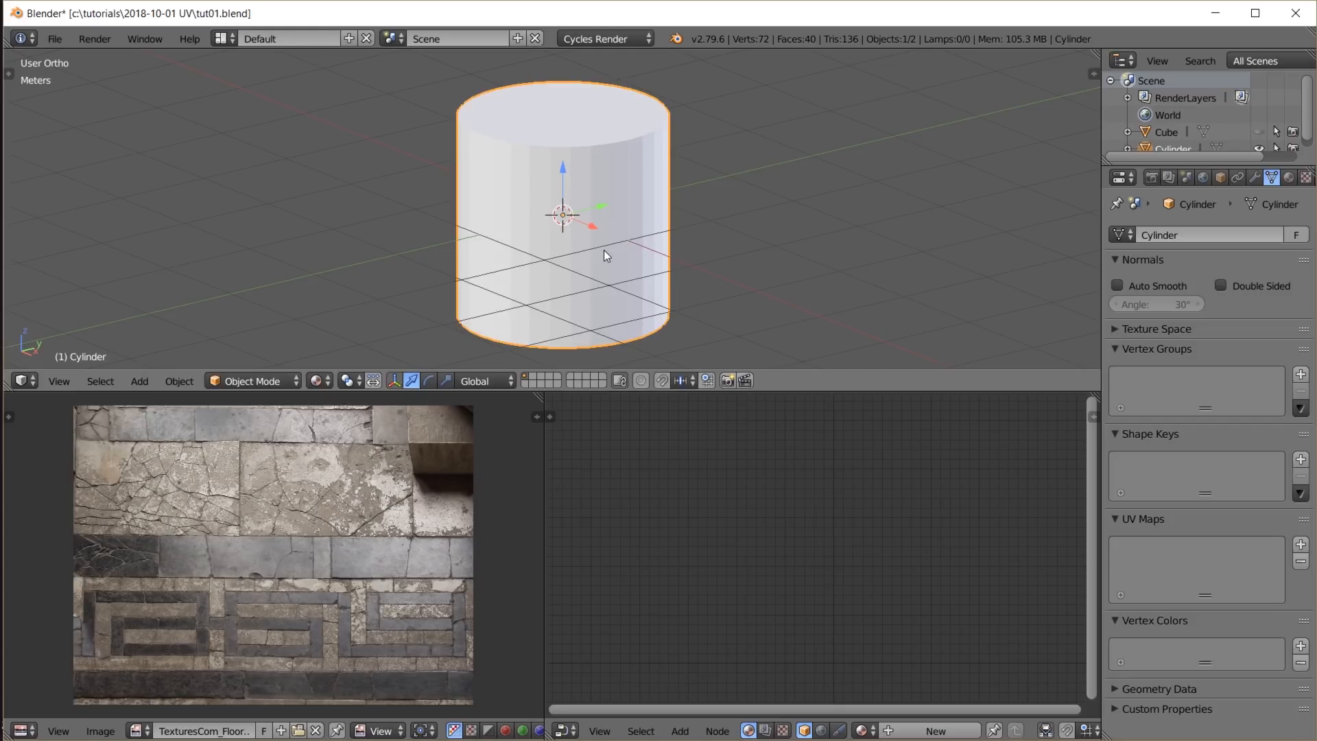
Unwrap the new cylinder with Smart UV Project, Follow Active Quads and Project From View
{"action": "key", "text": "Tab"}
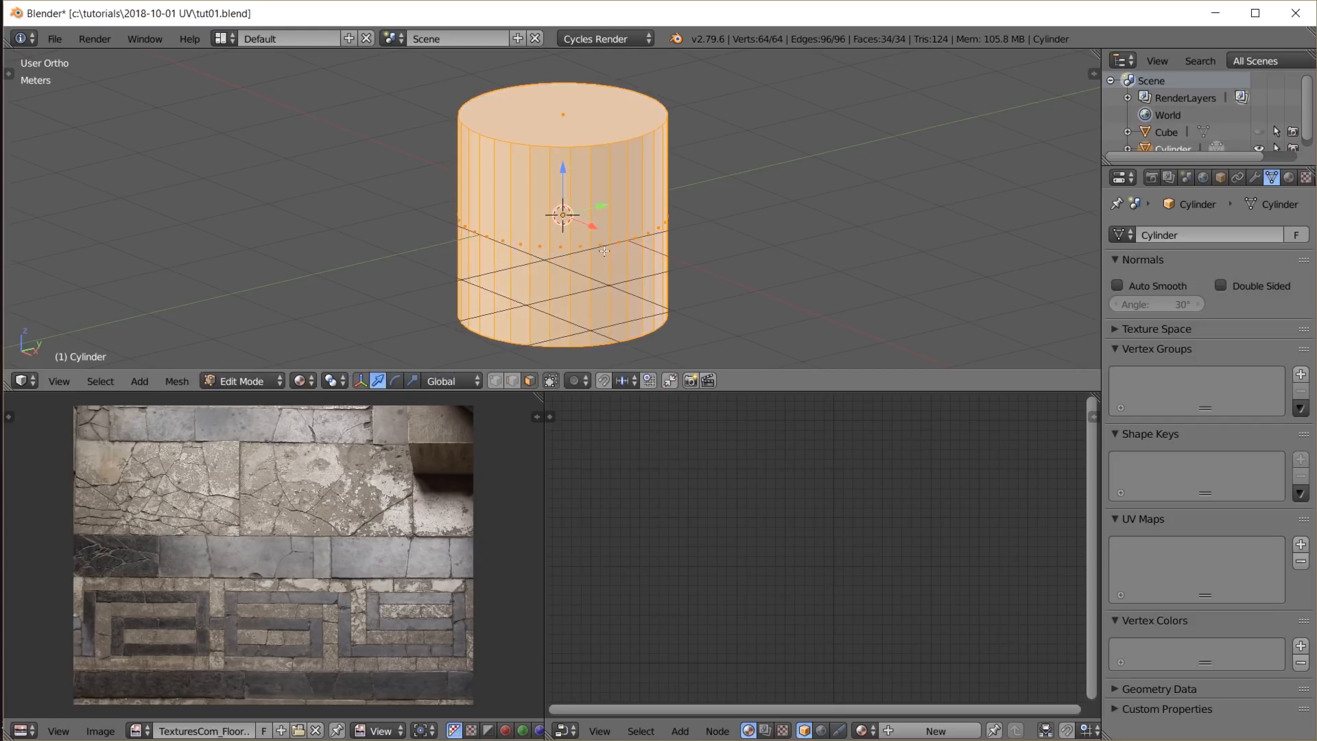
{"action": "mouse_move", "coordinate": [686, 288]}
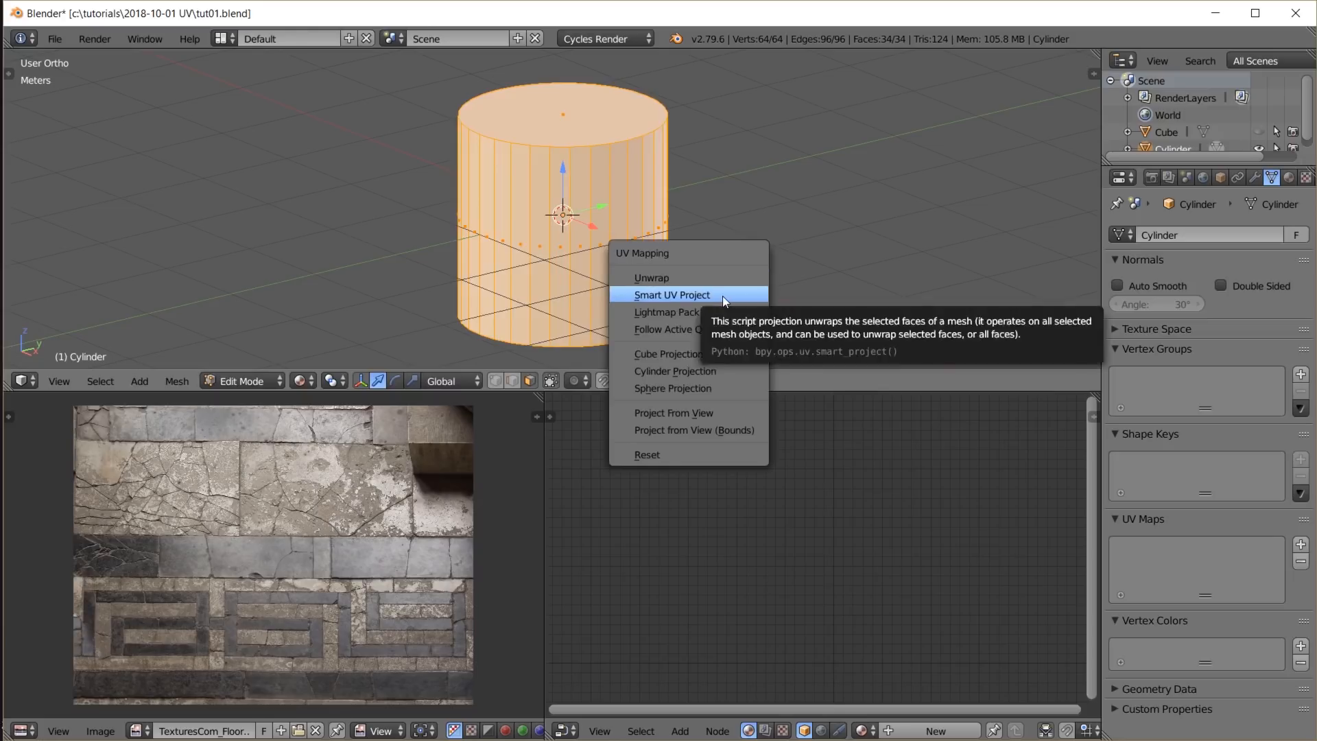
{"action": "left_click", "coordinate": [672, 295]}
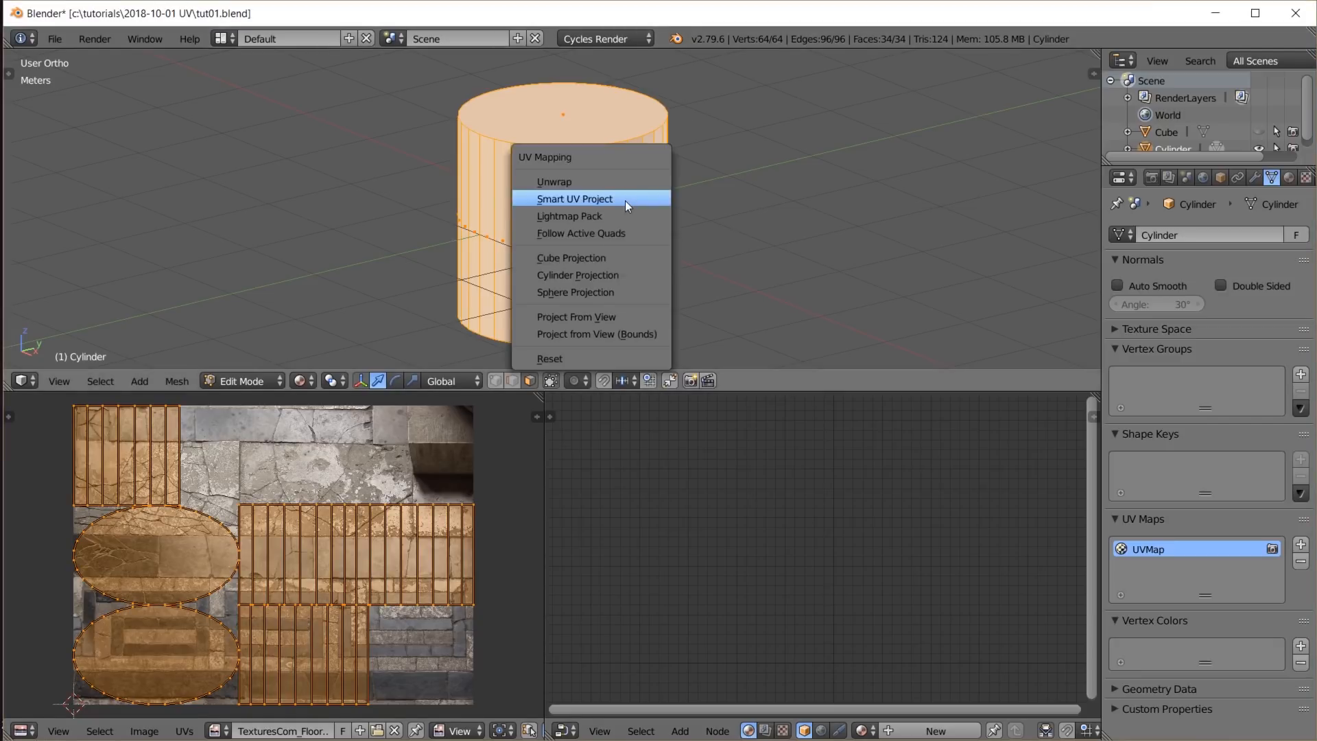
{"action": "left_click", "coordinate": [574, 198]}
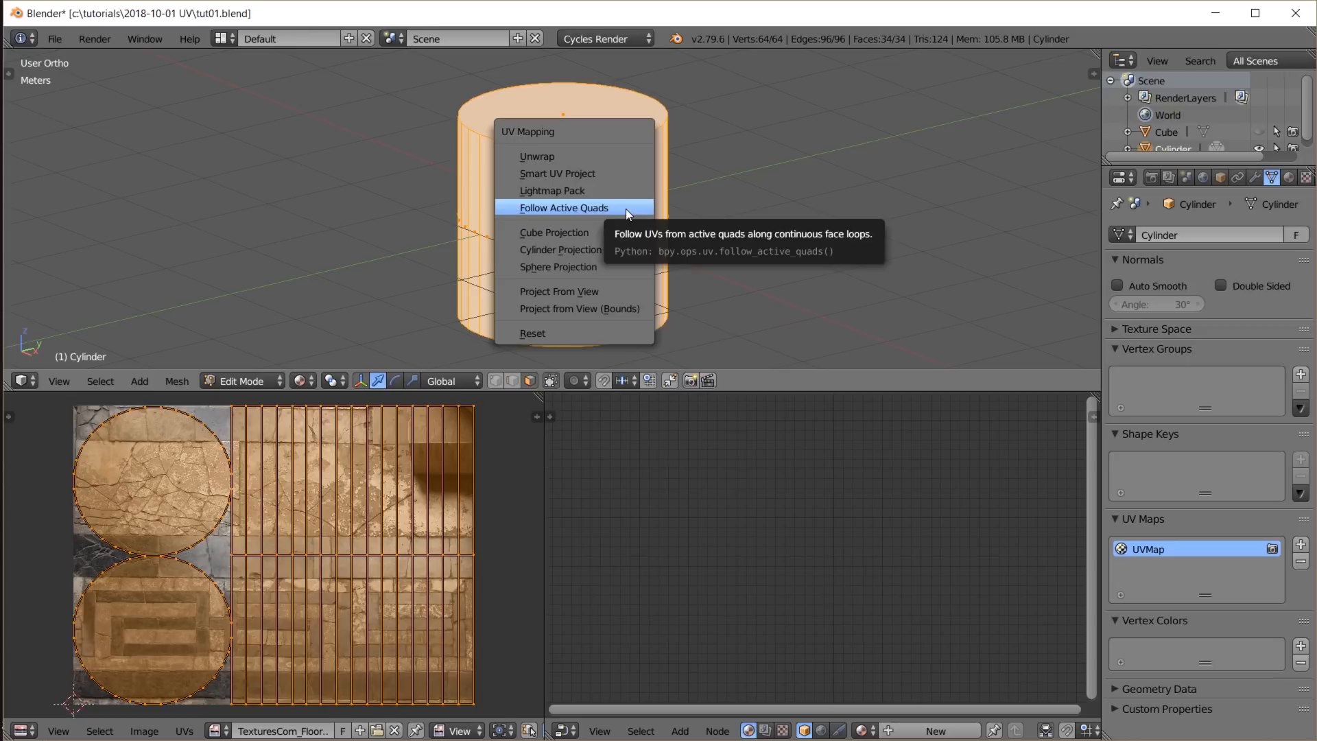
{"action": "mouse_move", "coordinate": [545, 295]}
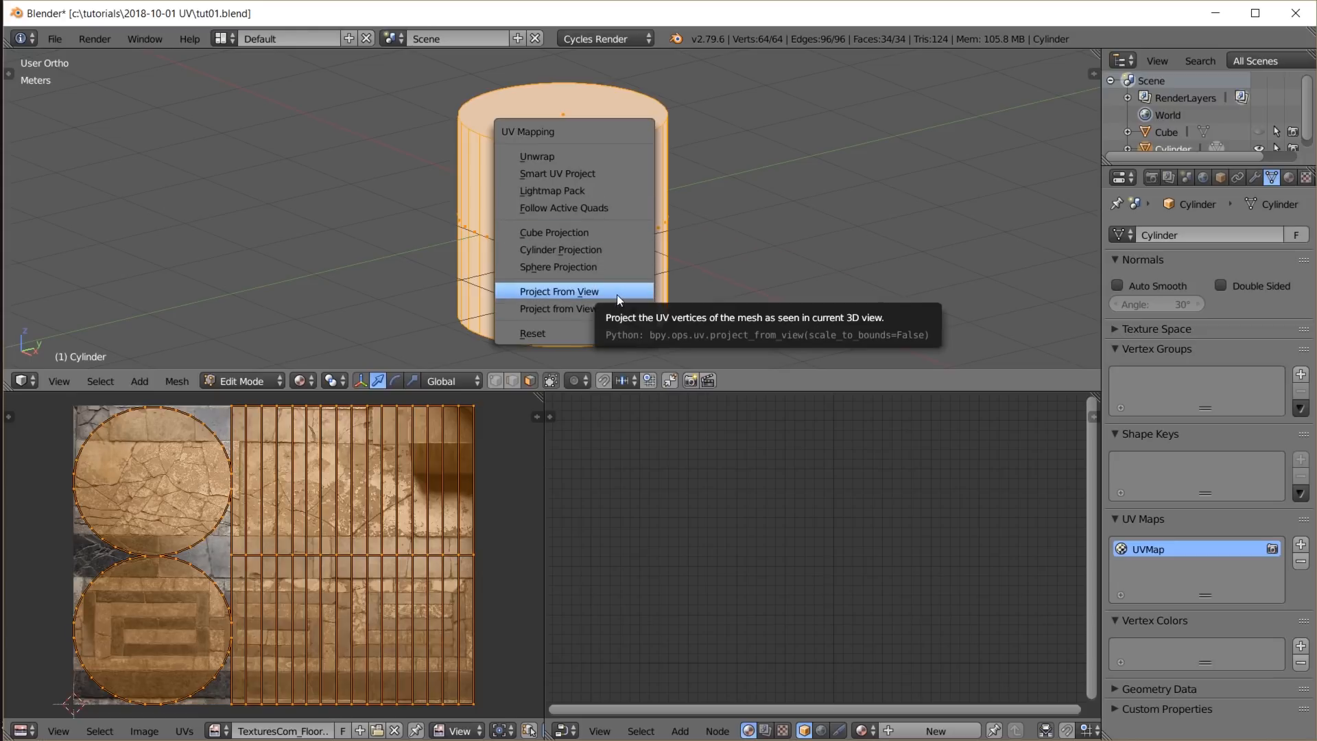
{"action": "left_click", "coordinate": [558, 291]}
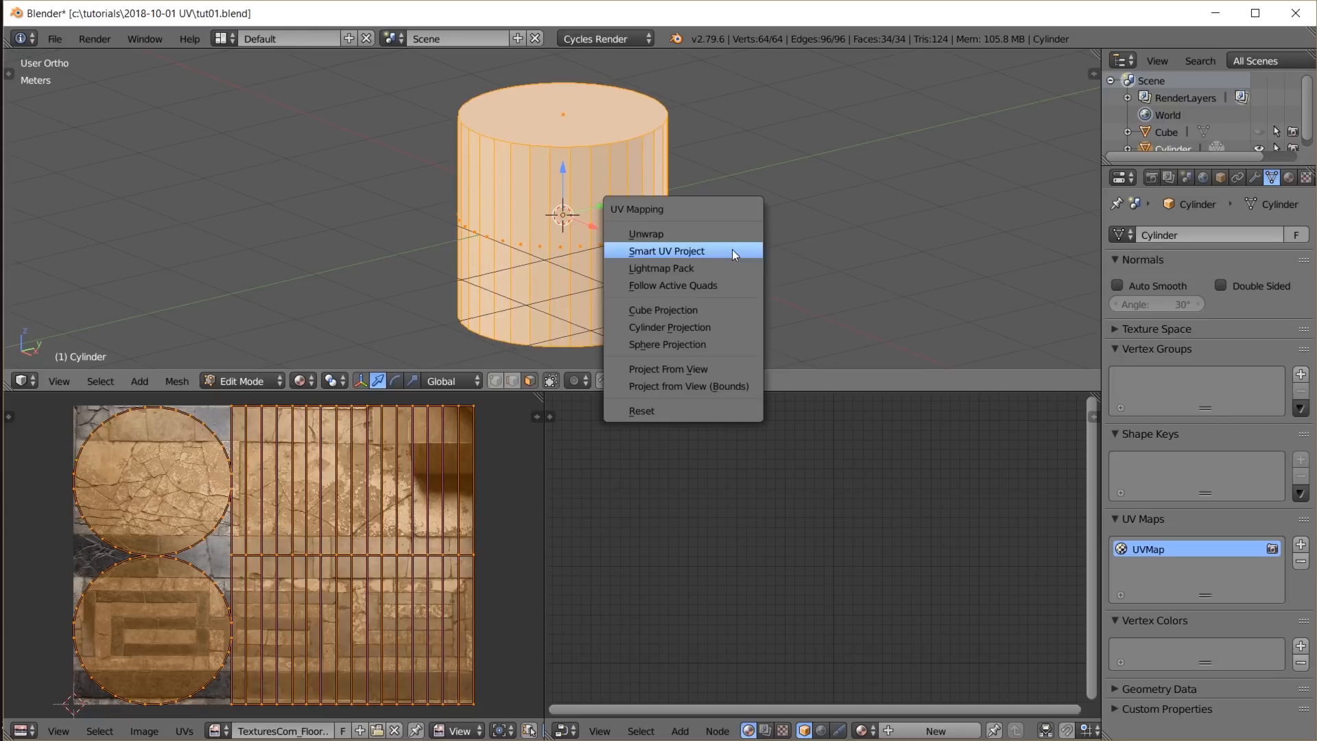
{"action": "left_click", "coordinate": [666, 250]}
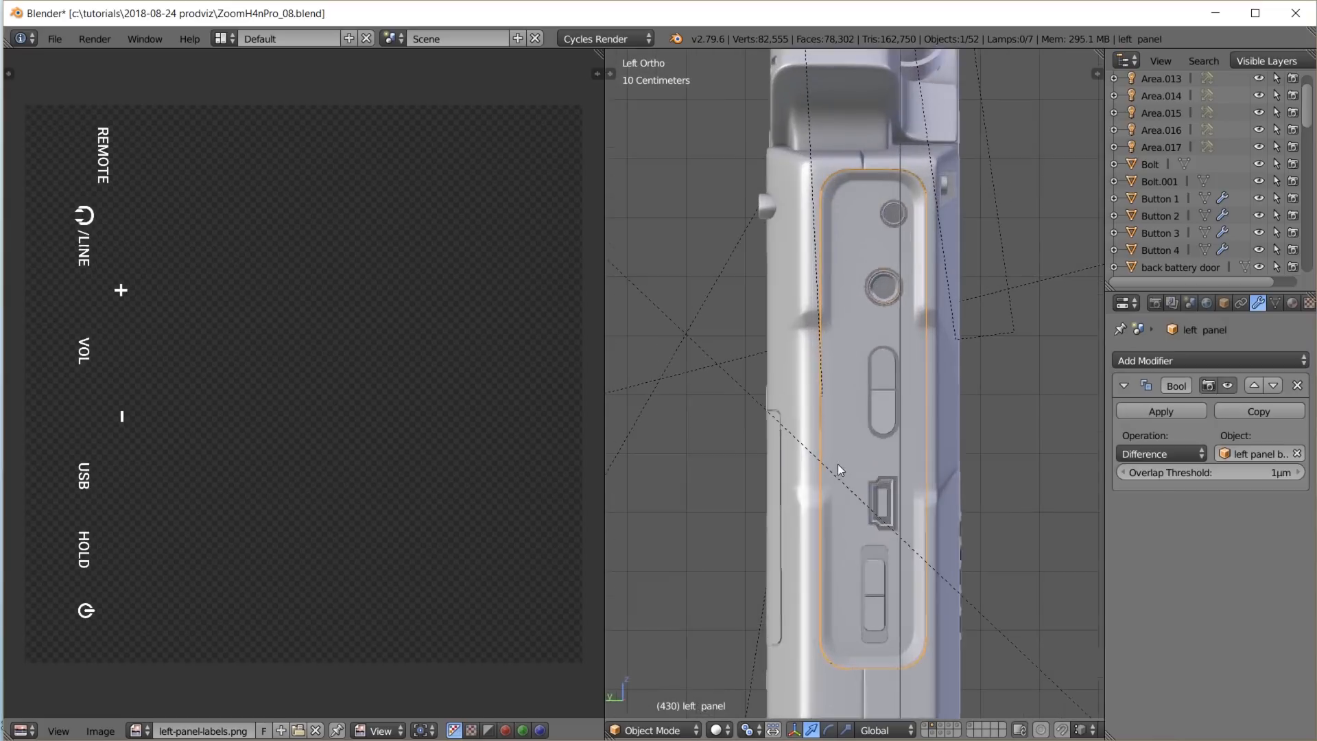
Smart UV Project the recorder's left panel faces onto the REMOTE-to-HOLD labels image
{"action": "key", "text": "Tab"}
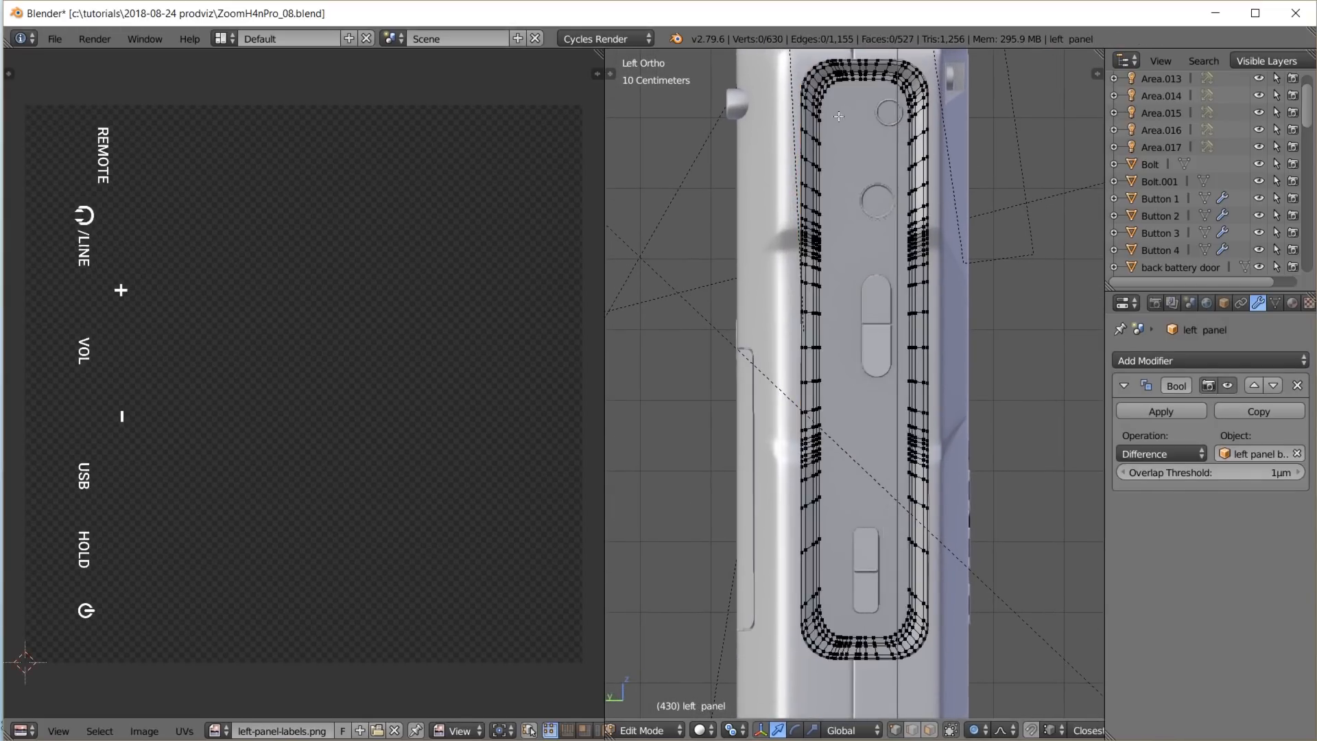
{"action": "key", "text": "u"}
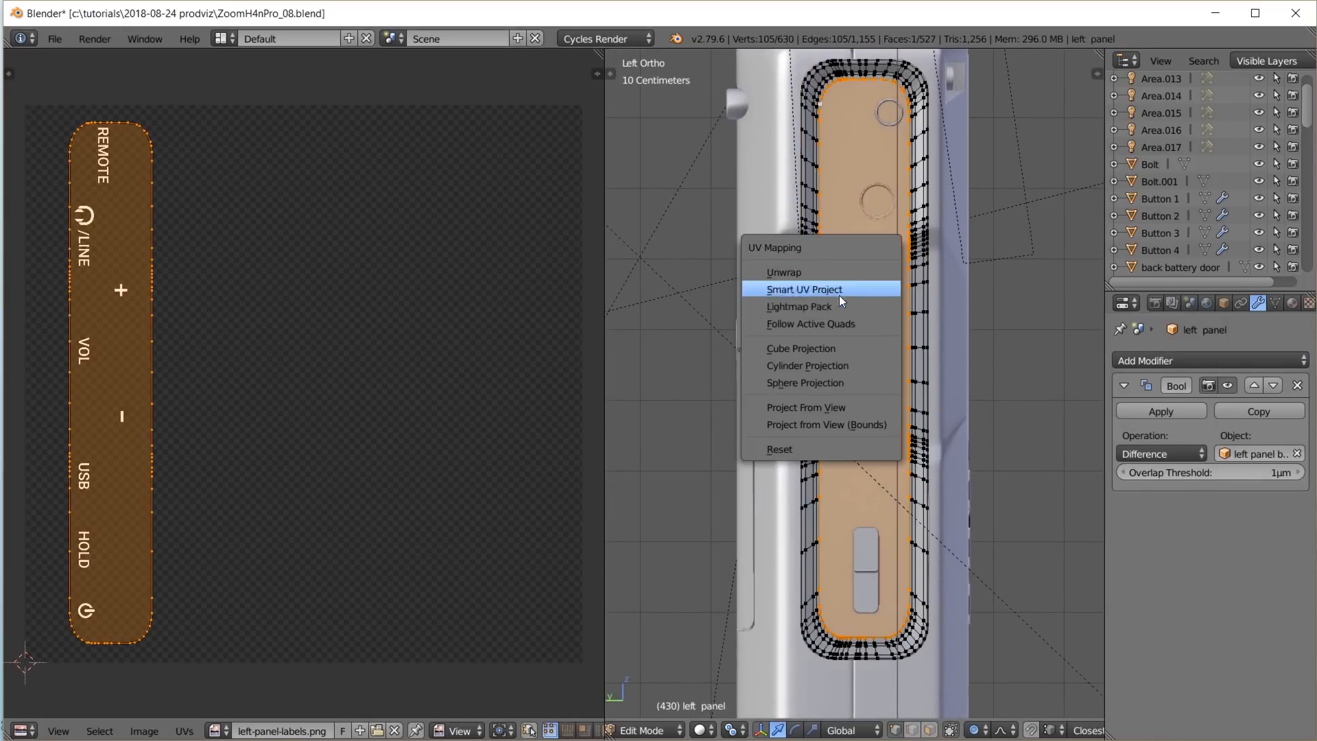
{"action": "left_click", "coordinate": [804, 289]}
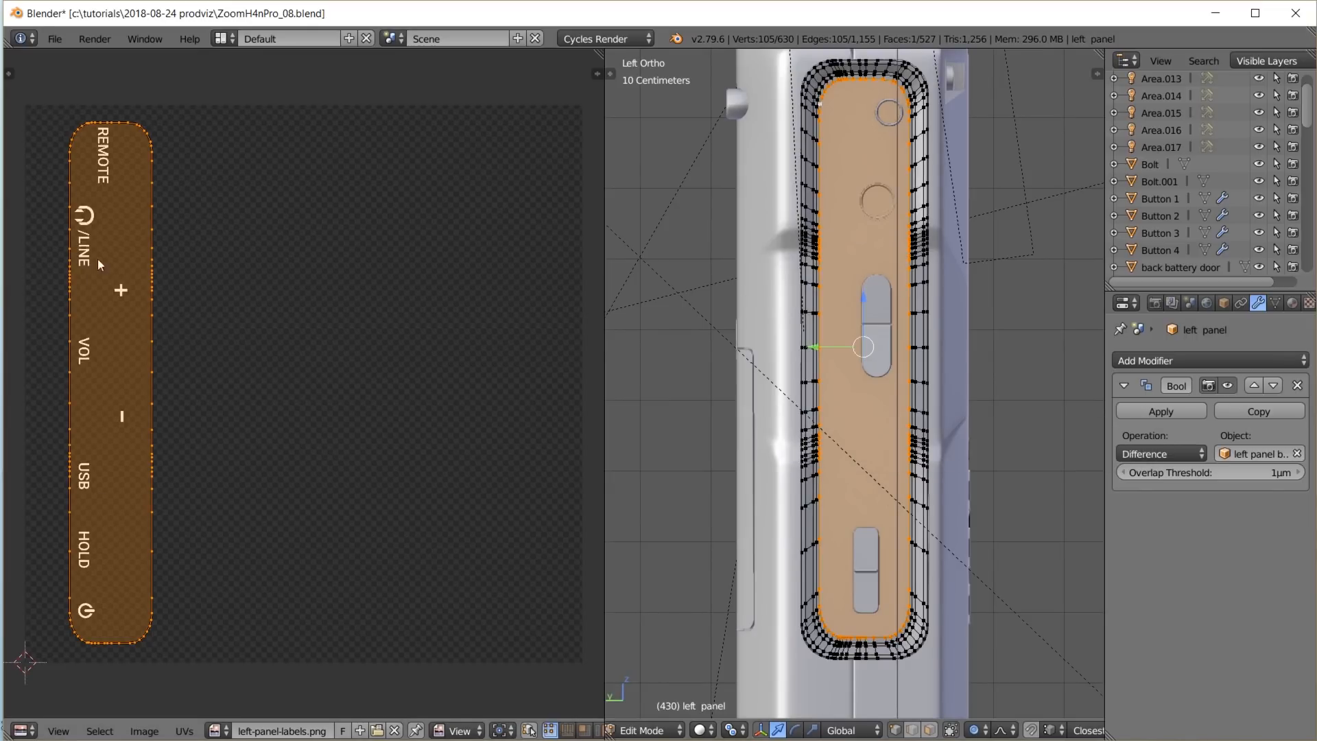
{"action": "mouse_move", "coordinate": [153, 373]}
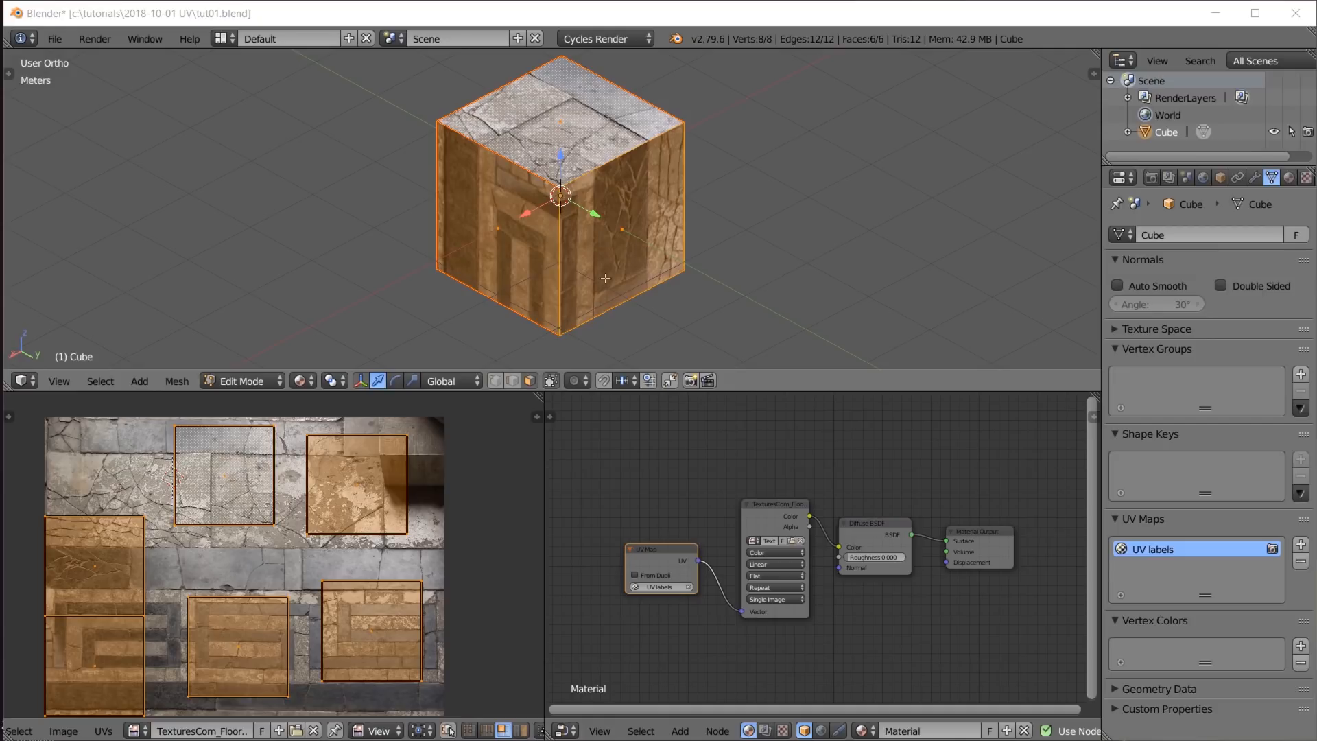
{"action": "mouse_move", "coordinate": [370, 607]}
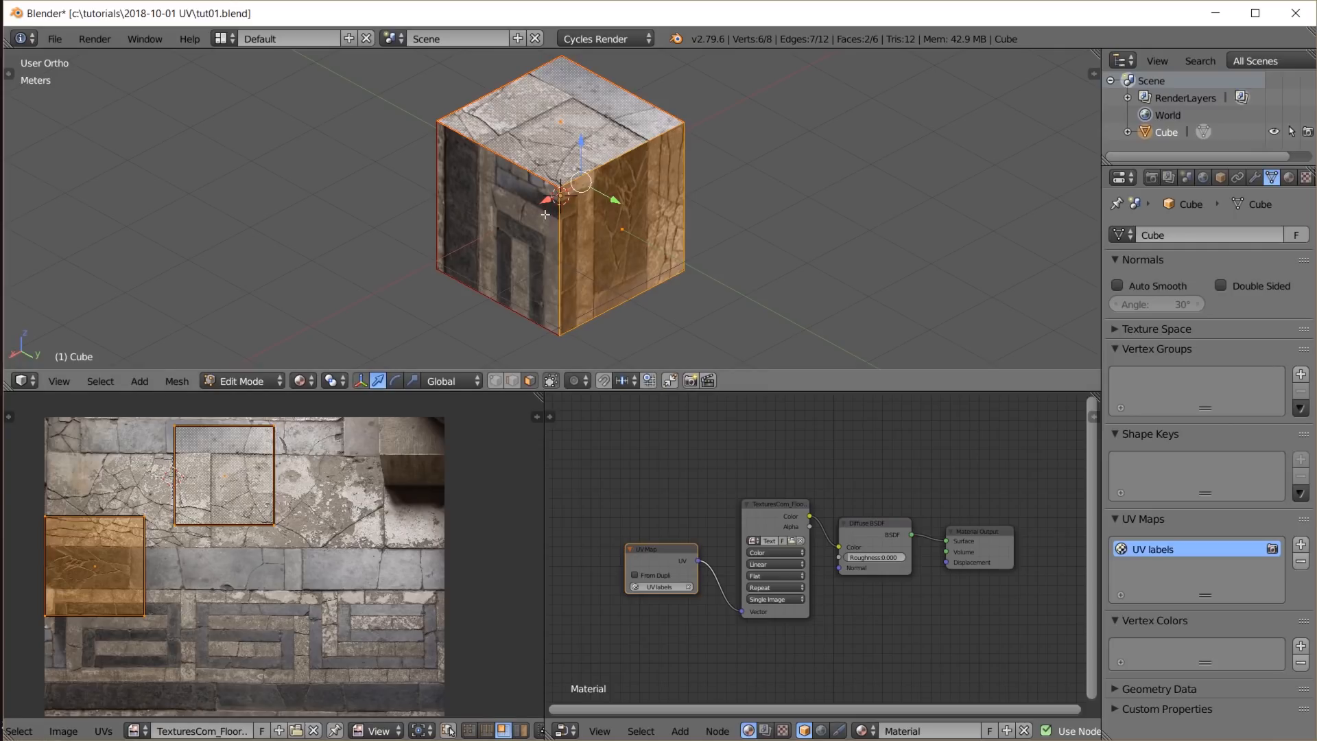
{"action": "mouse_move", "coordinate": [689, 118]}
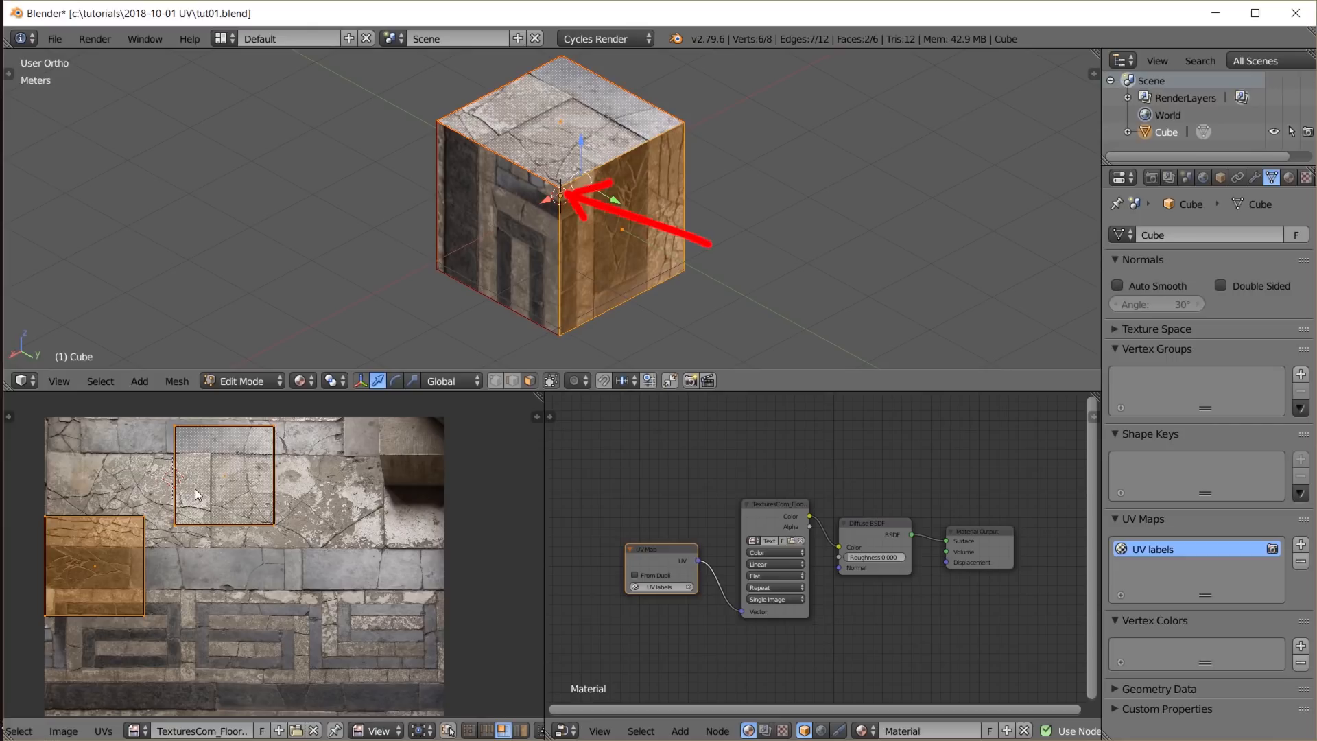
{"action": "mouse_move", "coordinate": [198, 521]}
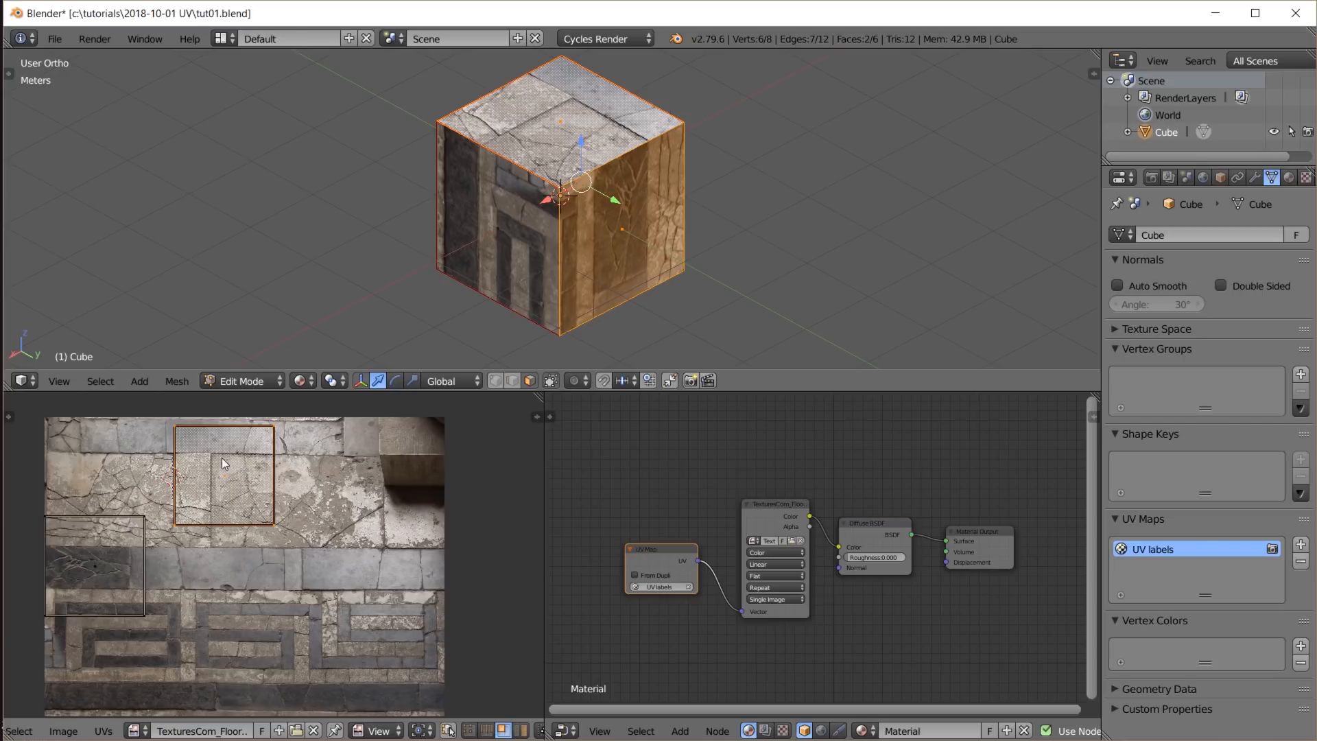
Move the top face's UV square to the lower left, over the texture's grey band
{"action": "left_click_drag", "start_coordinate": [222, 471], "coordinate": [130, 538]}
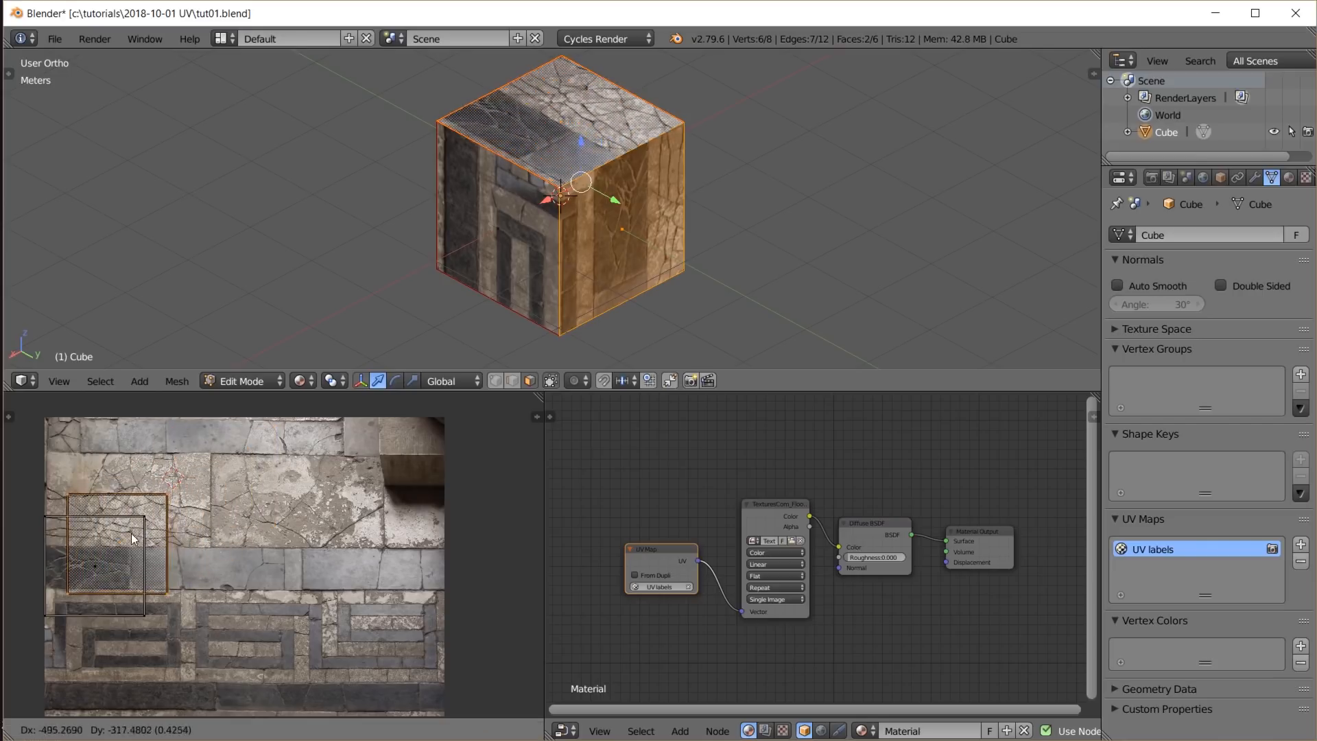
{"action": "left_click_drag", "start_coordinate": [131, 538], "coordinate": [115, 558]}
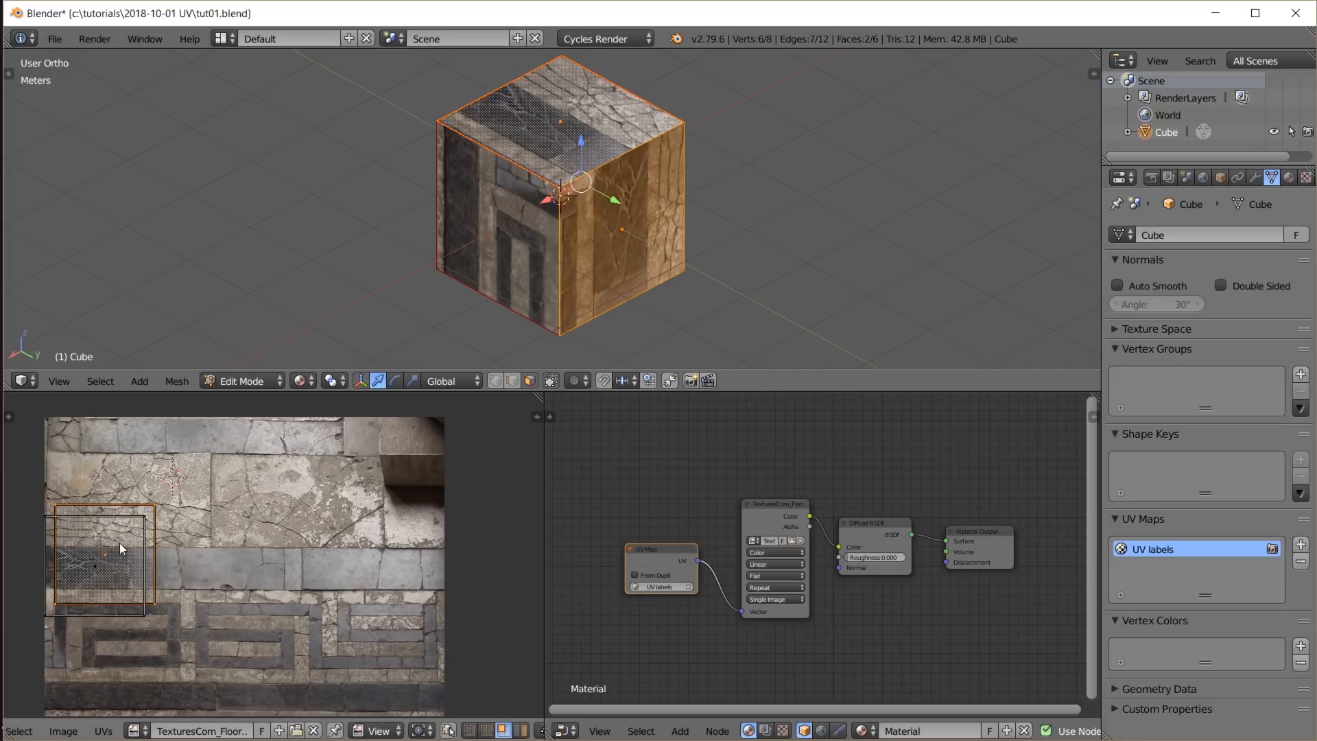
{"action": "left_click_drag", "start_coordinate": [122, 548], "coordinate": [122, 553]}
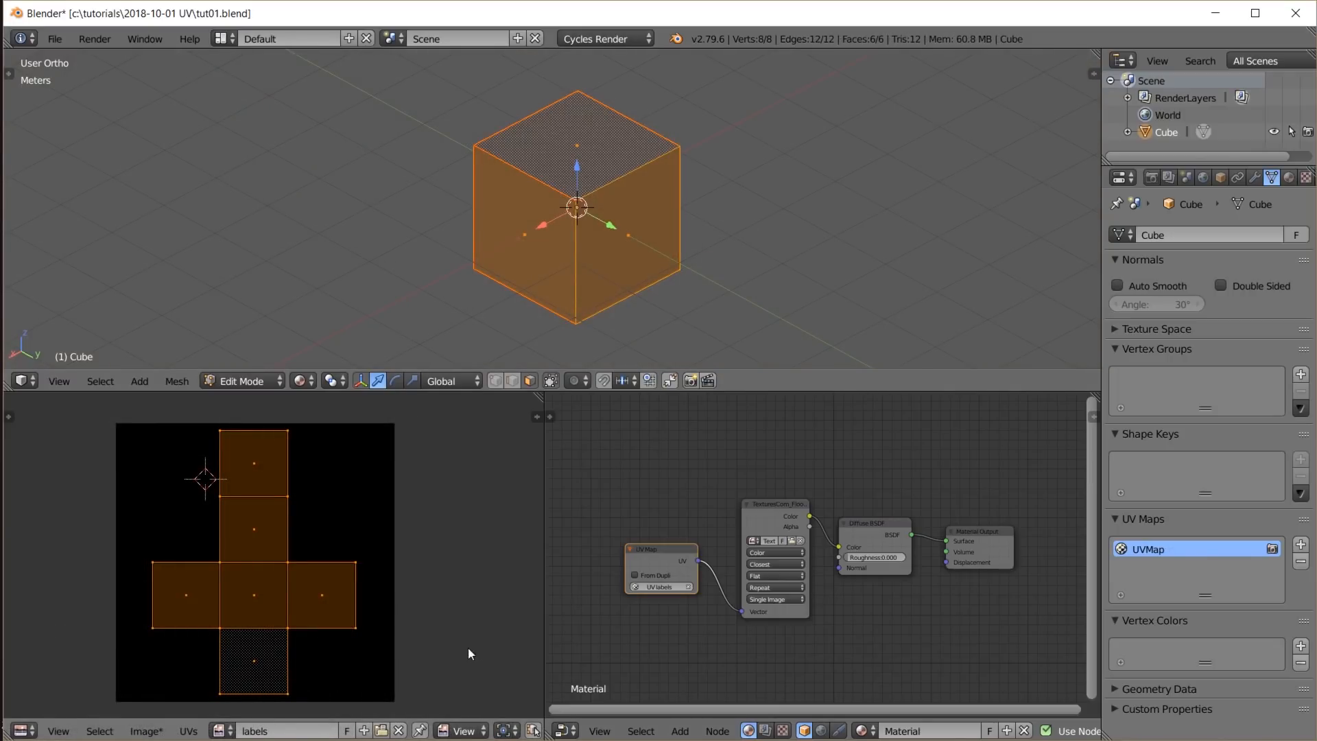
{"action": "mouse_move", "coordinate": [257, 730]}
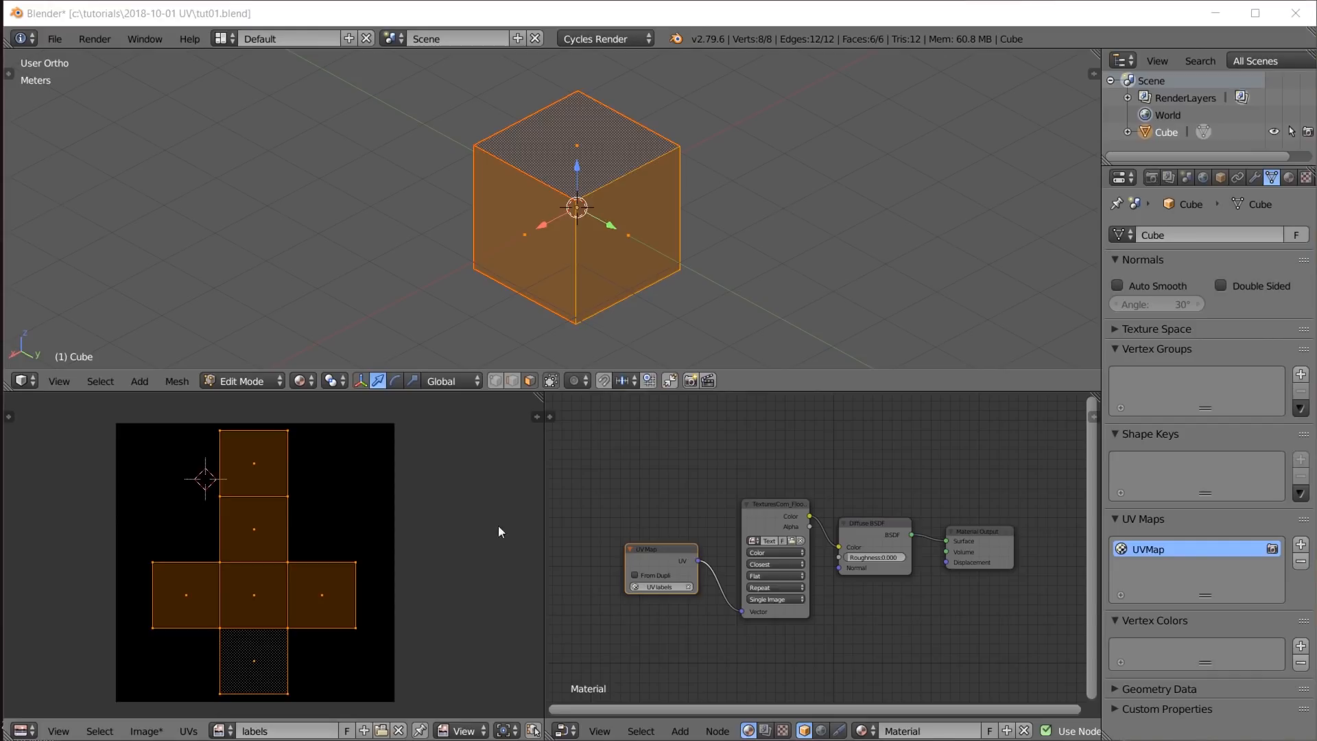
{"action": "mouse_move", "coordinate": [538, 359]}
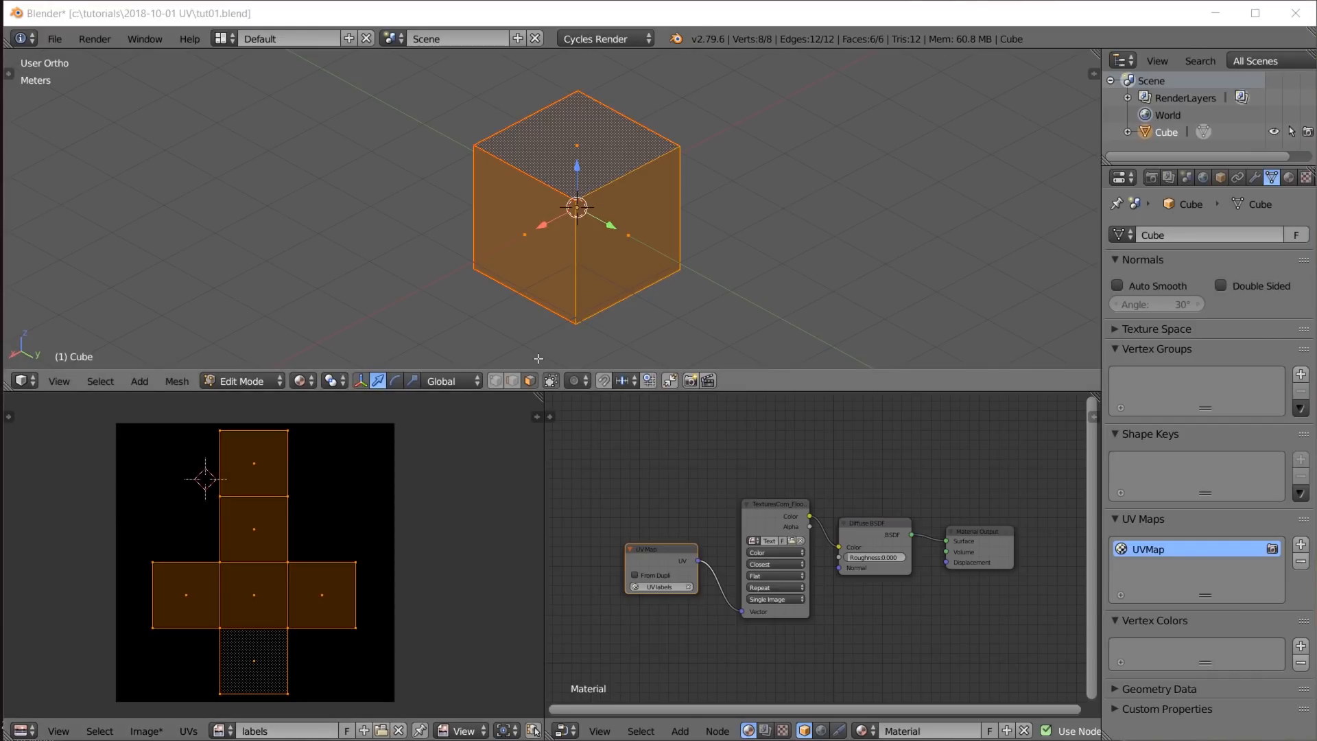
{"action": "mouse_move", "coordinate": [133, 697]}
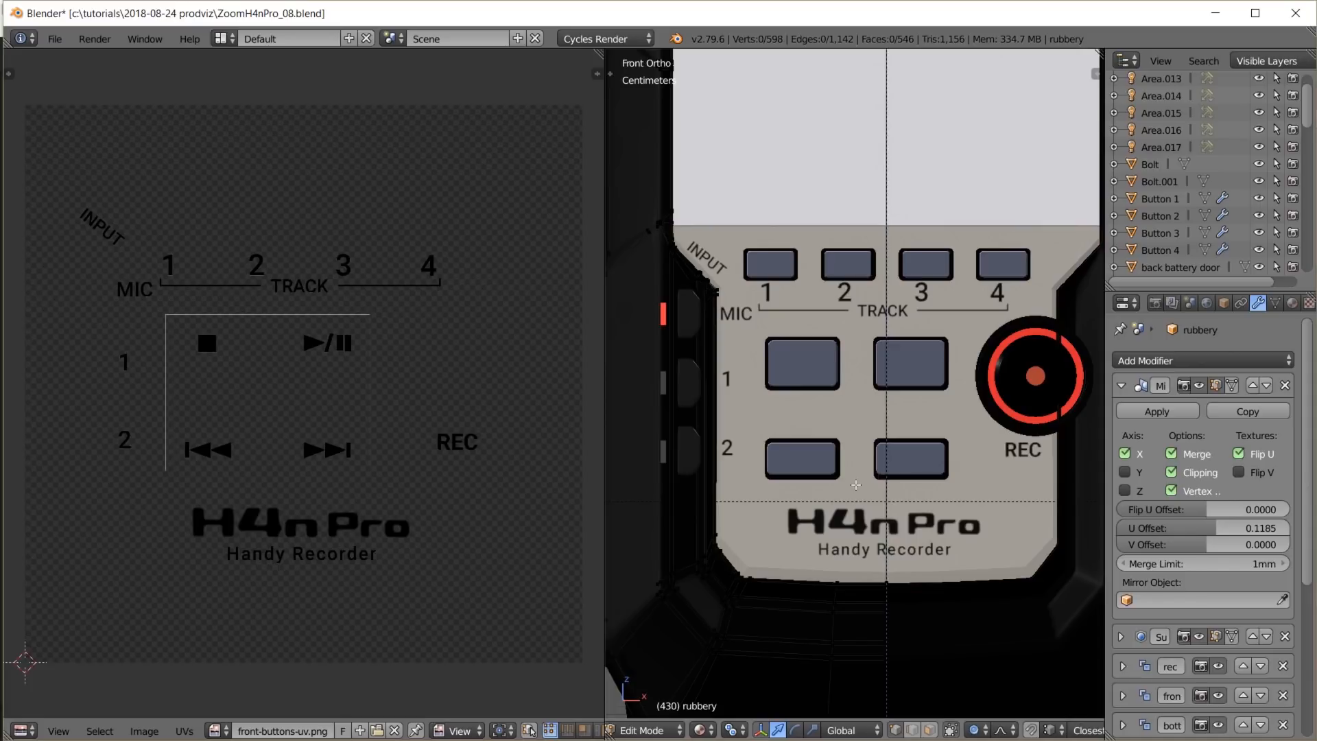
{"action": "mouse_move", "coordinate": [856, 501]}
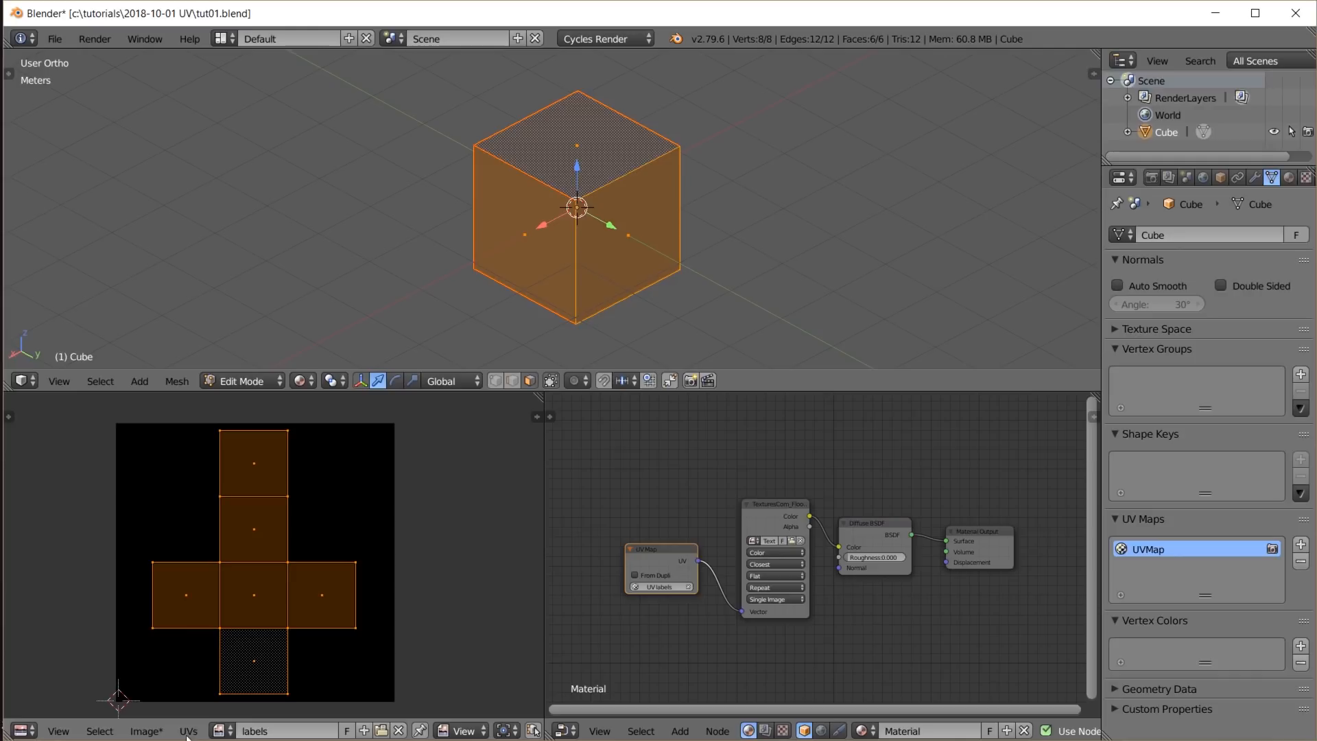
Export the cube's UV layout as an image from the UVs menu
{"action": "left_click", "coordinate": [188, 730]}
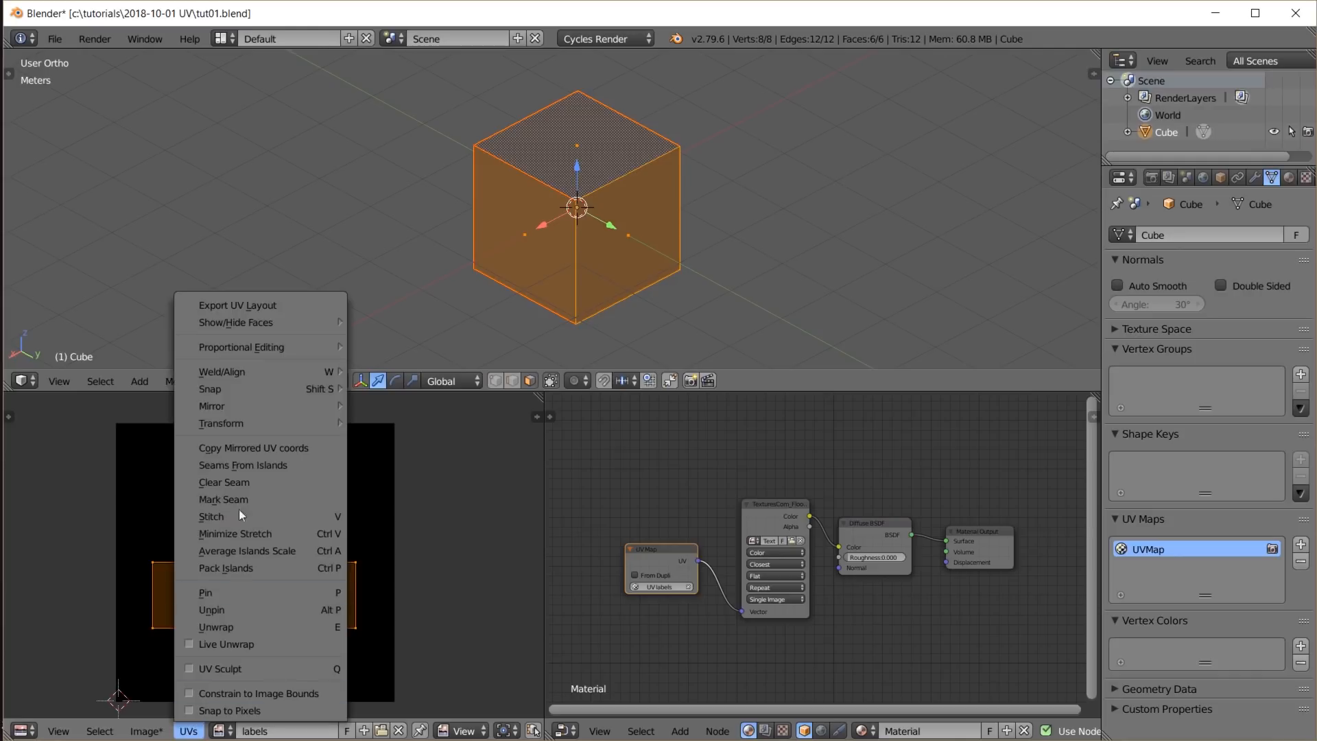
{"action": "left_click", "coordinate": [237, 305]}
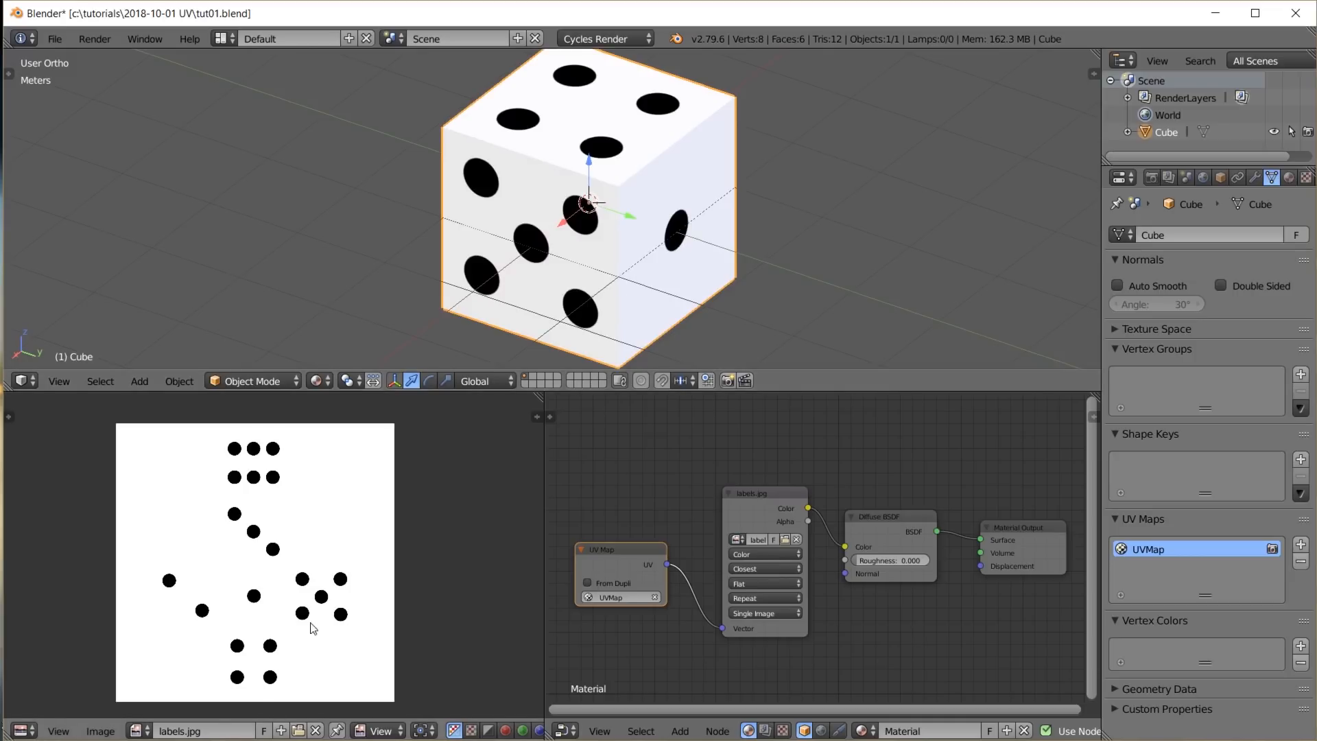
Switch the viewport to Rendered shading
{"action": "key", "text": "Tab"}
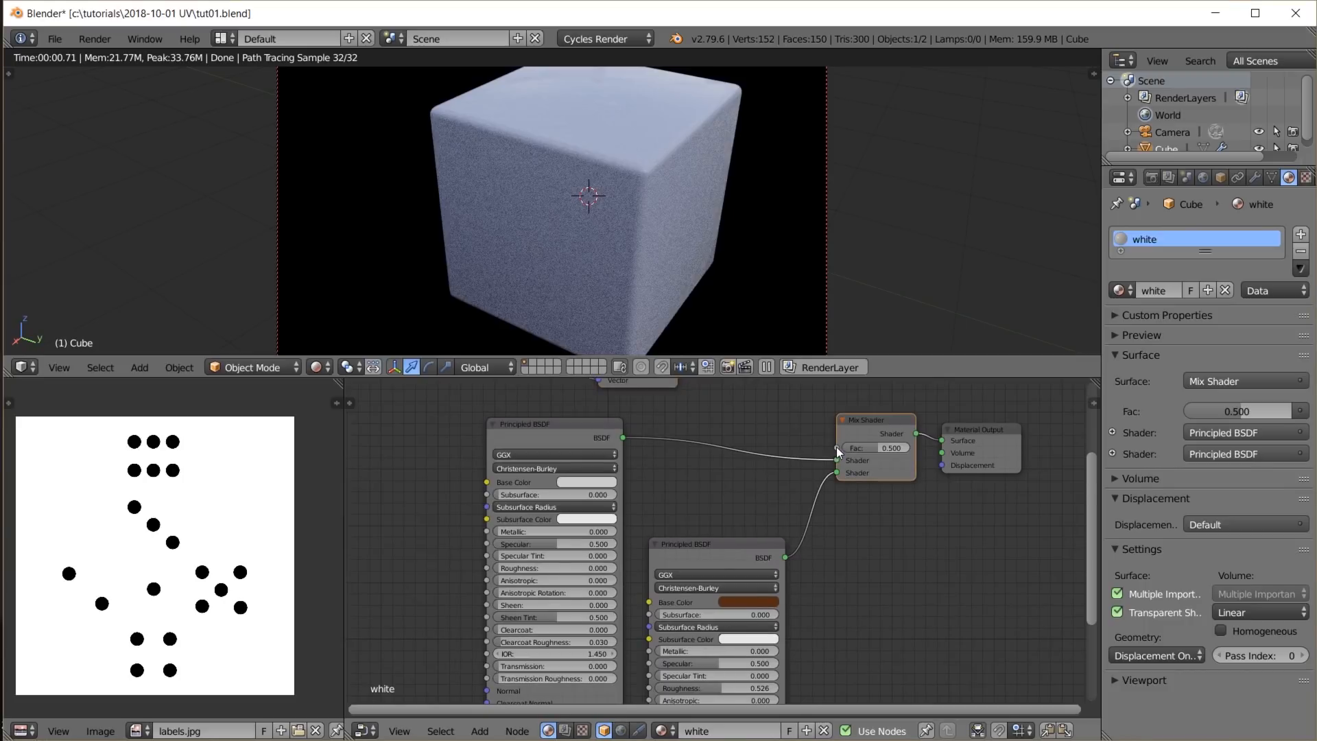
{"action": "mouse_move", "coordinate": [844, 450]}
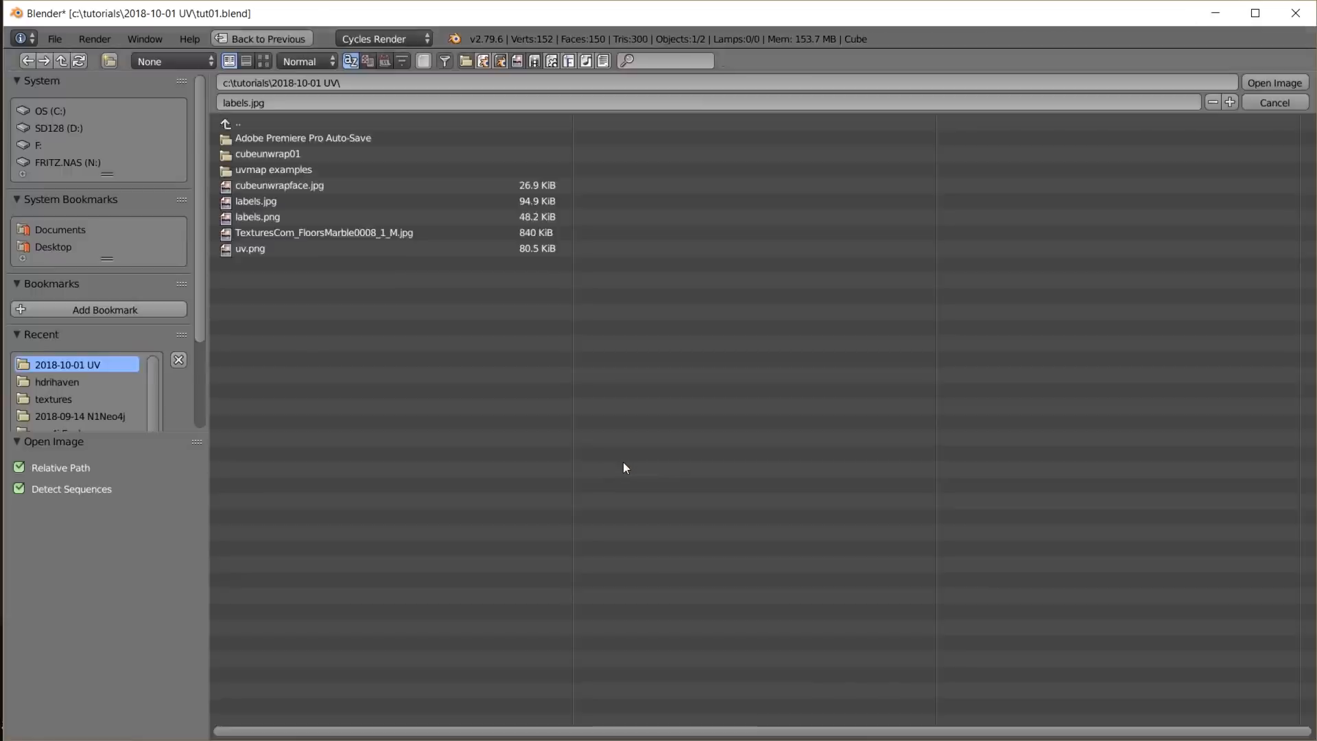
{"action": "left_click", "coordinate": [1274, 83]}
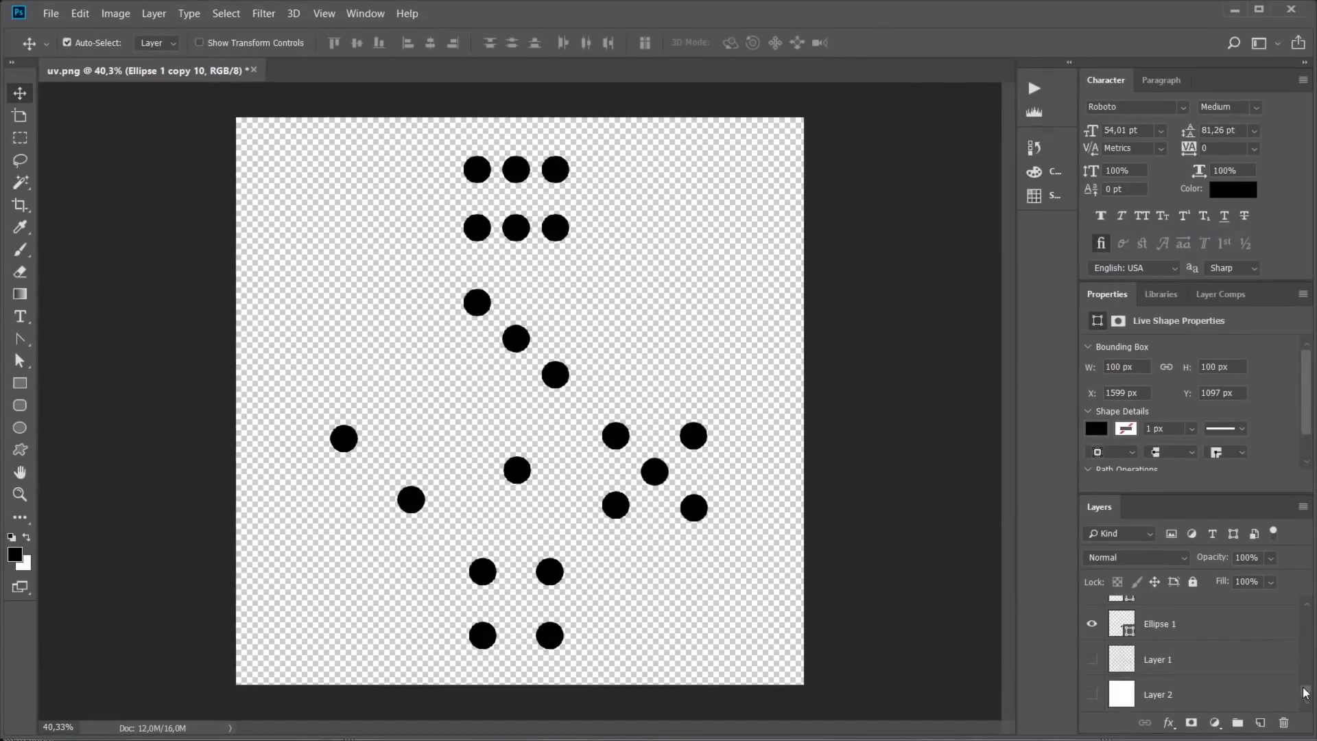
Add a new layer beneath the dots and fill it with 50% gray
{"action": "left_click", "coordinate": [1158, 694]}
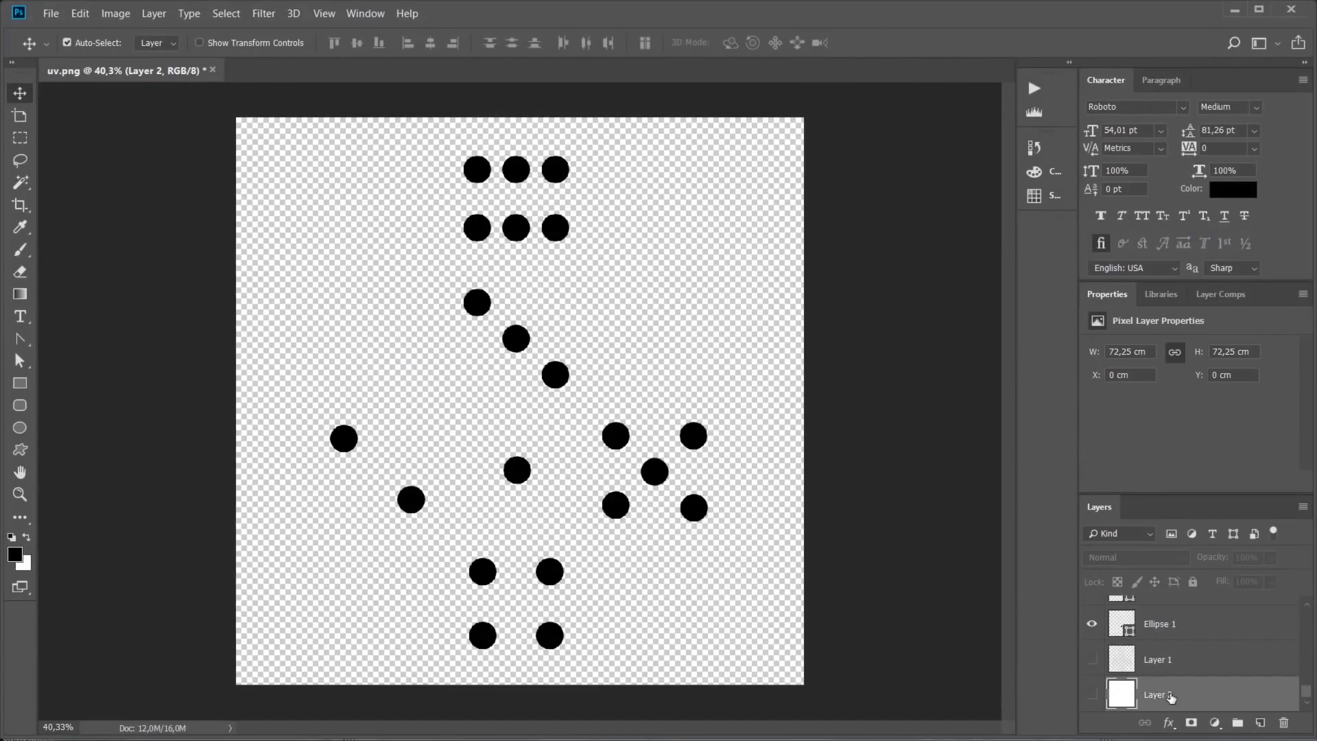
{"action": "left_click", "coordinate": [1267, 728]}
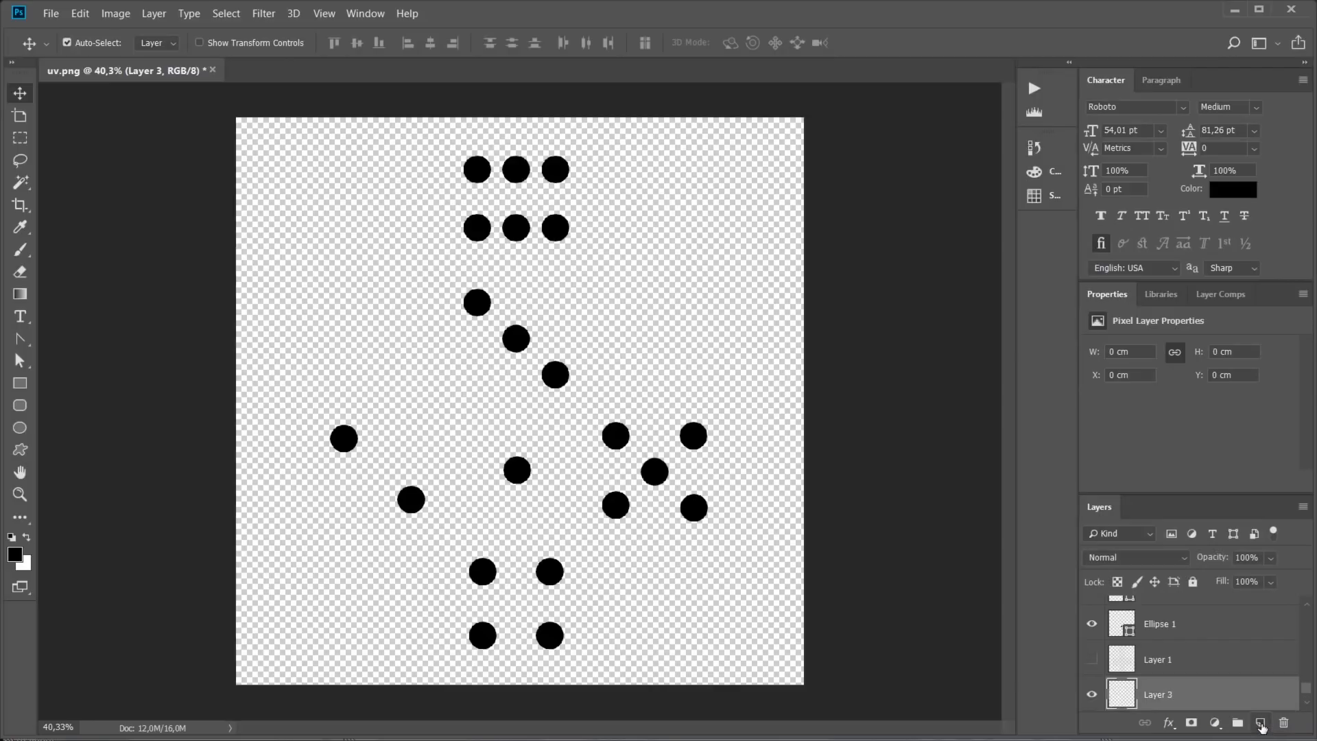
{"action": "left_click", "coordinate": [52, 13]}
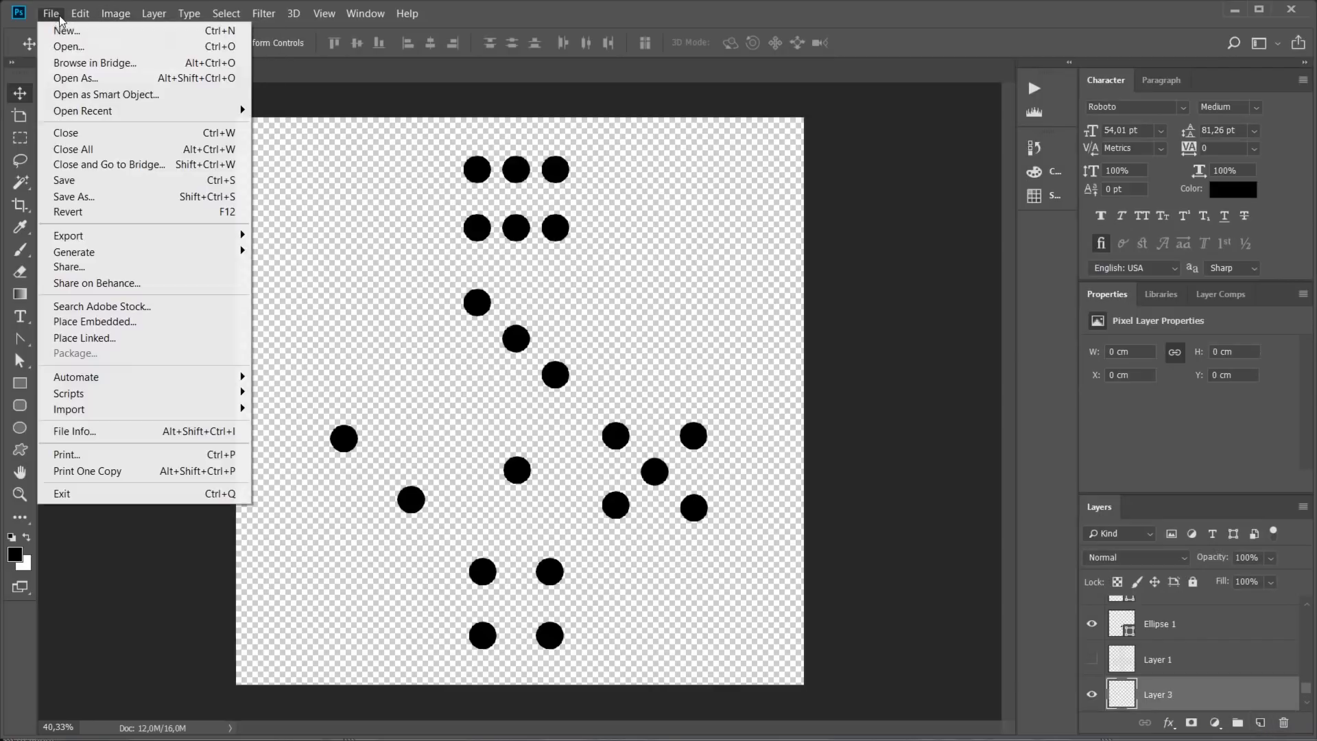
{"action": "mouse_move", "coordinate": [100, 44]}
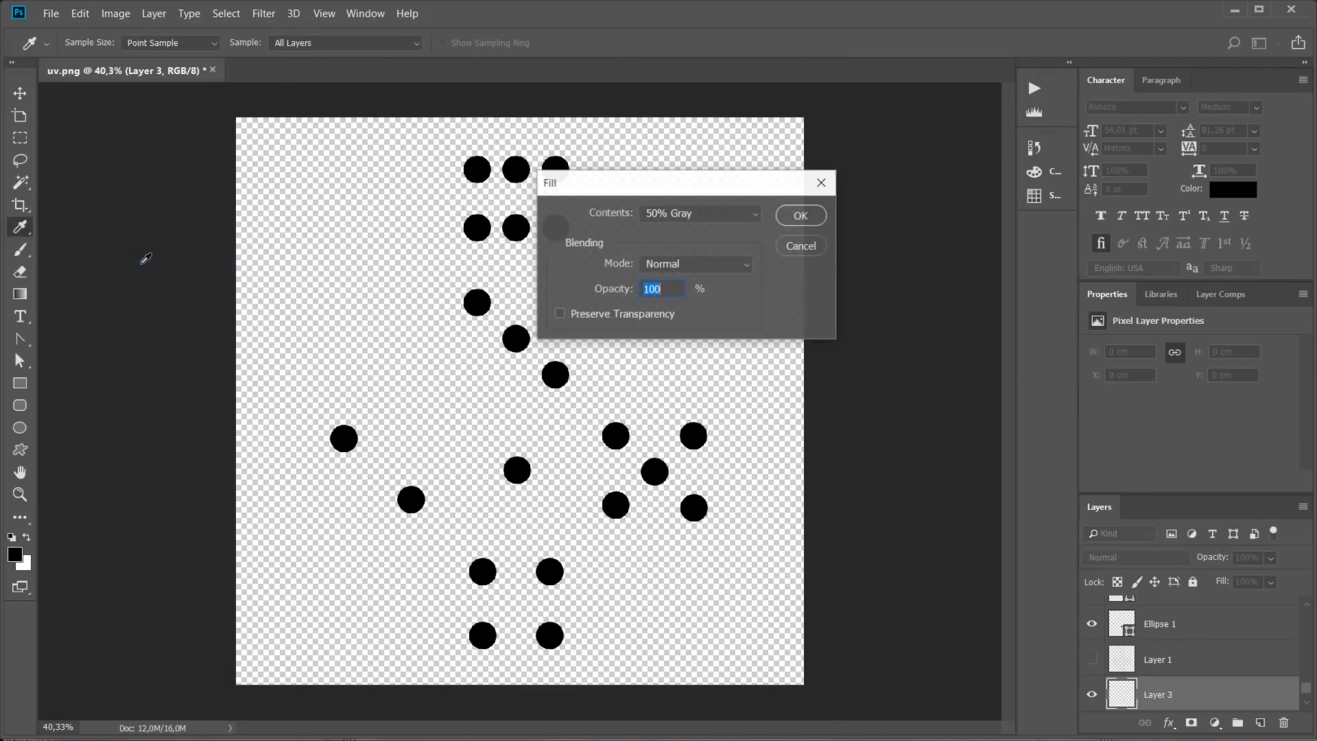
{"action": "left_click", "coordinate": [799, 215]}
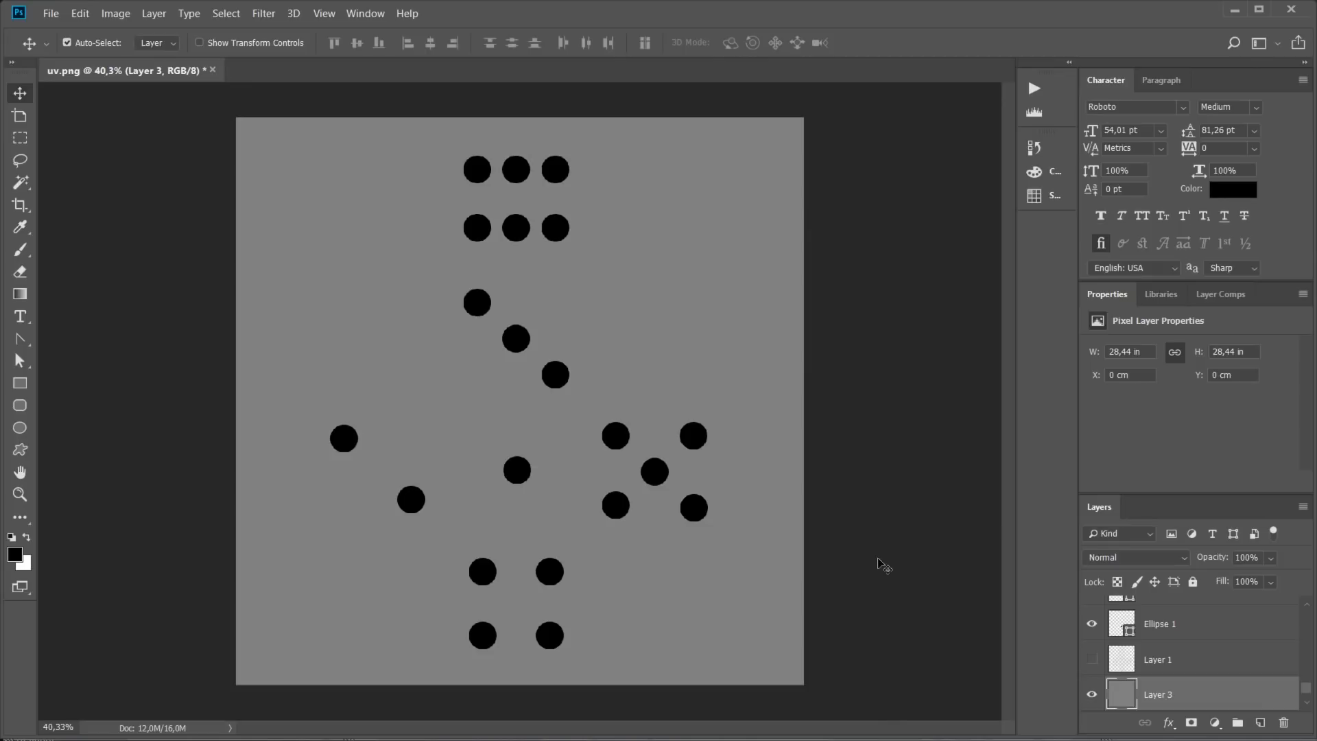
{"action": "mouse_move", "coordinate": [1152, 573]}
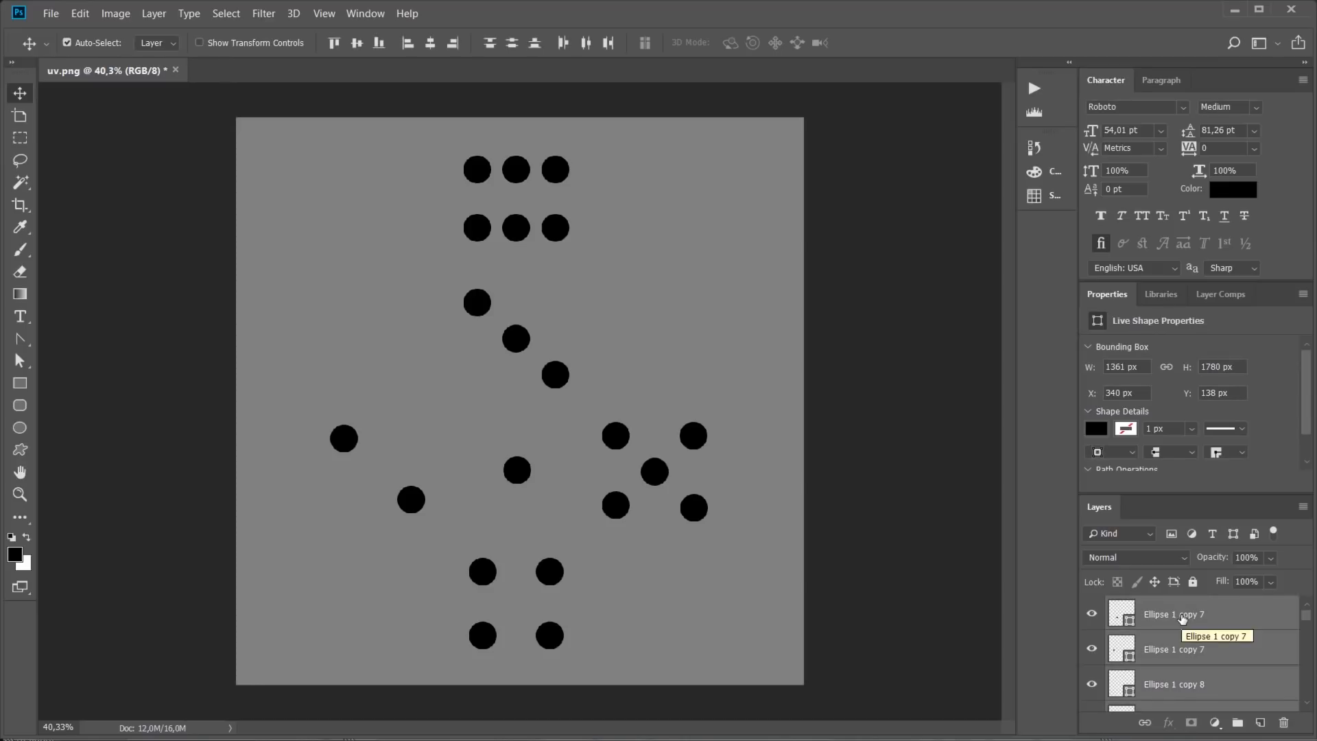
{"action": "mouse_move", "coordinate": [181, 24]}
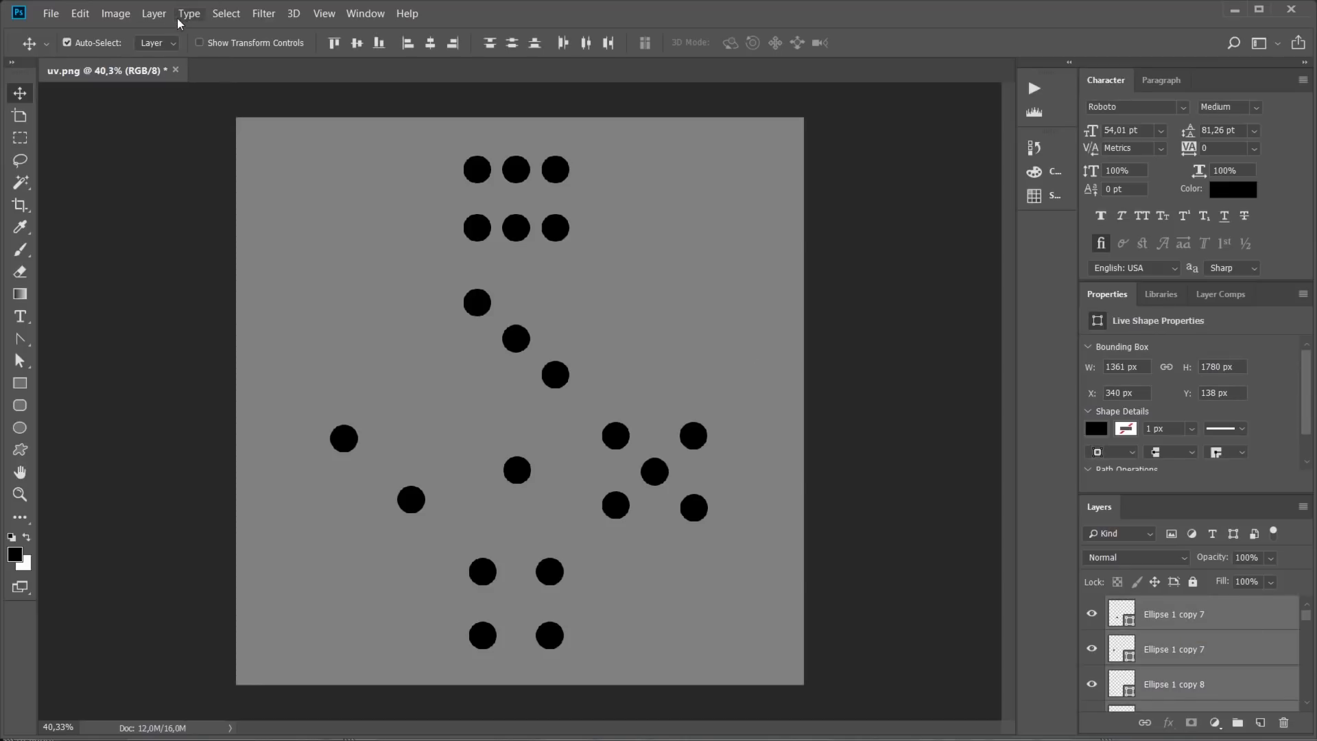
Convert the dot layers into a smart object for smart filters
{"action": "right_click", "coordinate": [1174, 613]}
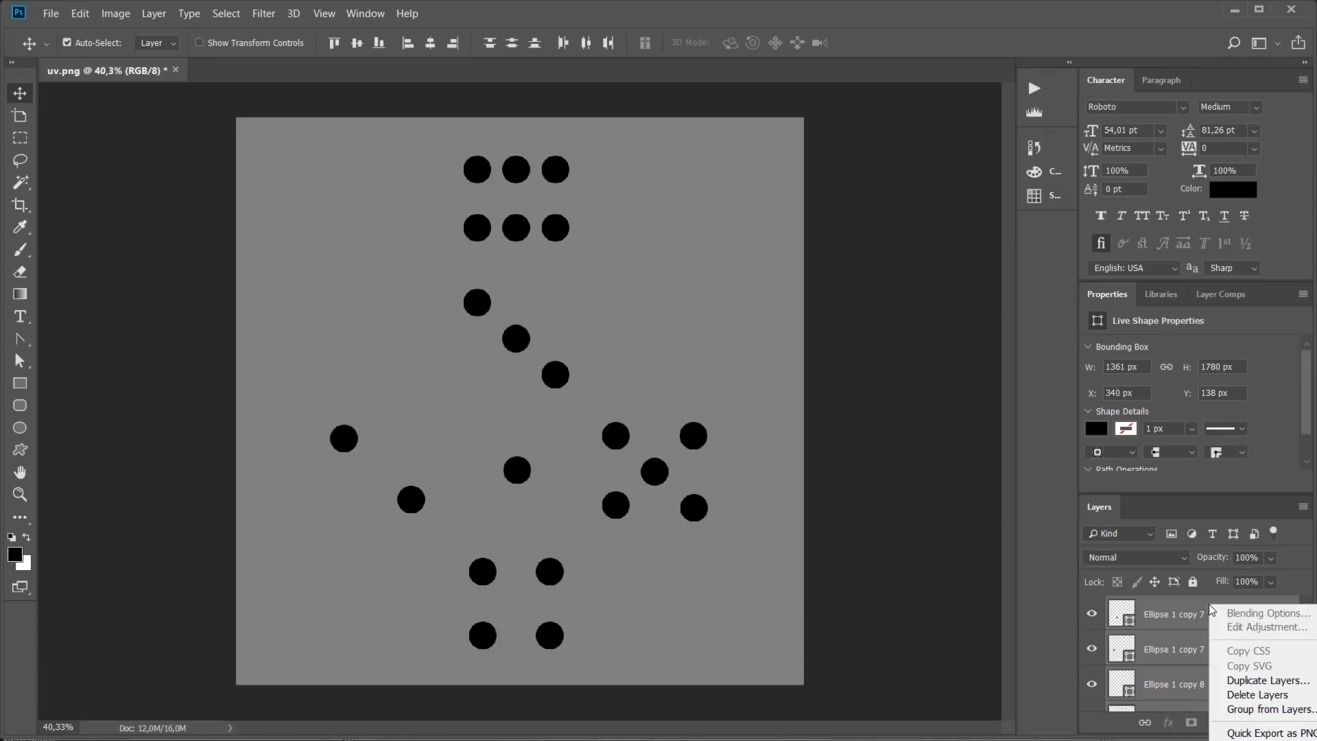
{"action": "left_click", "coordinate": [264, 13]}
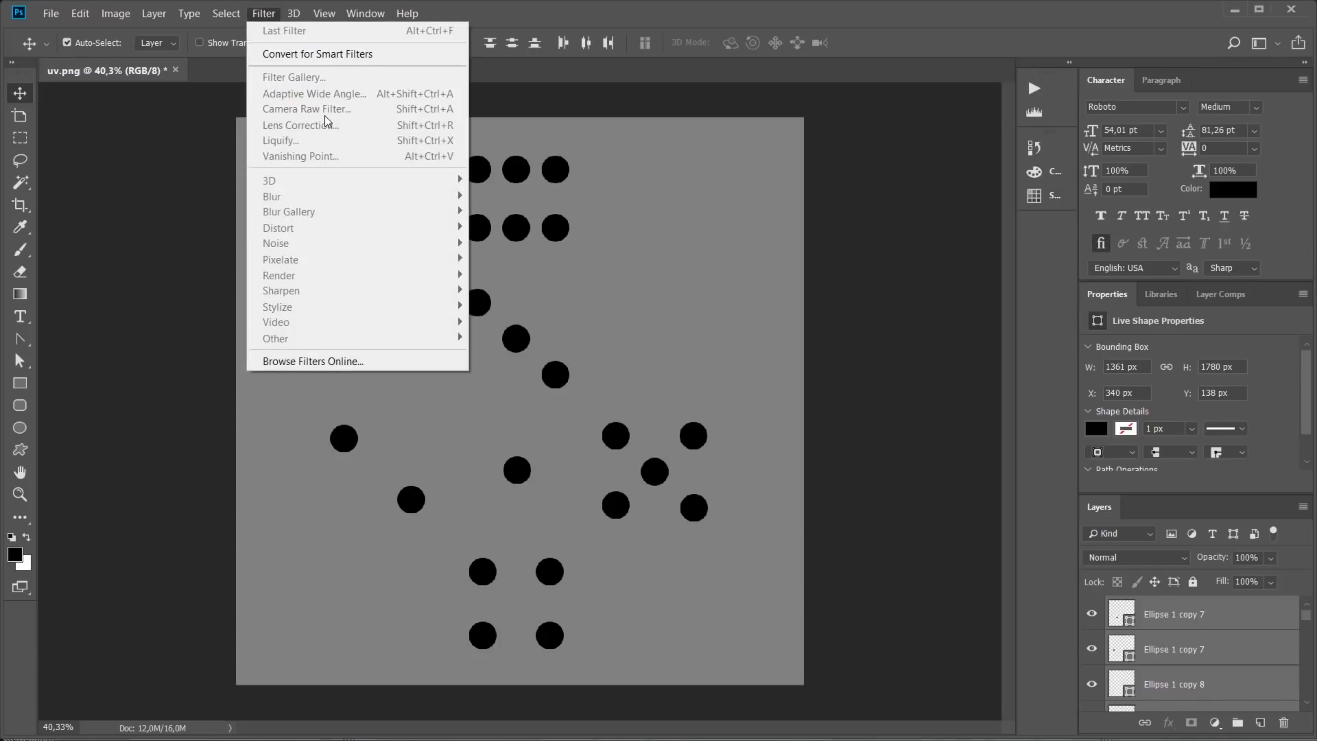
{"action": "left_click", "coordinate": [315, 54]}
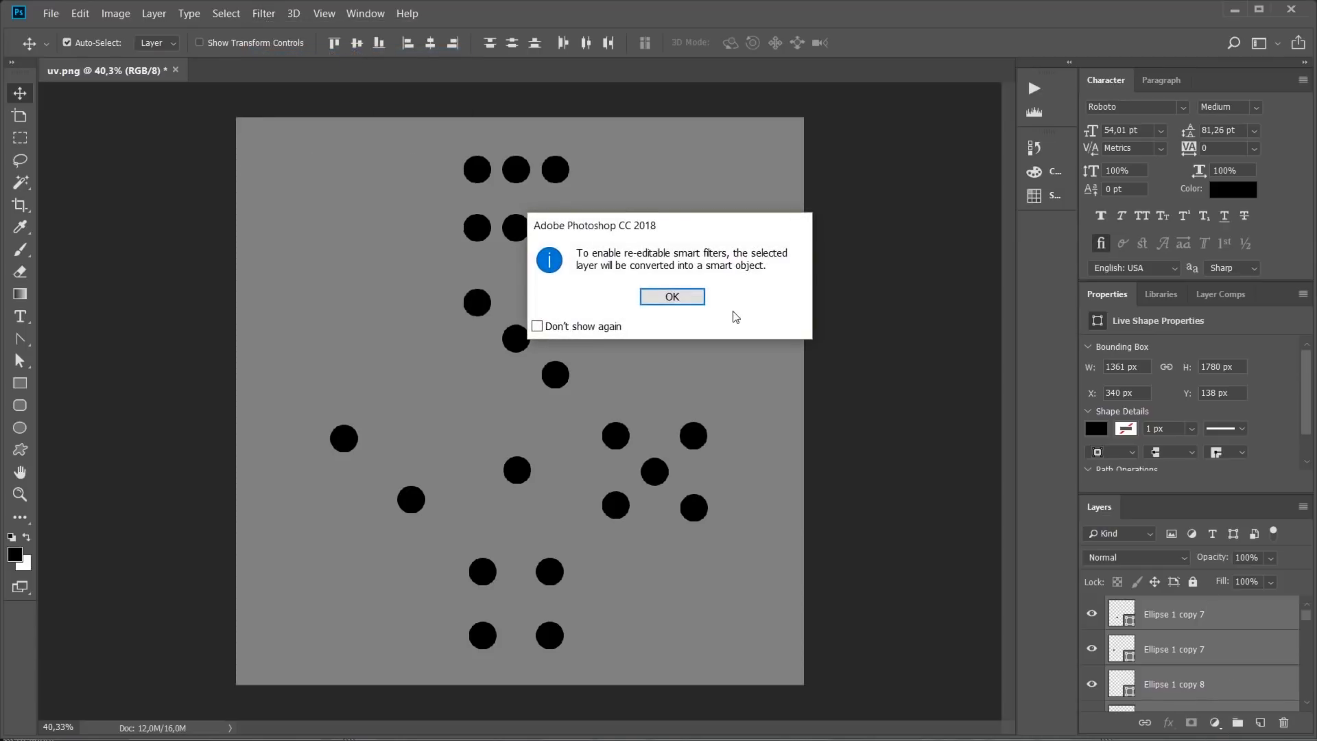
{"action": "left_click", "coordinate": [671, 296]}
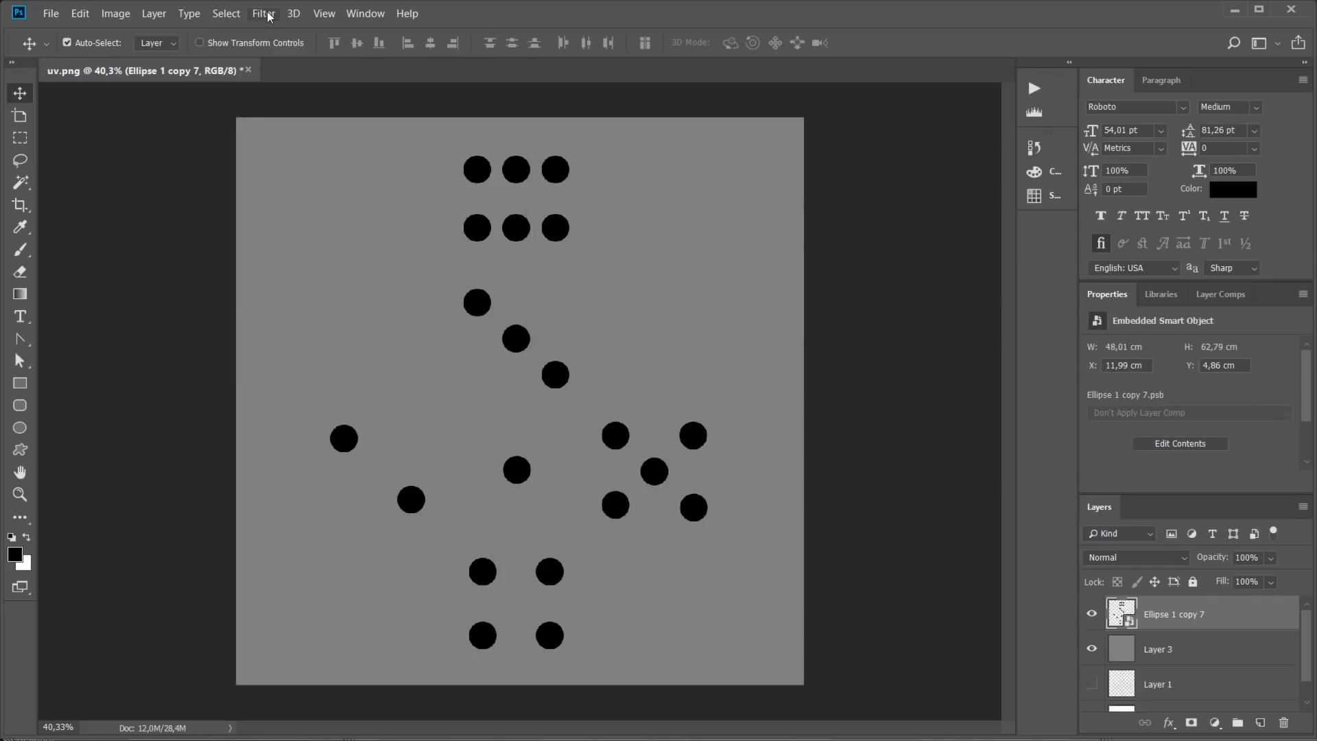
Apply a Gaussian Blur with radius 3.4 pixels to the dots
{"action": "left_click", "coordinate": [263, 13]}
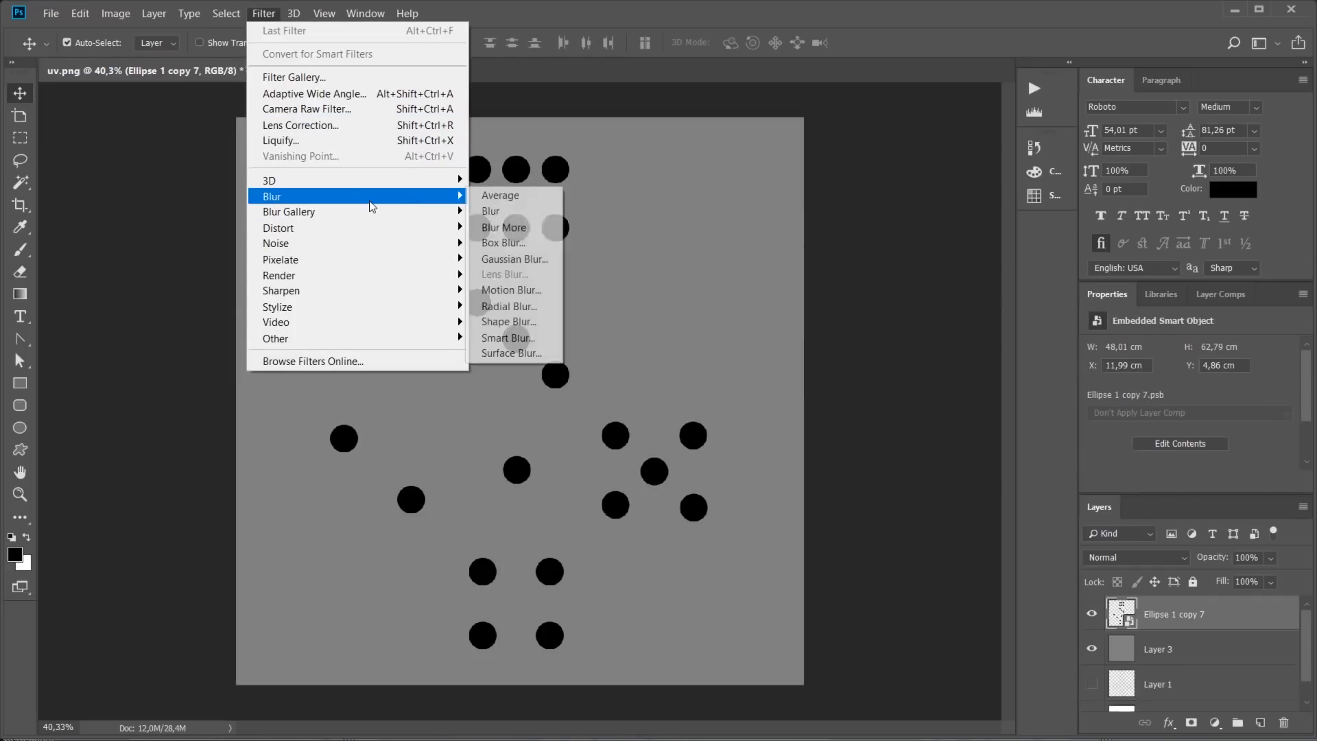
{"action": "left_click", "coordinate": [514, 258]}
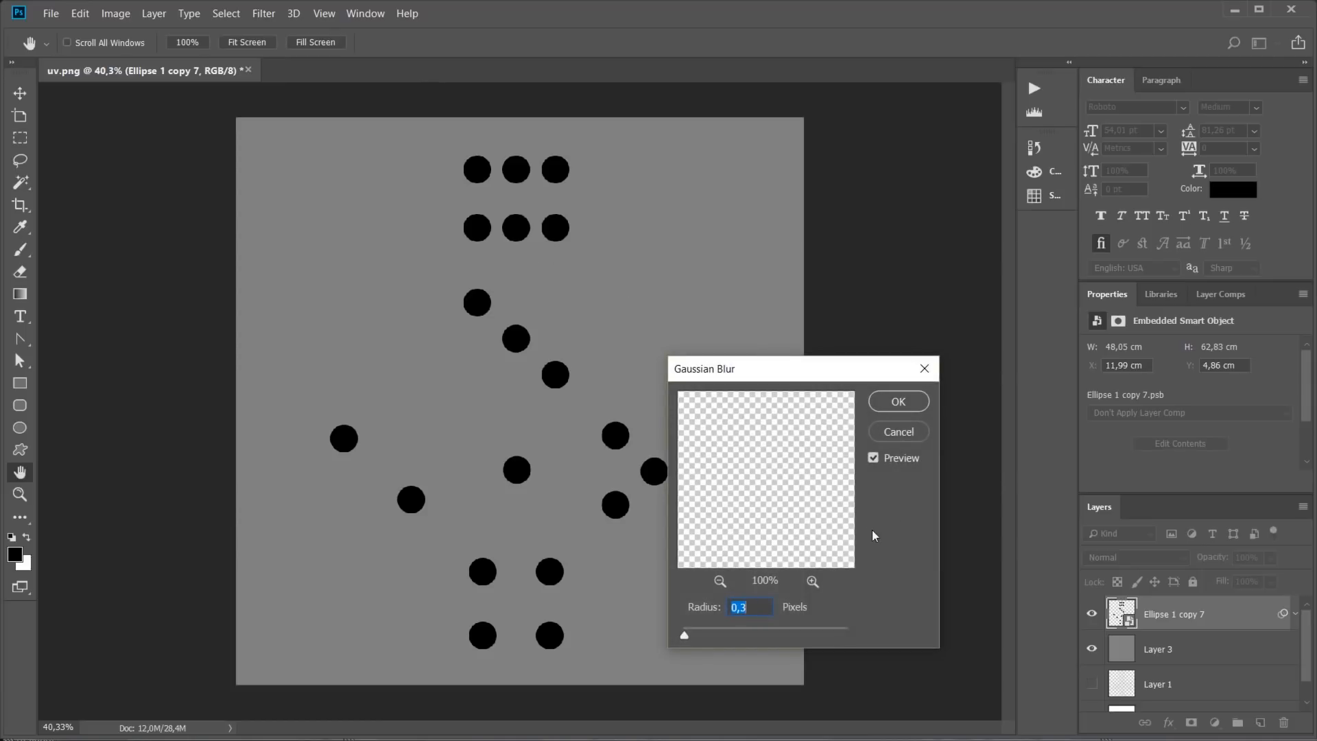
{"action": "left_click_drag", "start_coordinate": [683, 634], "coordinate": [699, 634]}
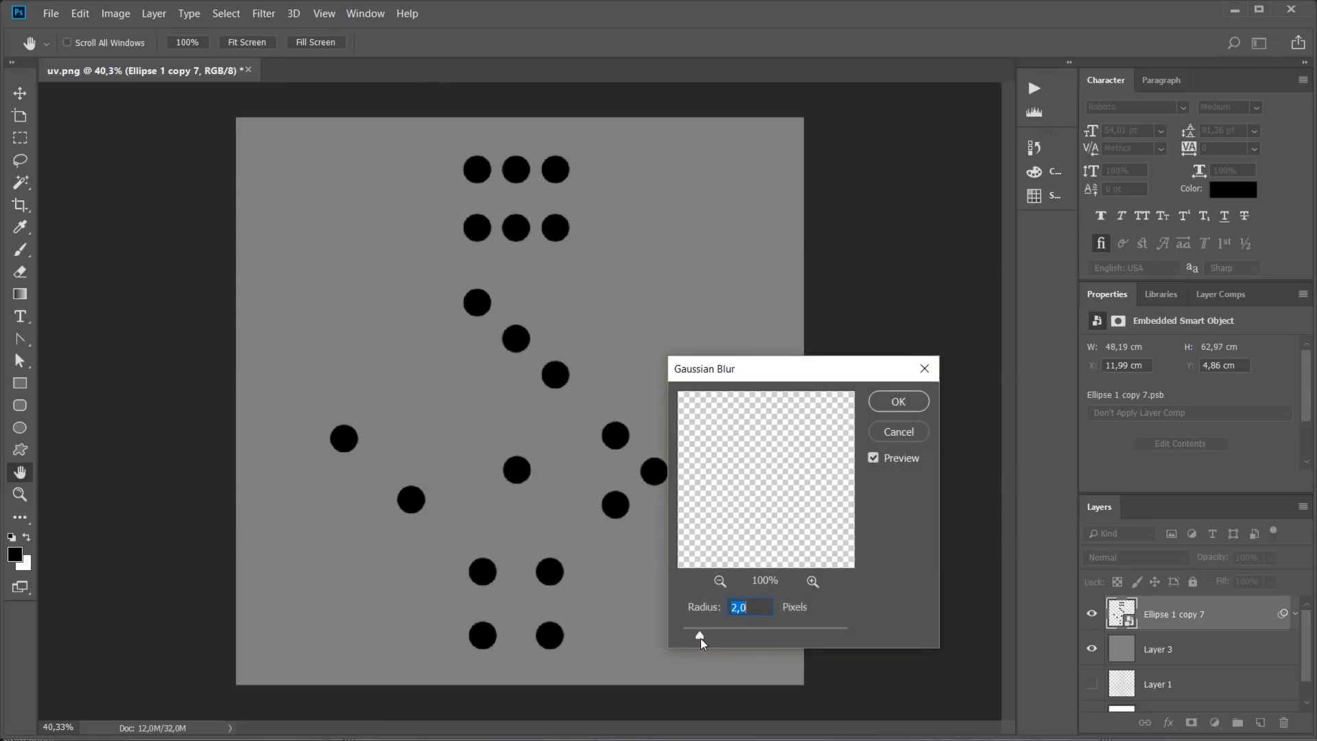
{"action": "left_click_drag", "start_coordinate": [698, 635], "coordinate": [711, 635]}
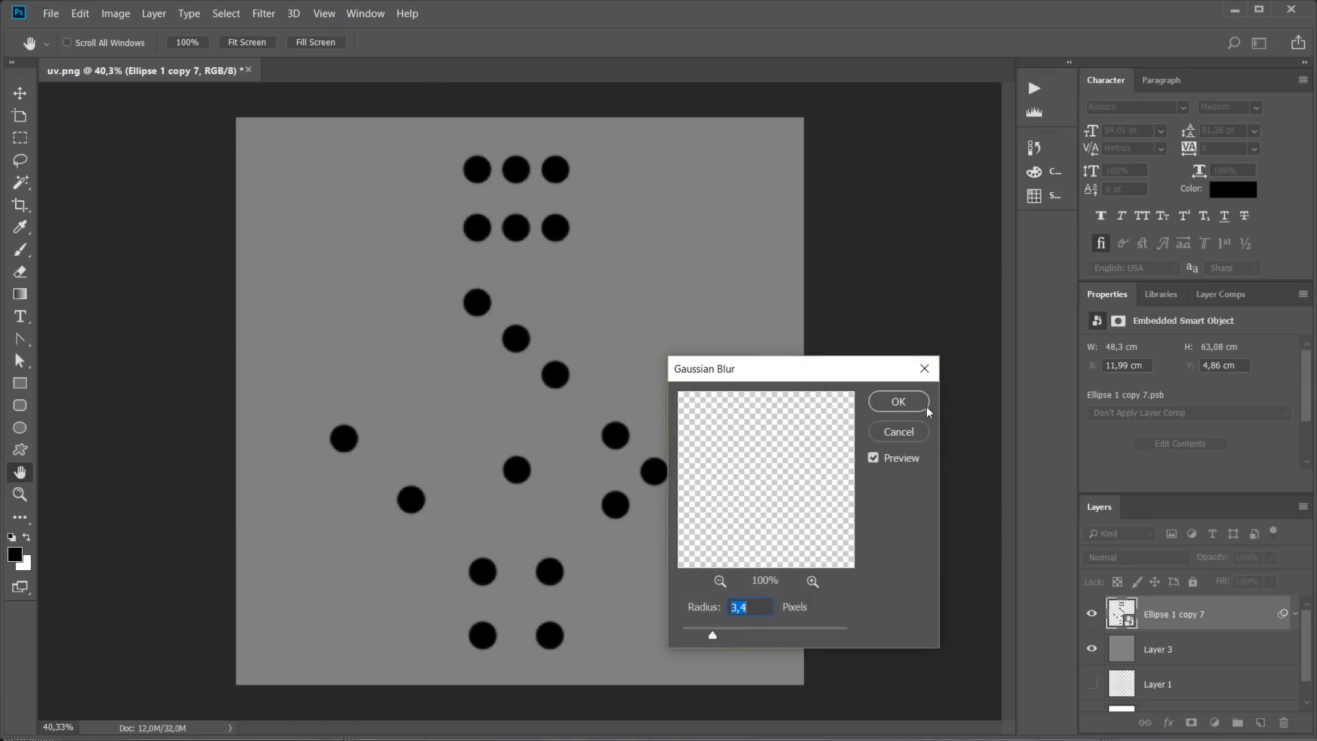
{"action": "mouse_move", "coordinate": [800, 467]}
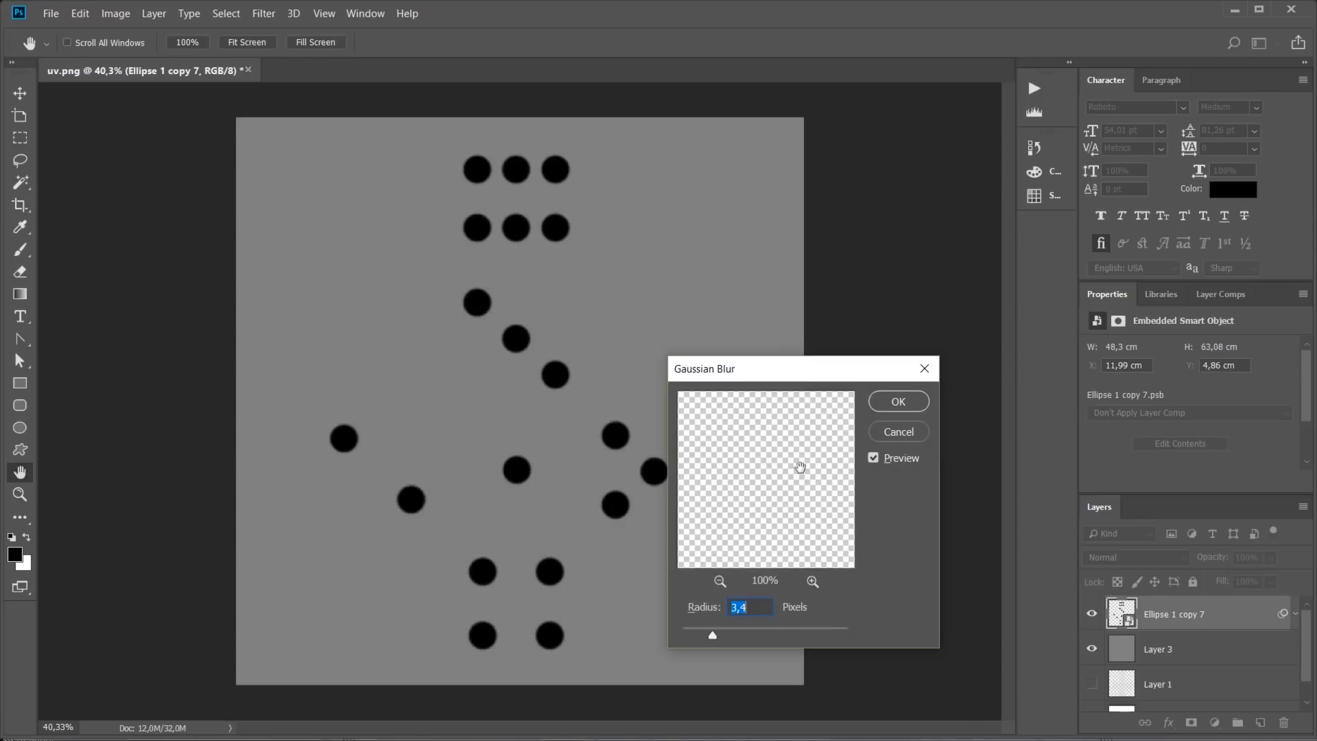
{"action": "left_click", "coordinate": [898, 401]}
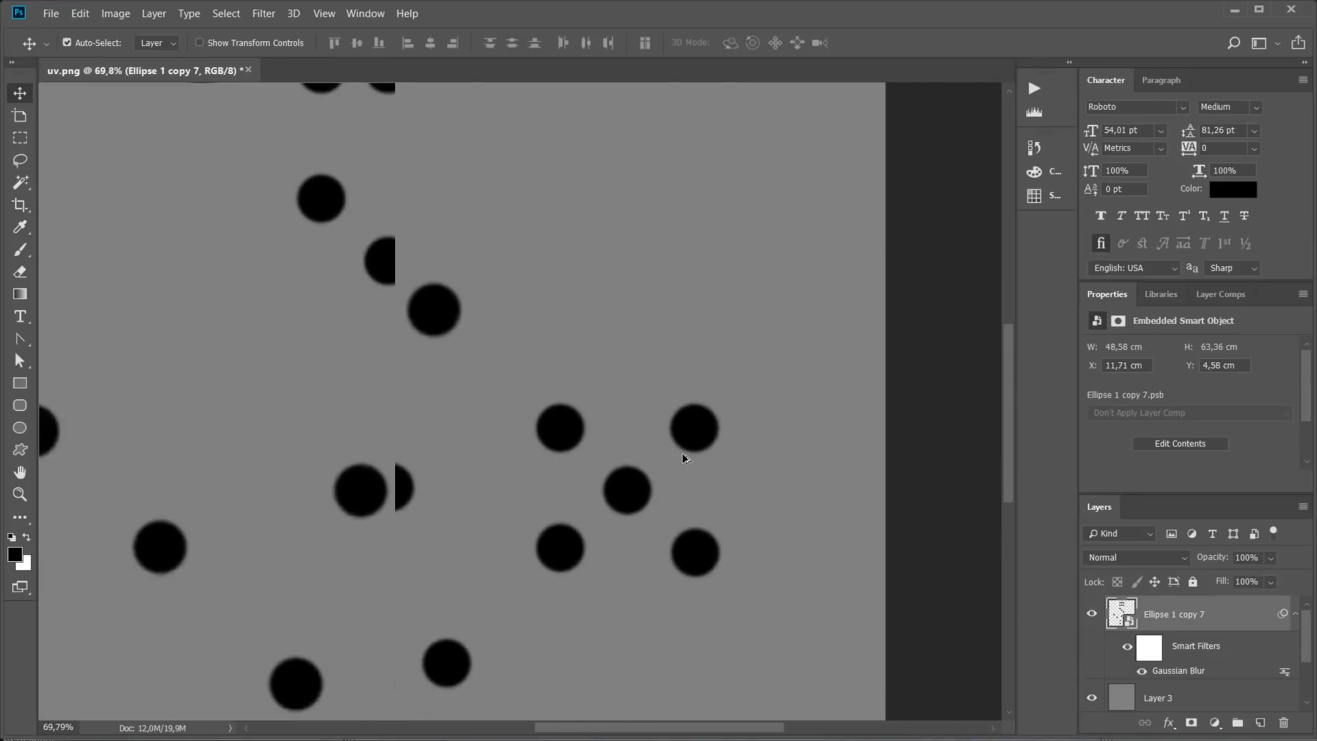
Save the blurred gray dot image as bump.jpg and confirm the JPEG Options
{"action": "left_click", "coordinate": [52, 13]}
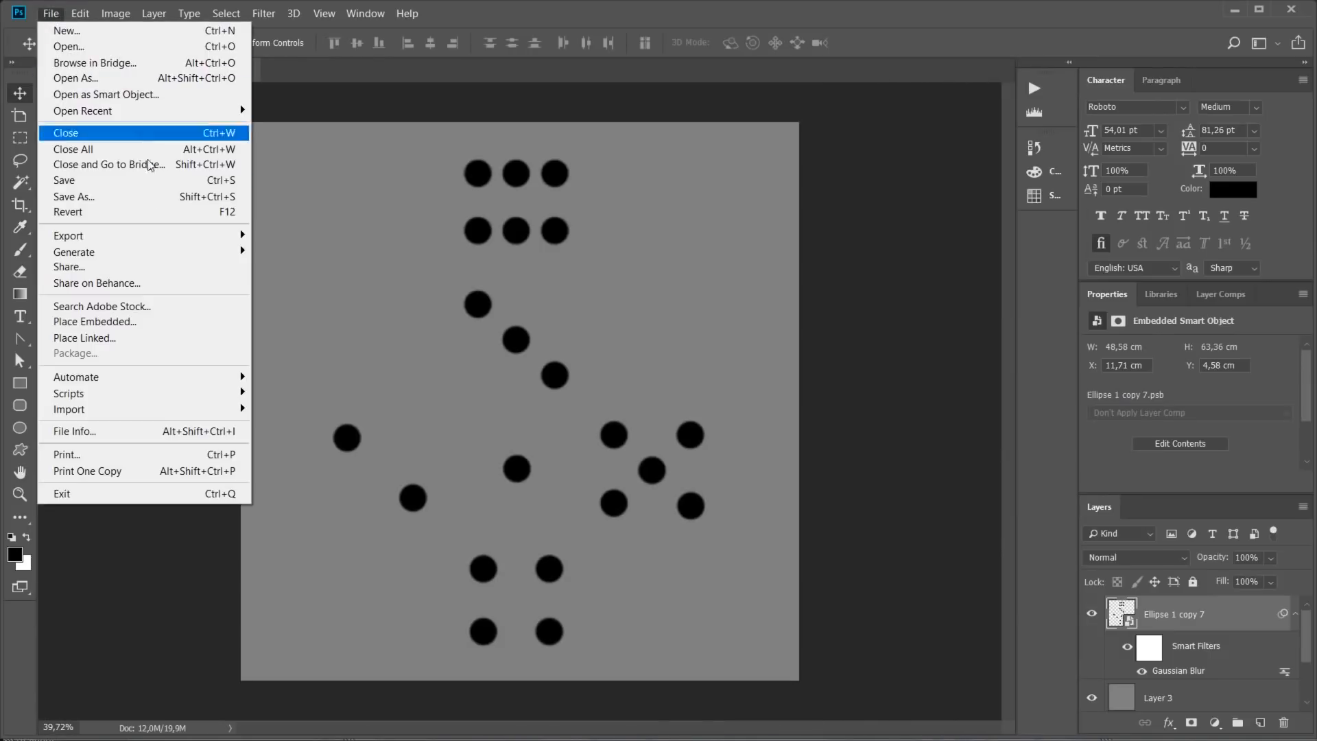
{"action": "left_click", "coordinate": [73, 197]}
{"action": "type", "text": "bu"}
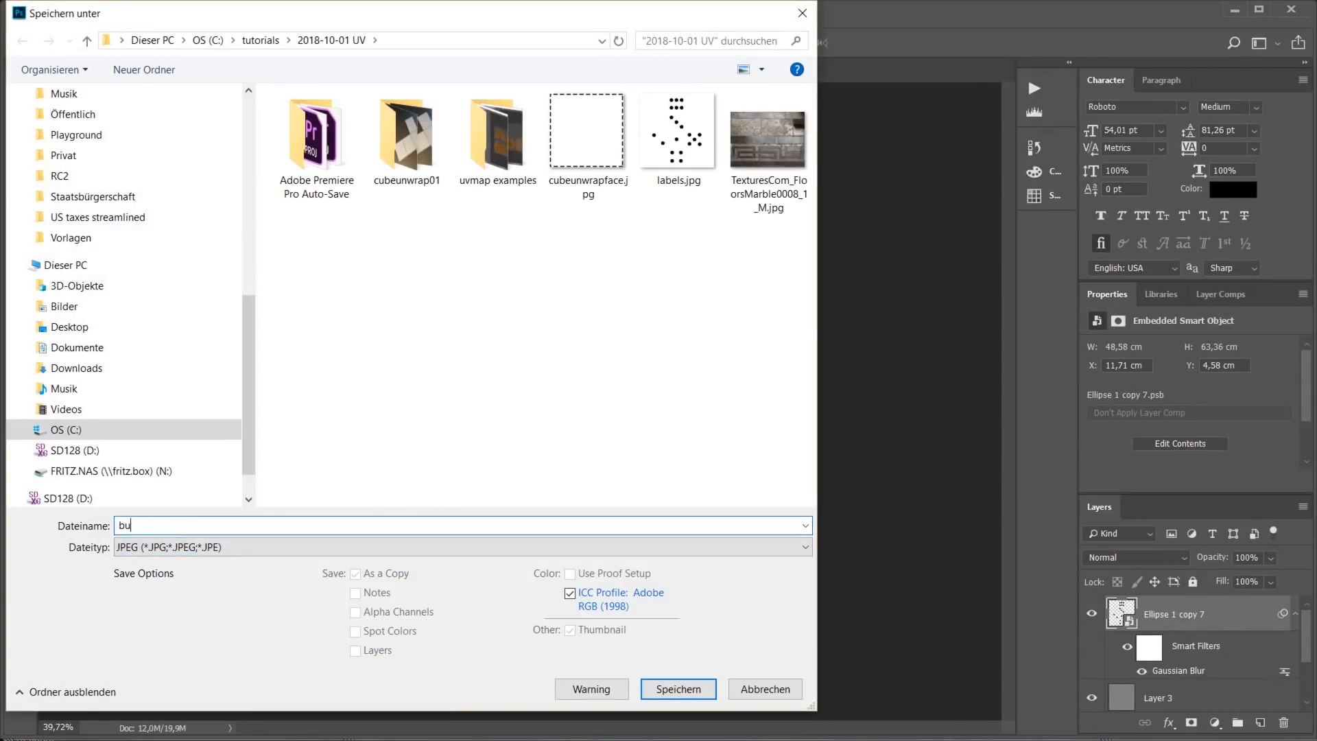
{"action": "left_click", "coordinate": [677, 688]}
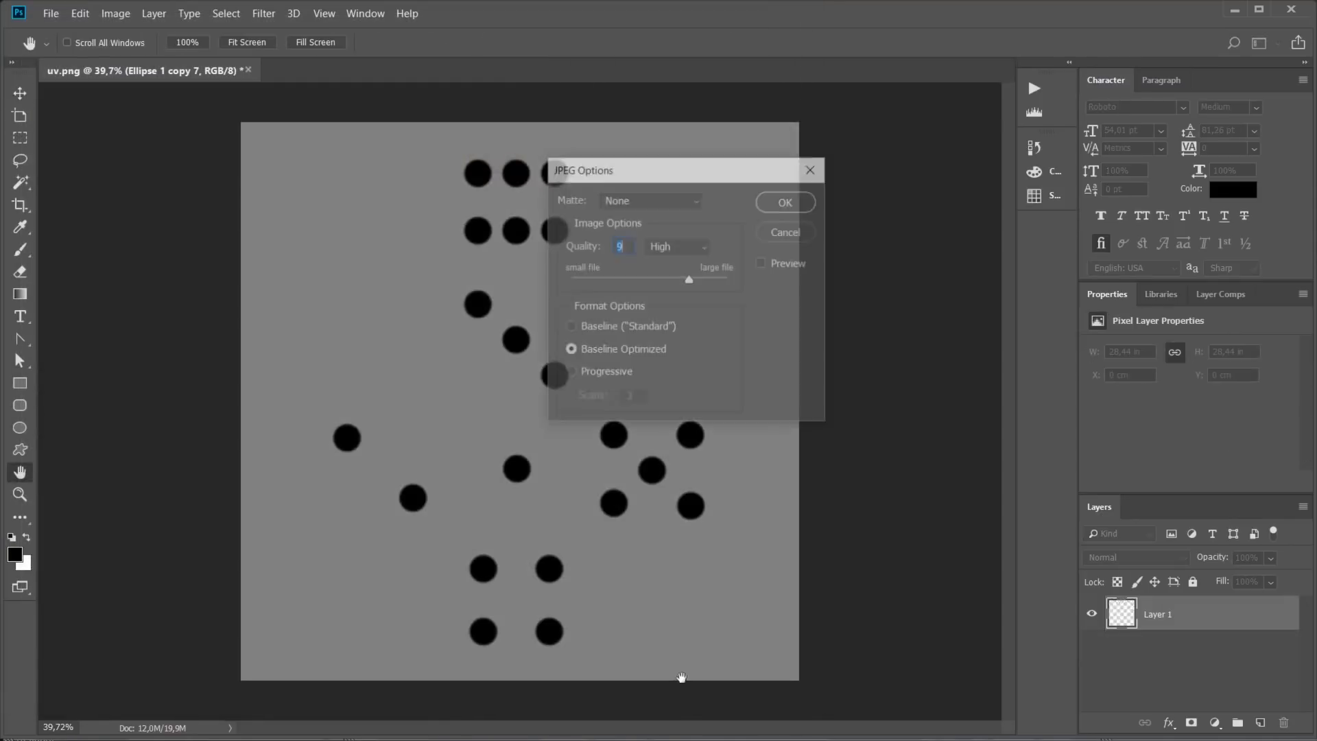
{"action": "left_click_drag", "start_coordinate": [689, 279], "coordinate": [674, 279]}
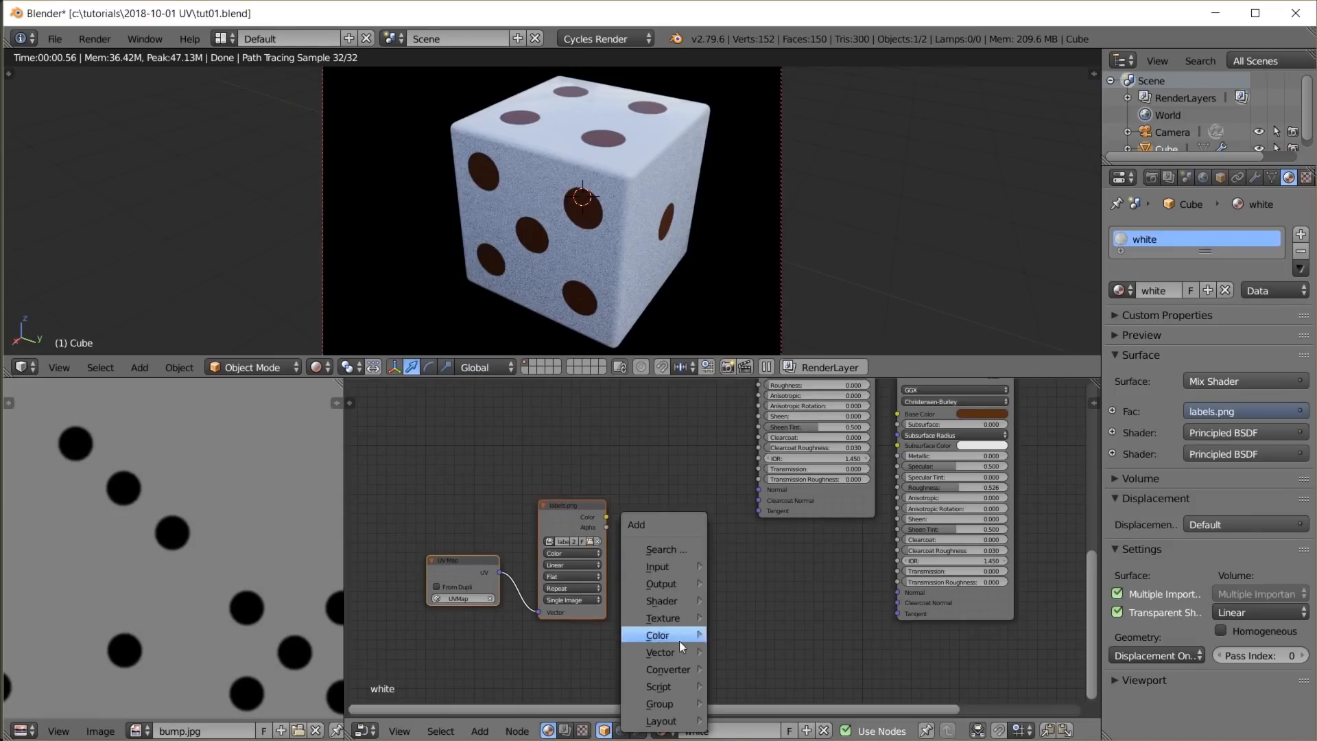
Add a Bump node and place it next to the image texture node
{"action": "left_click", "coordinate": [661, 652]}
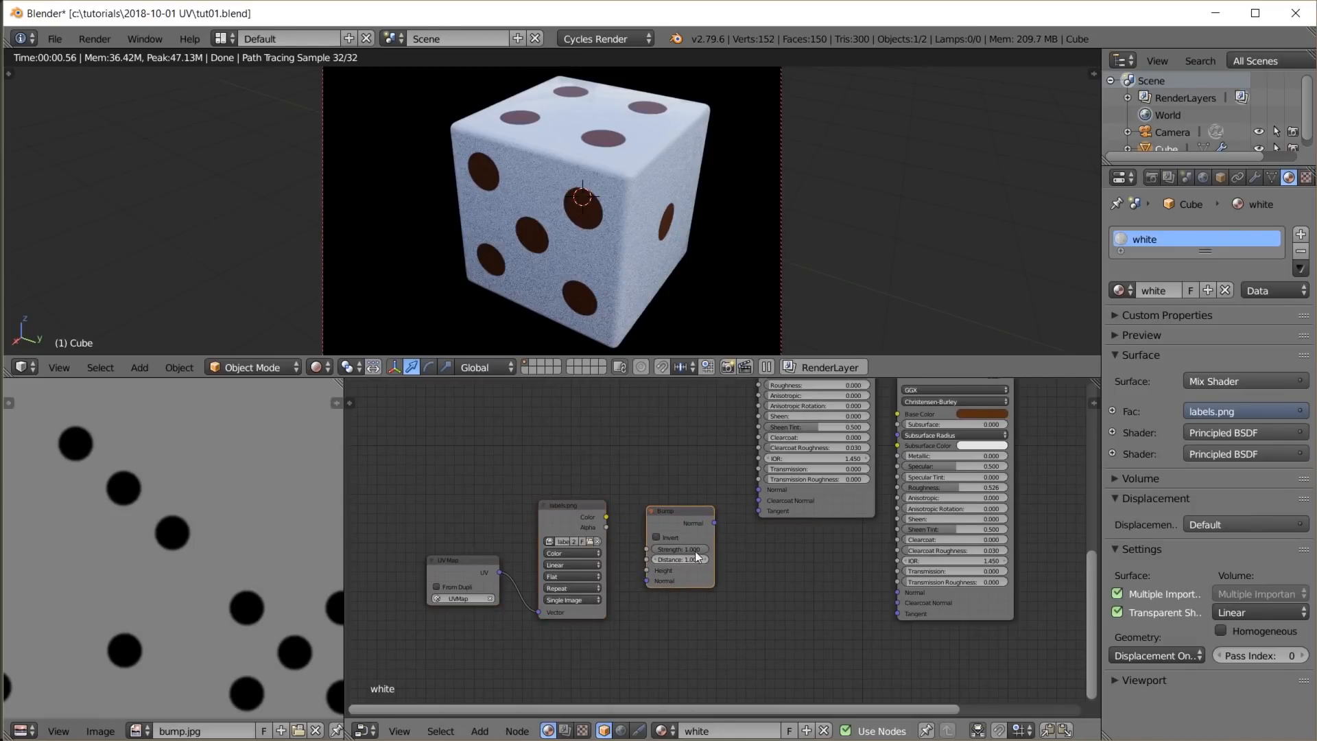
{"action": "left_click_drag", "start_coordinate": [713, 522], "coordinate": [900, 591]}
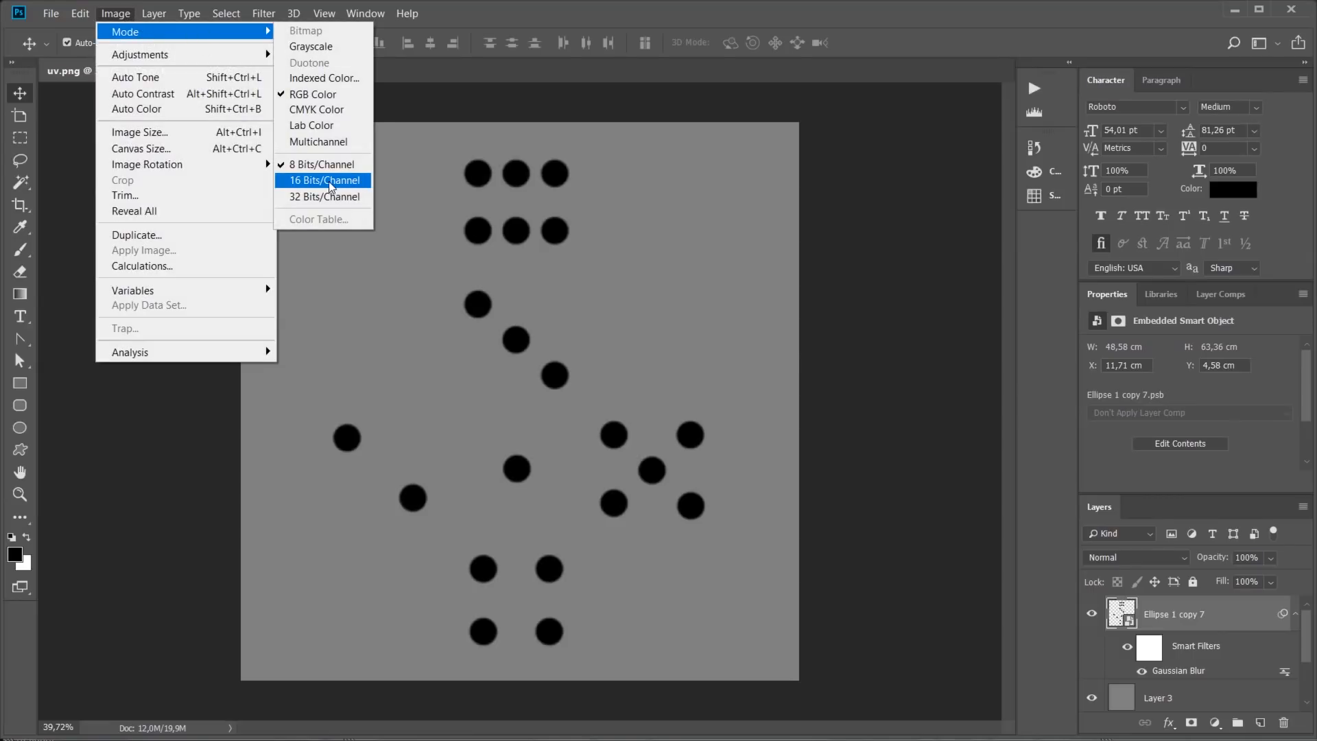
Convert the blurred dot image to 16 bits per channel and save it as a PNG
{"action": "left_click", "coordinate": [322, 180]}
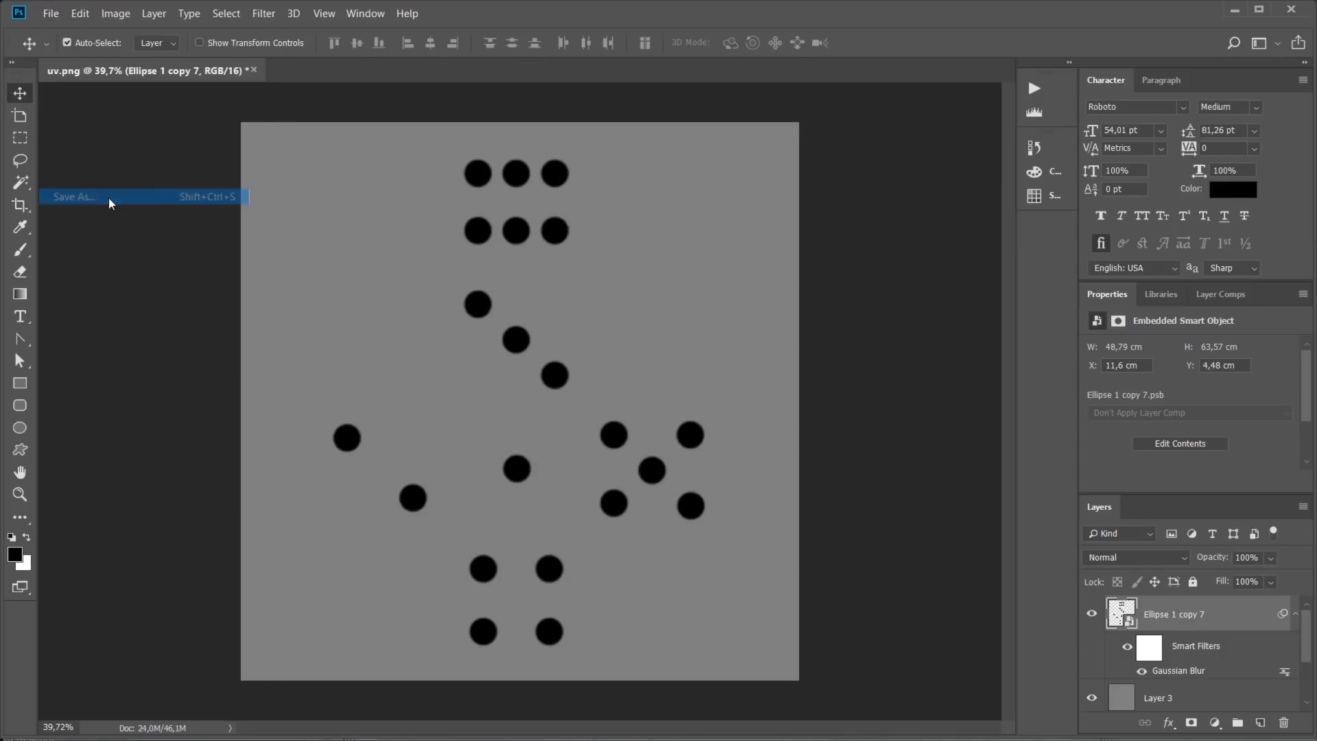
{"action": "left_click", "coordinate": [72, 196]}
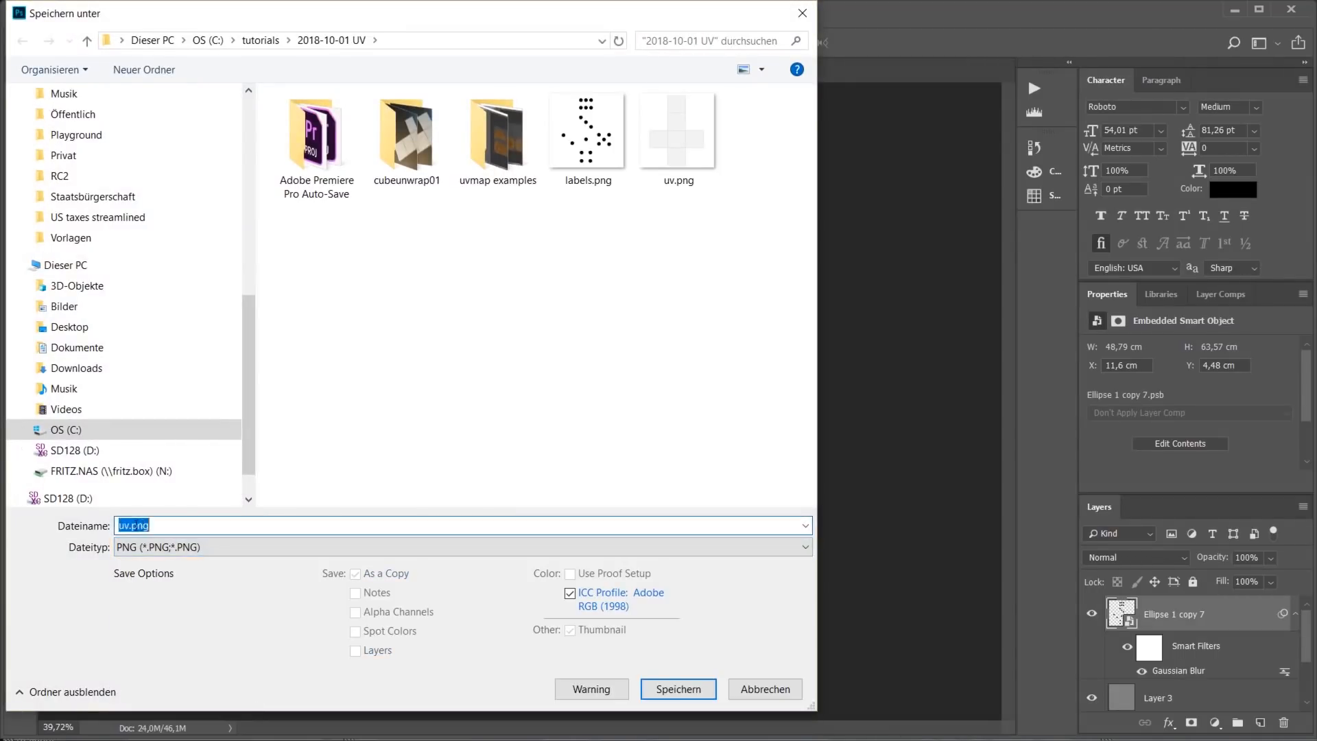
{"action": "left_click", "coordinate": [678, 689]}
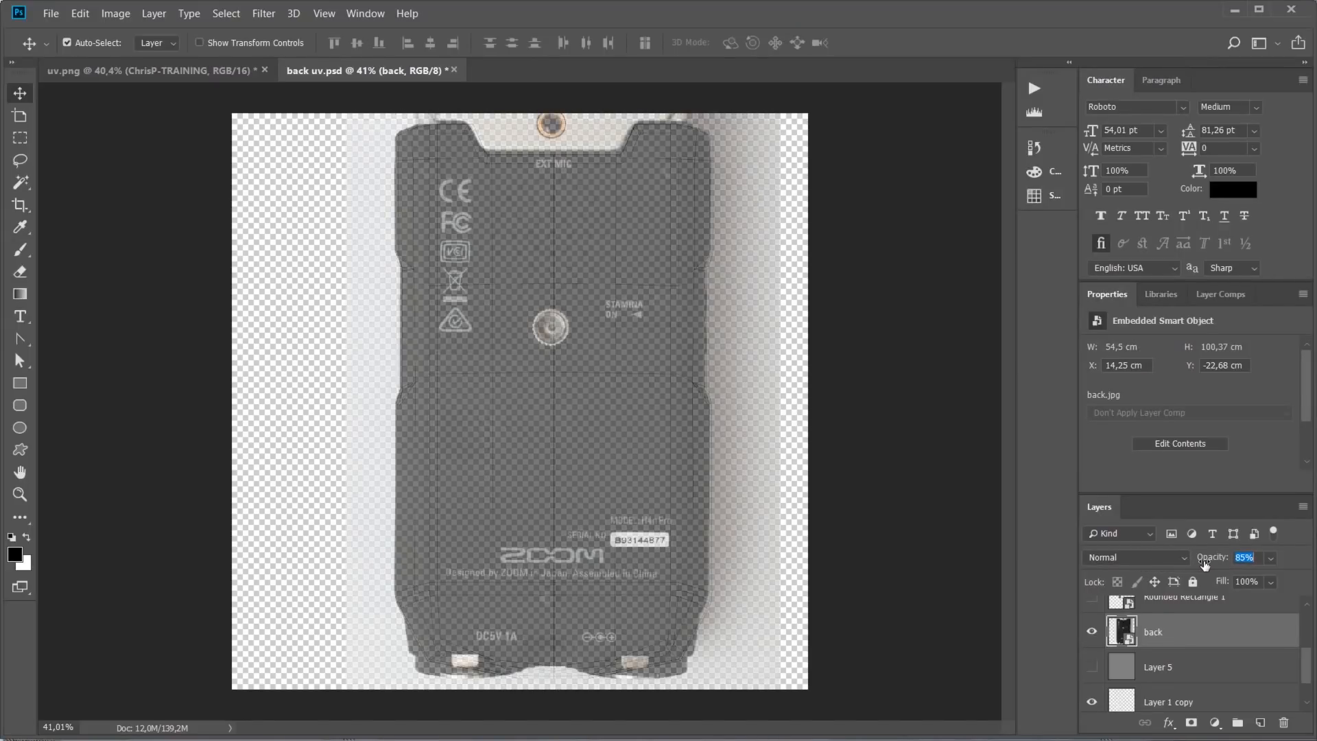
Turn on visibility for the print, sticker and bumo layer groups
{"action": "left_click", "coordinate": [1248, 557]}
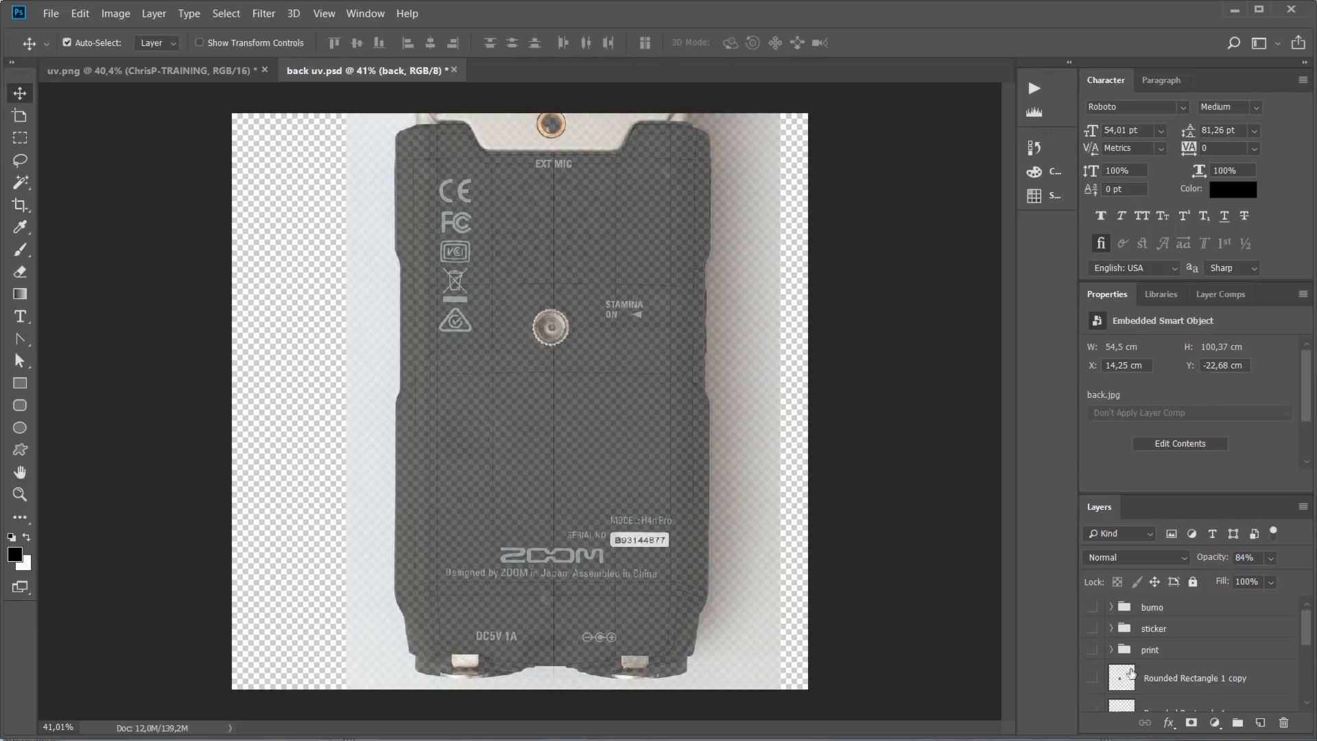
{"action": "left_click", "coordinate": [1092, 650]}
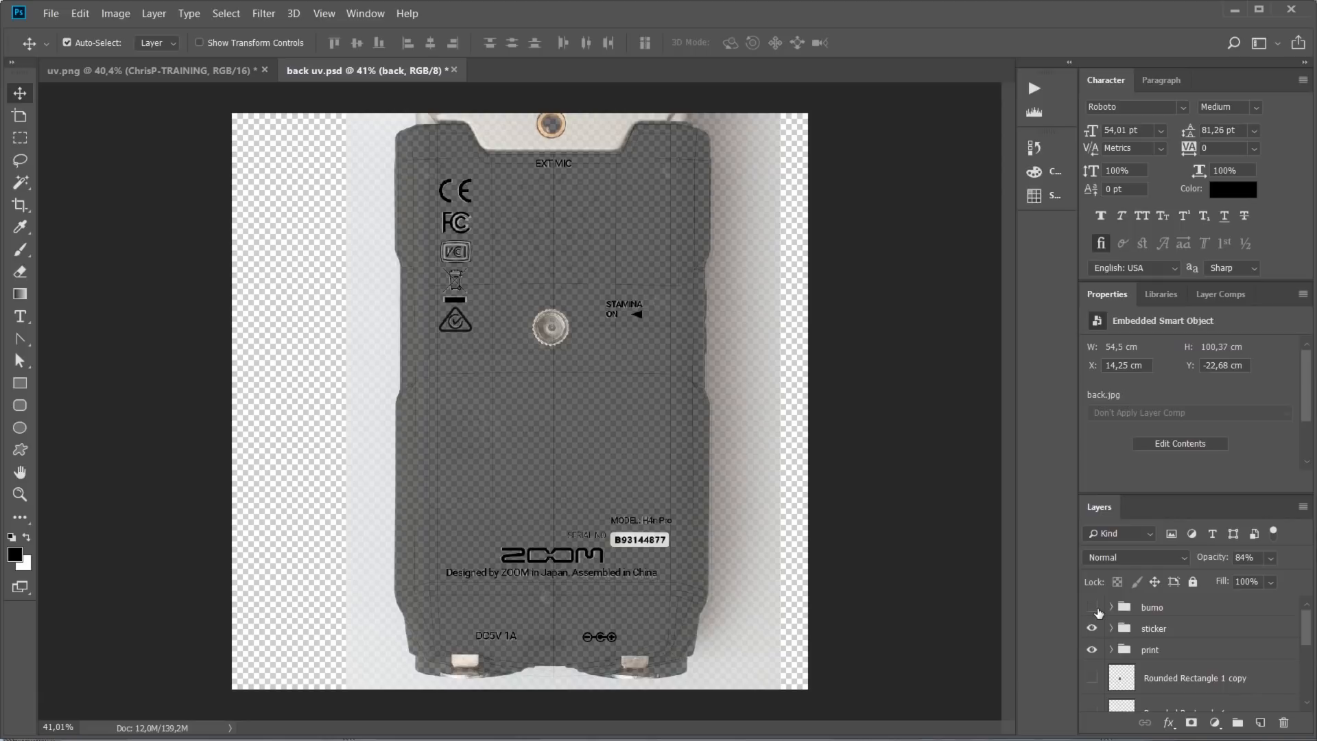
{"action": "left_click", "coordinate": [1091, 607]}
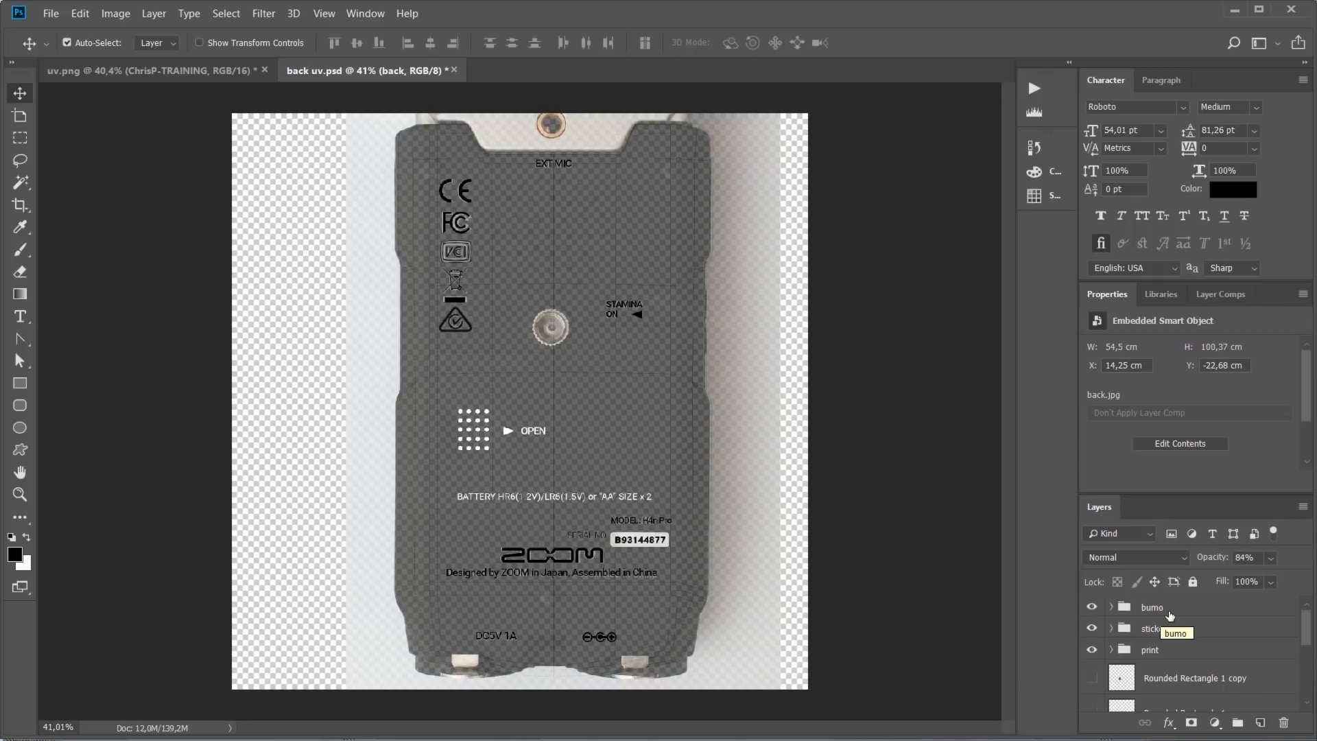
{"action": "mouse_move", "coordinate": [595, 80]}
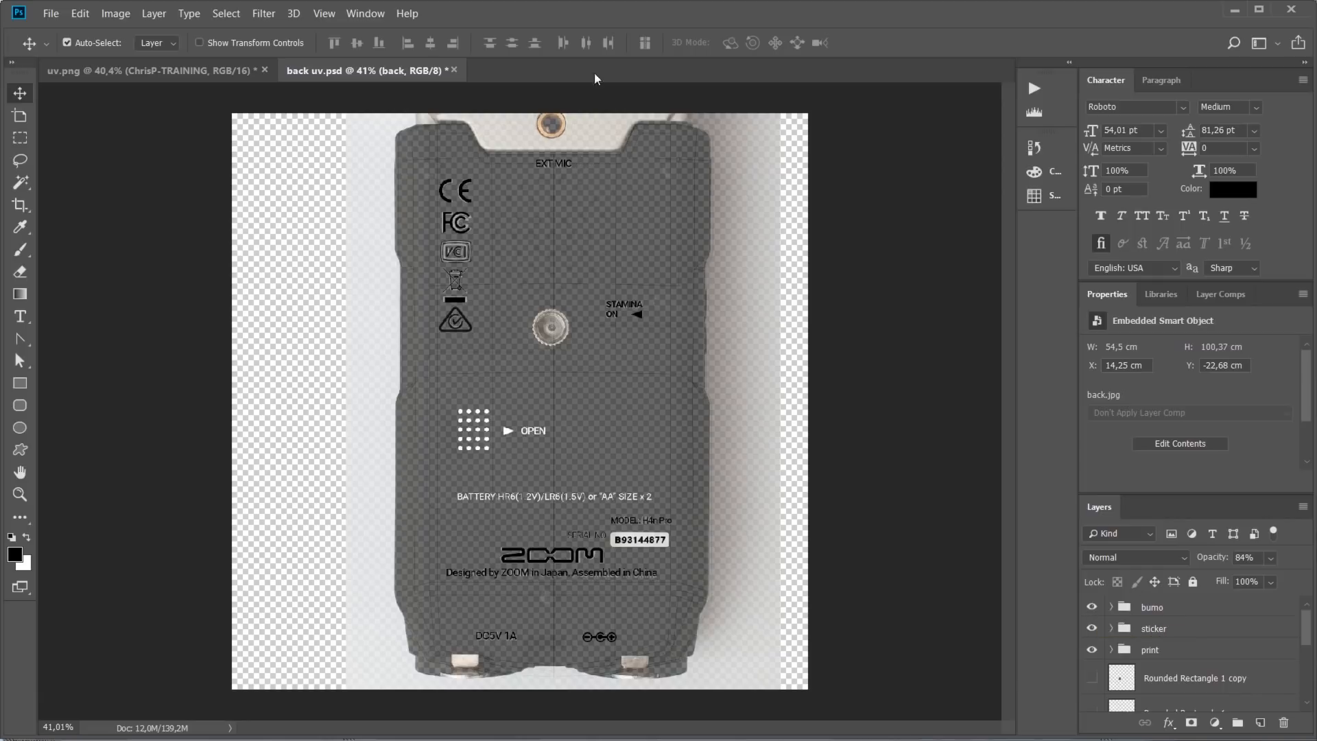